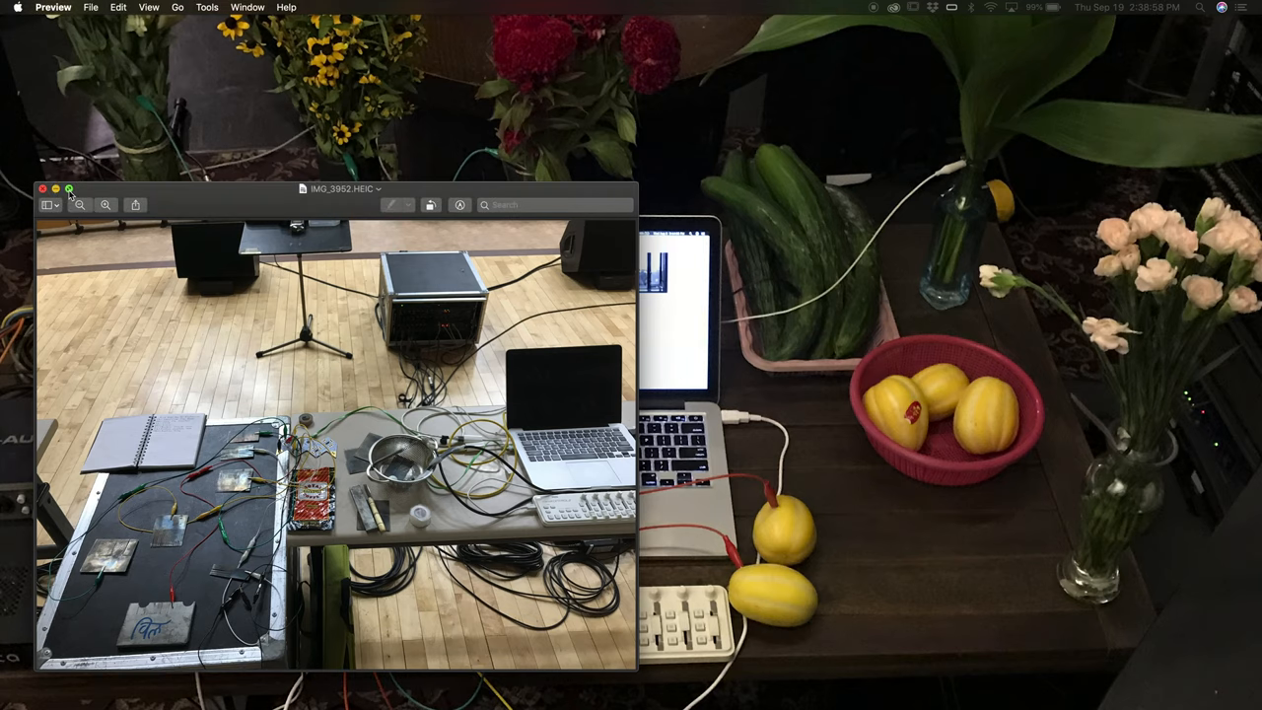
# Step: Bring the Birds Over Ani sound editor forward to show its signal-flow graph
pyautogui.click(56, 189)
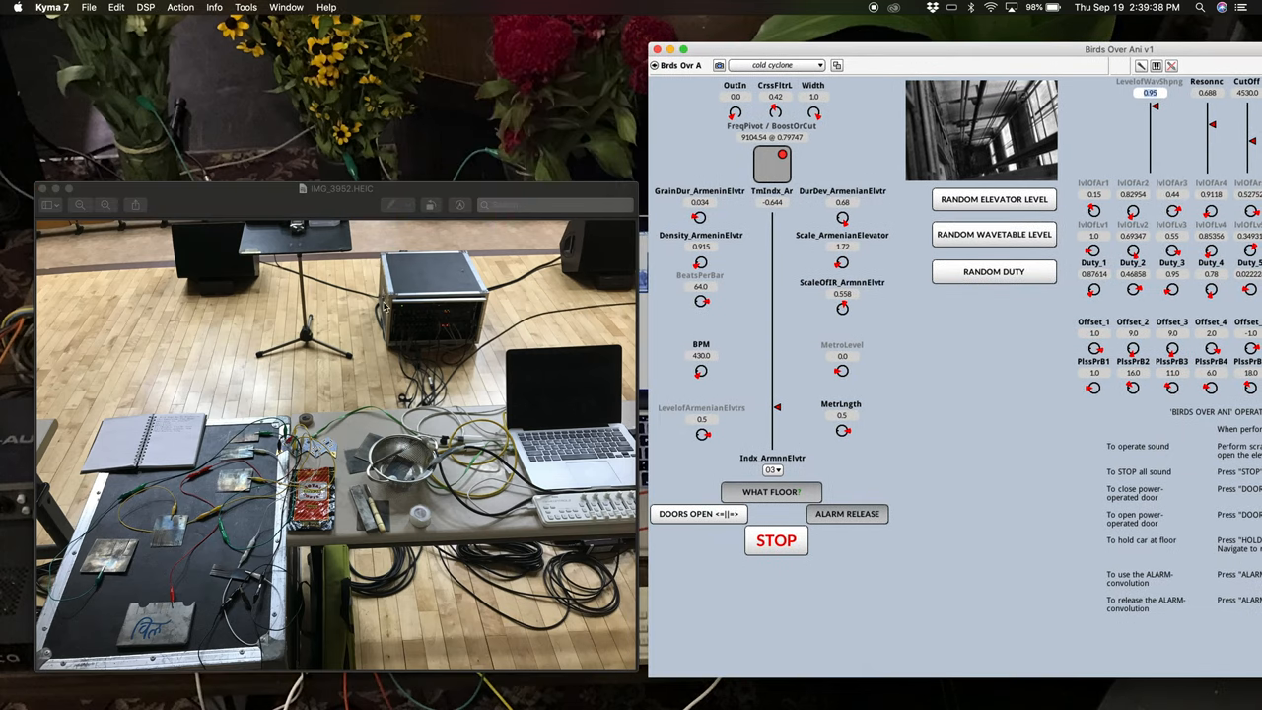
pyautogui.moveTo(142, 603)
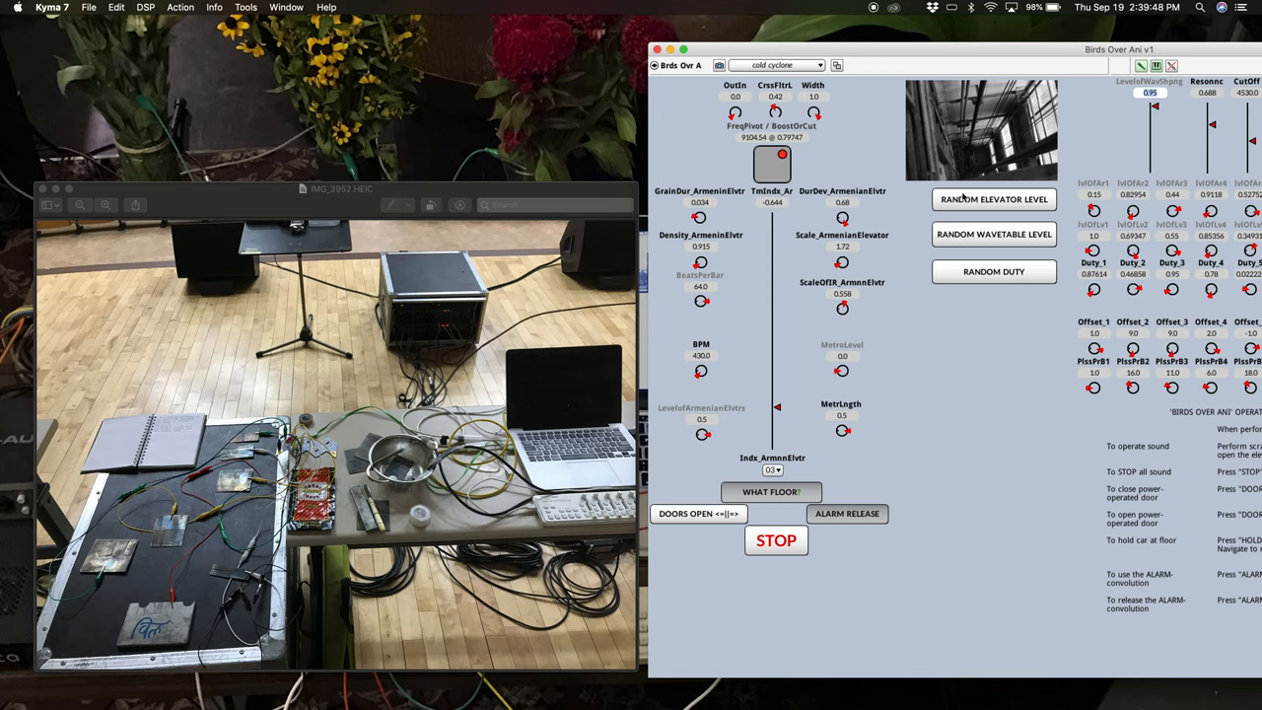
pyautogui.moveTo(853, 284)
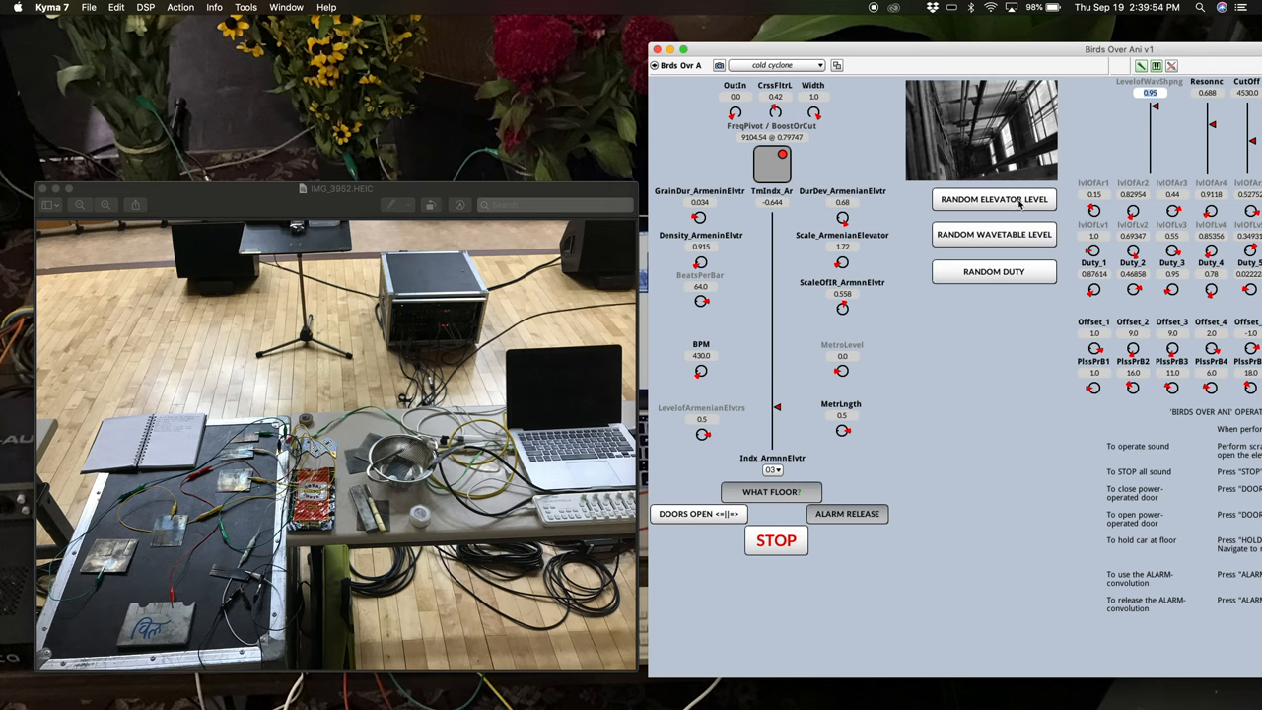
pyautogui.moveTo(1013, 239)
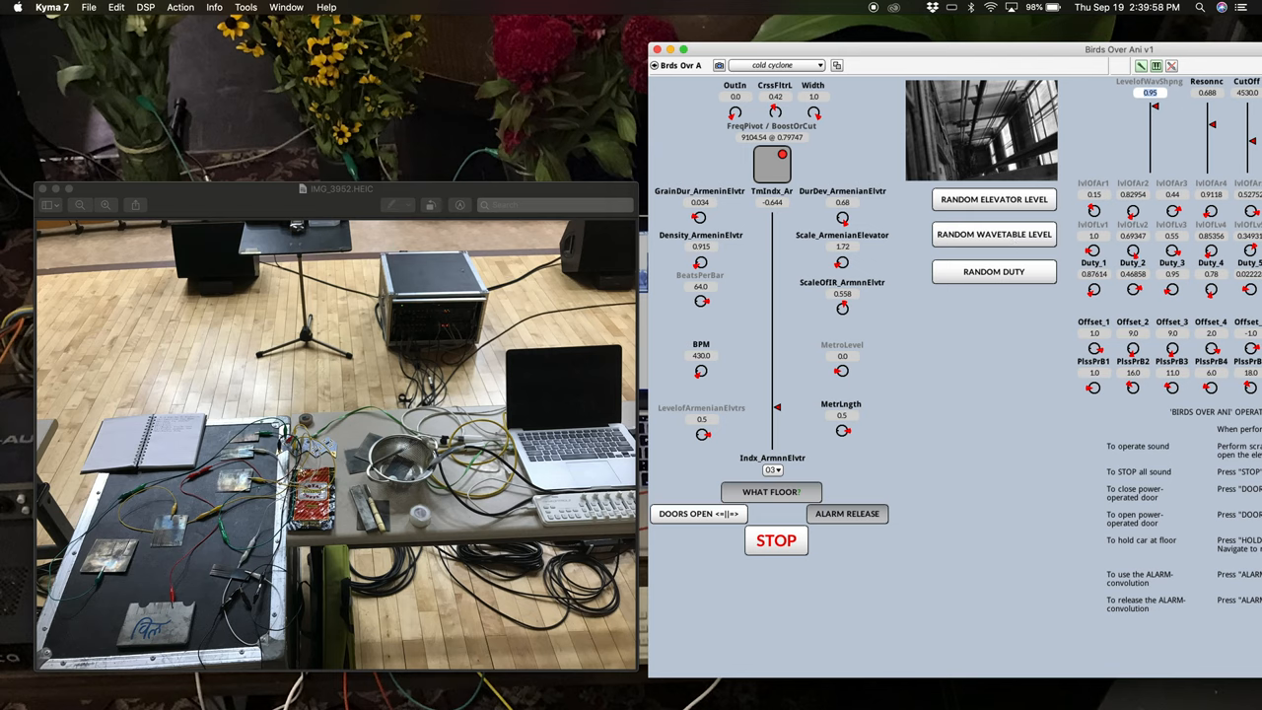
pyautogui.moveTo(922, 152)
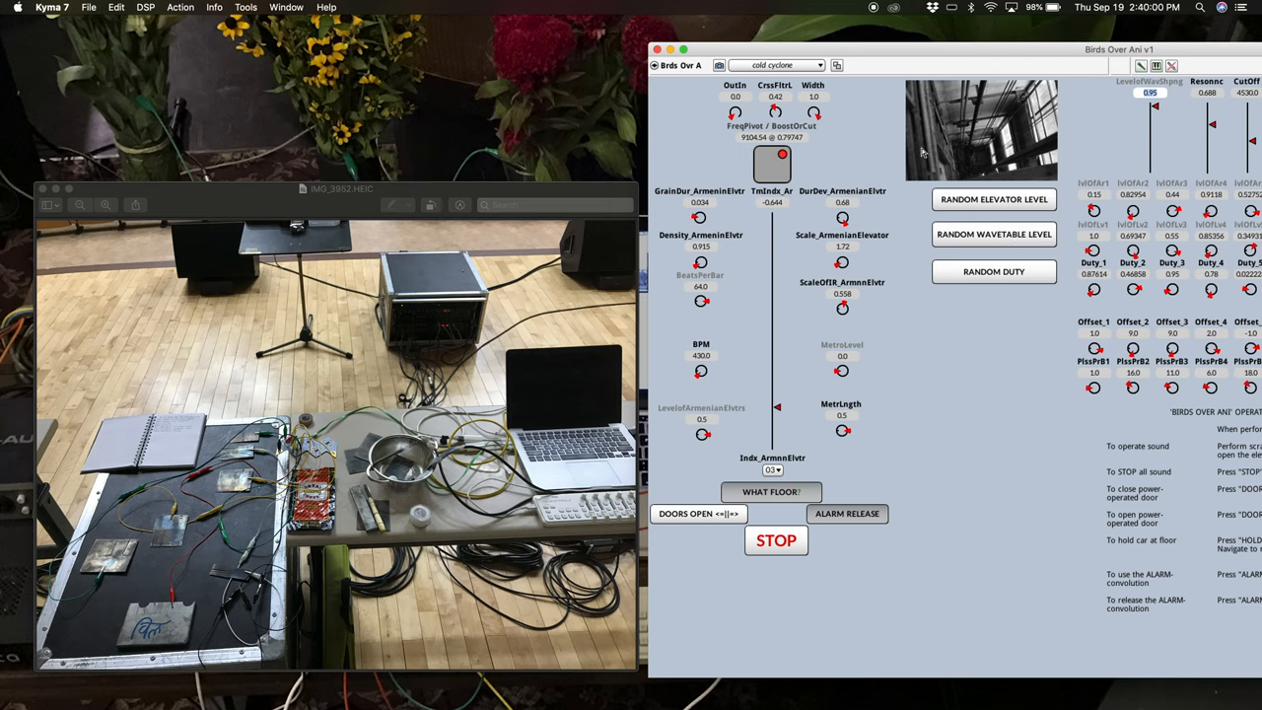
pyautogui.moveTo(1053, 53)
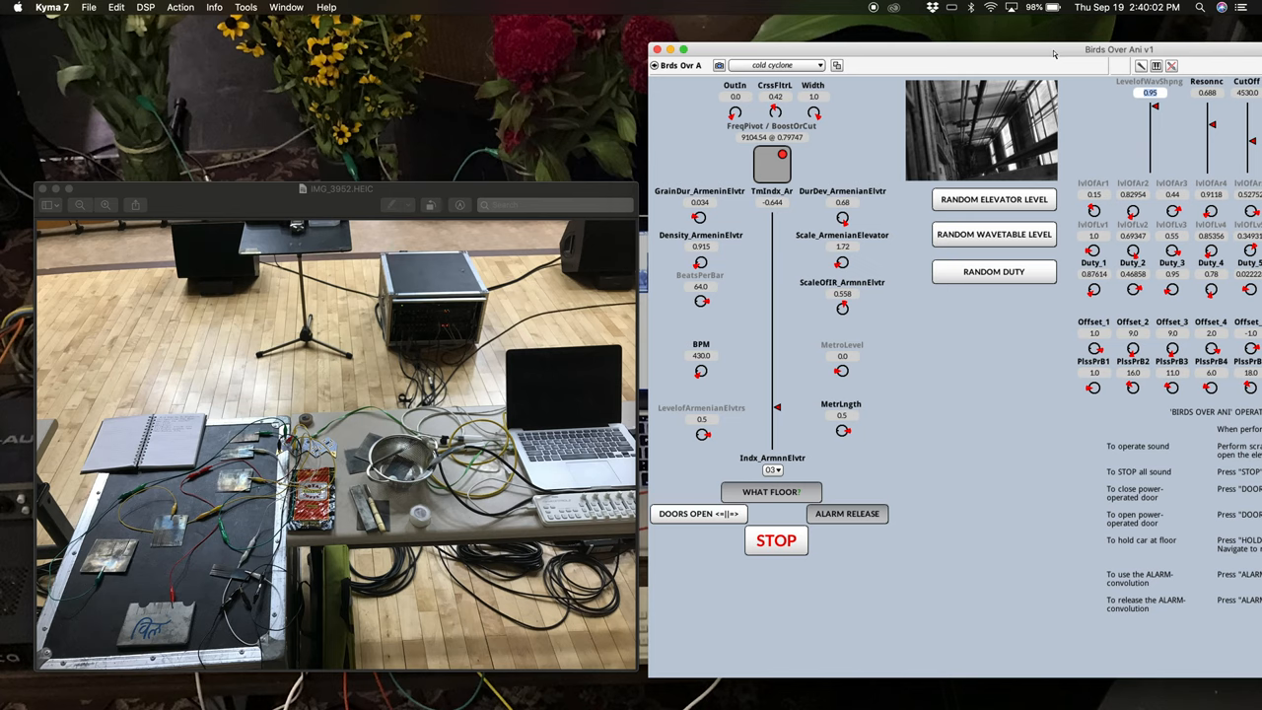
pyautogui.moveTo(576, 347)
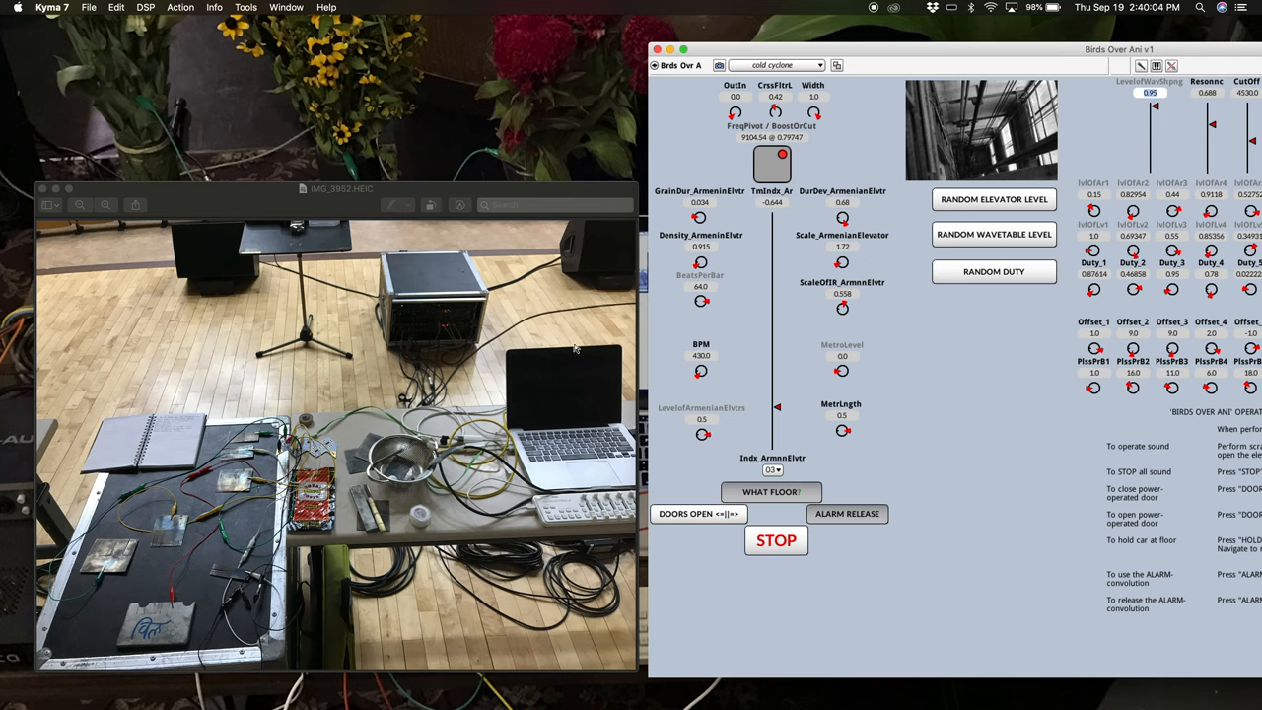
pyautogui.moveTo(241, 481)
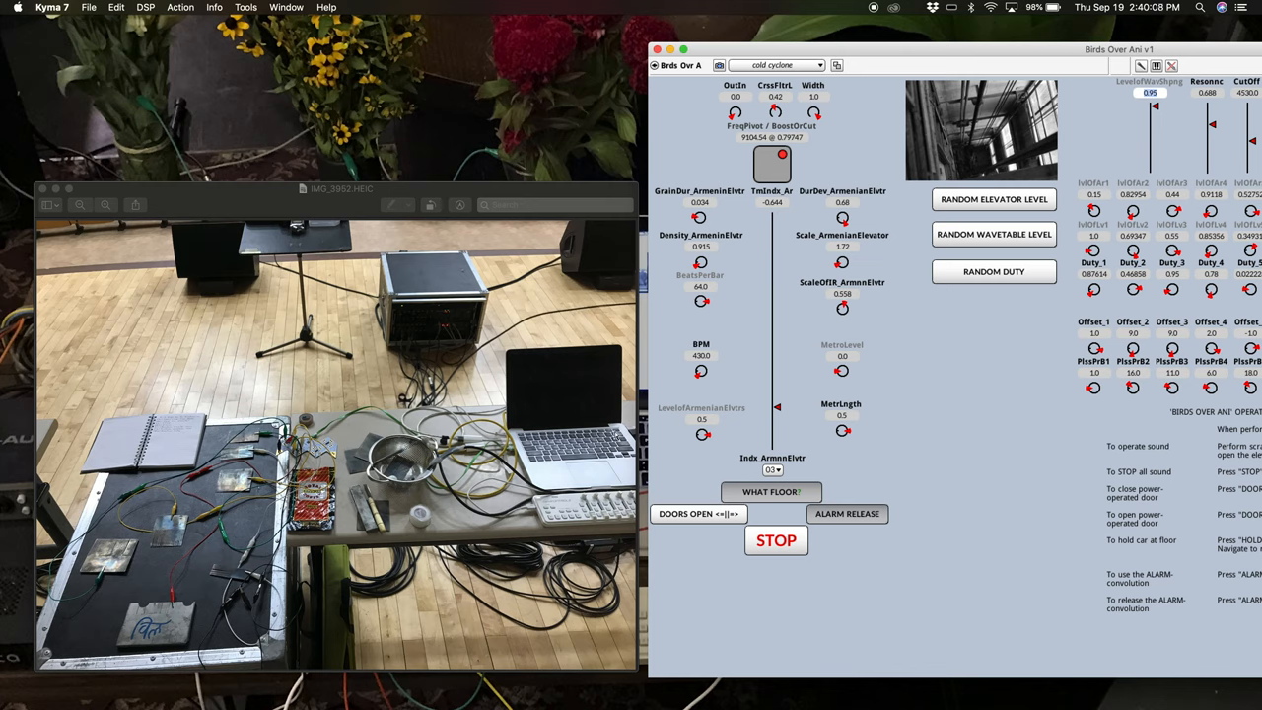
pyautogui.moveTo(561, 392)
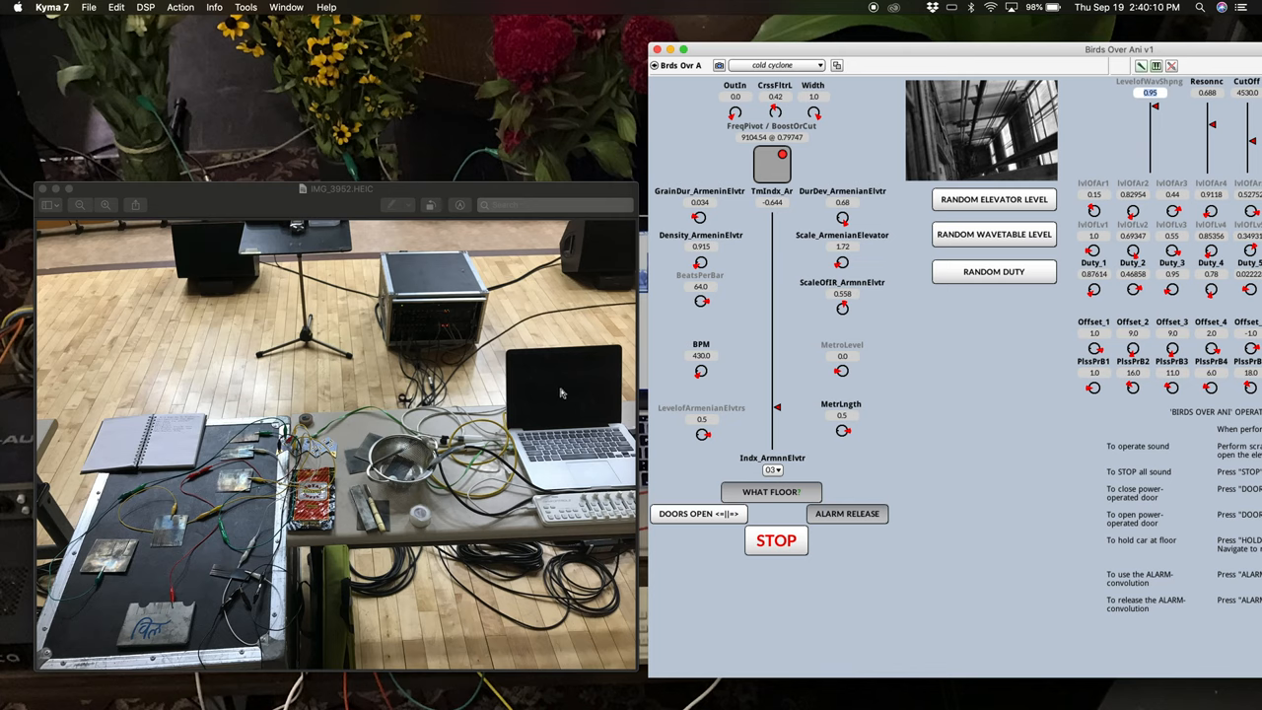
pyautogui.moveTo(1041, 53)
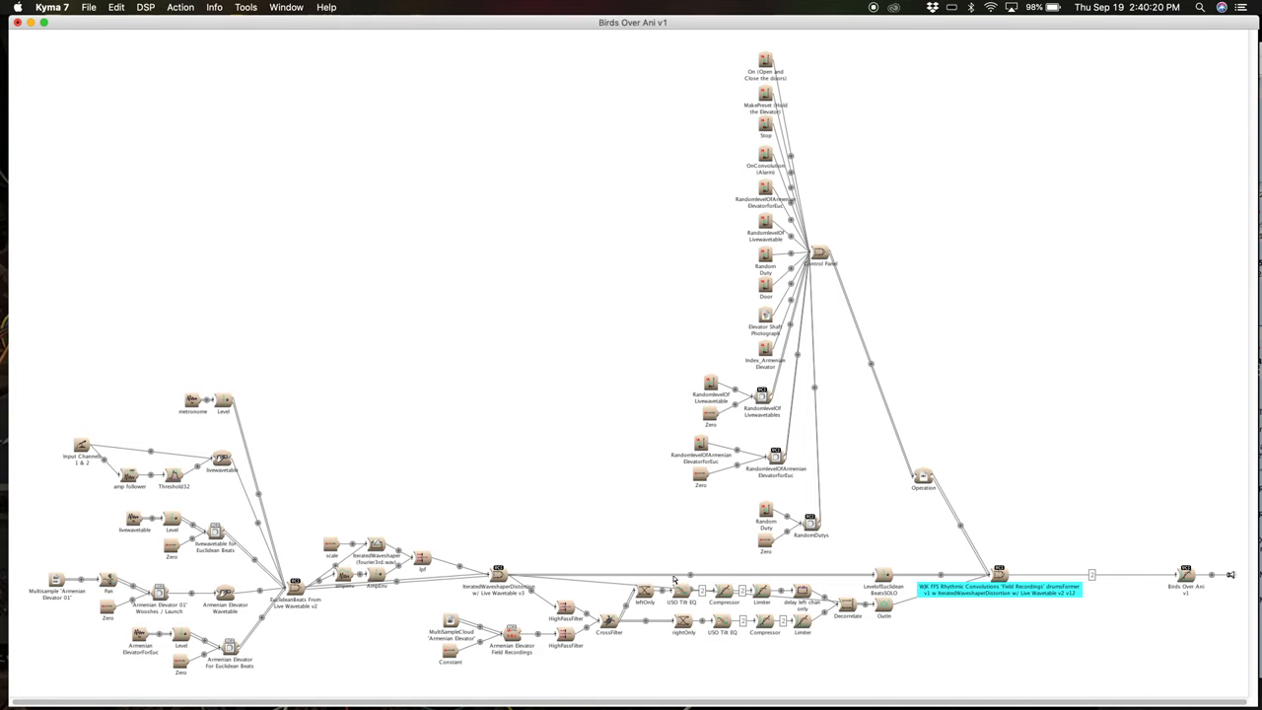
pyautogui.moveTo(870, 536)
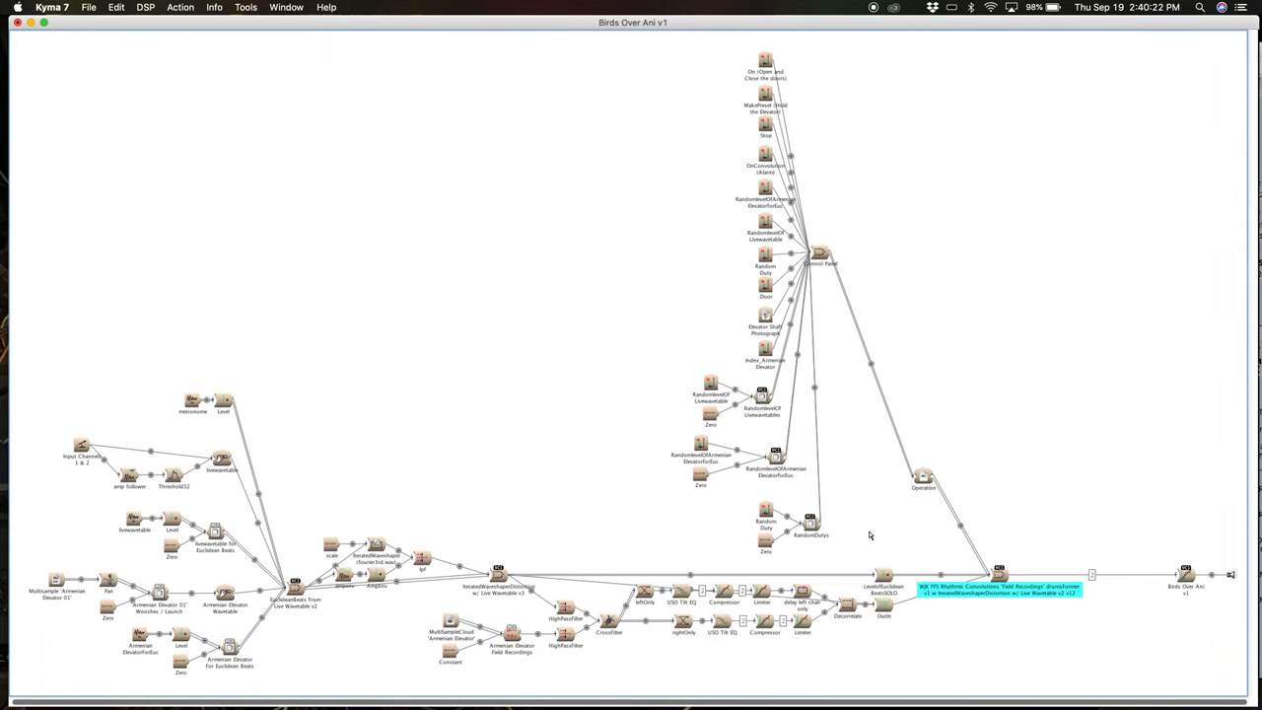
pyautogui.moveTo(843, 536)
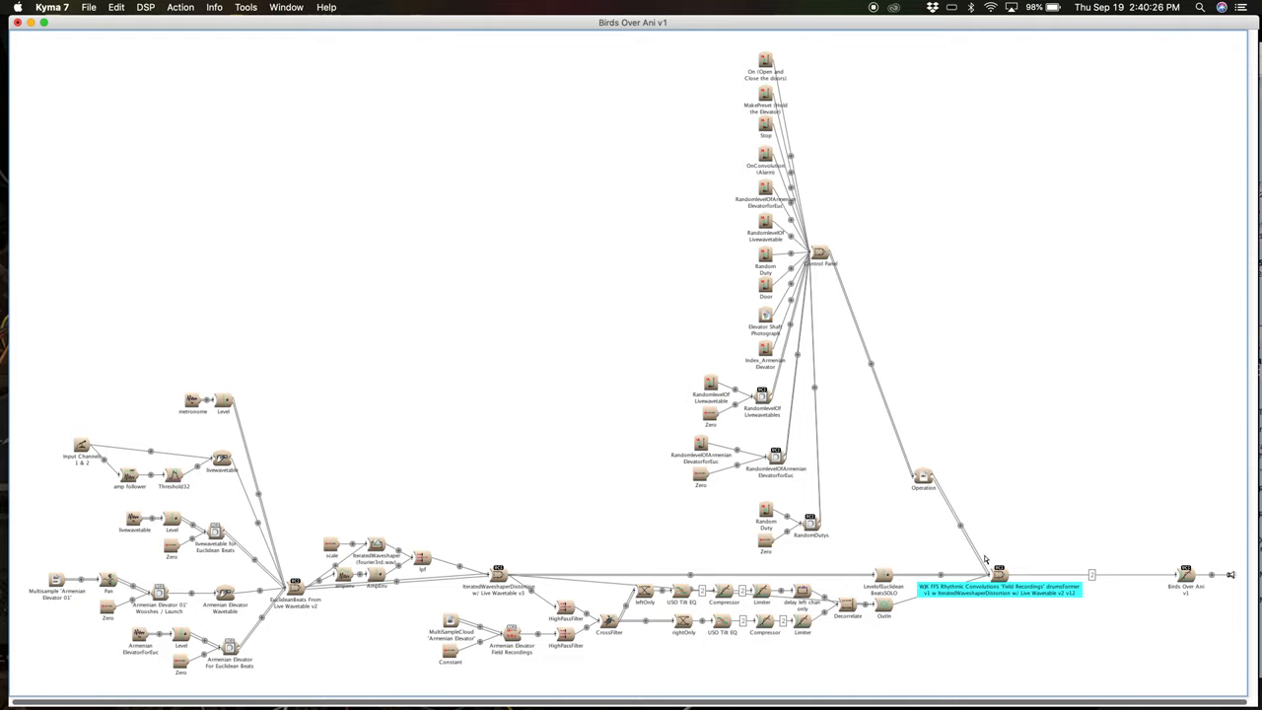
pyautogui.moveTo(1150, 604)
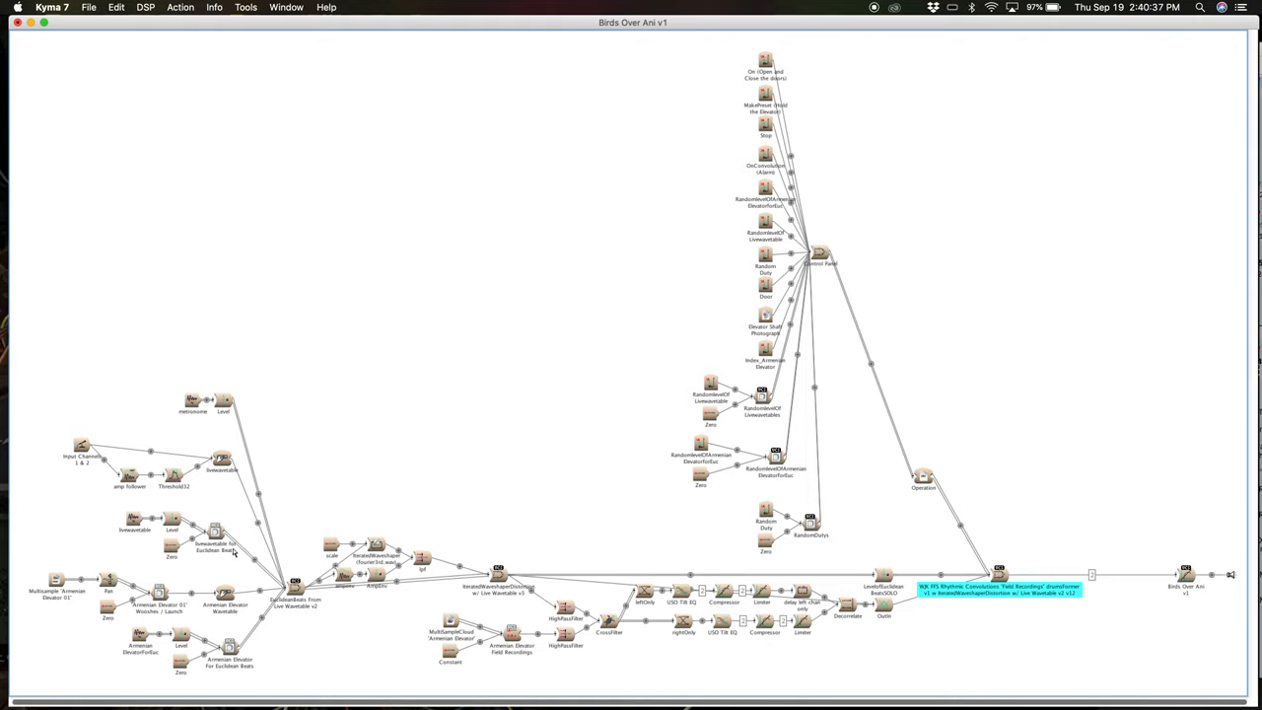
pyautogui.moveTo(201, 651)
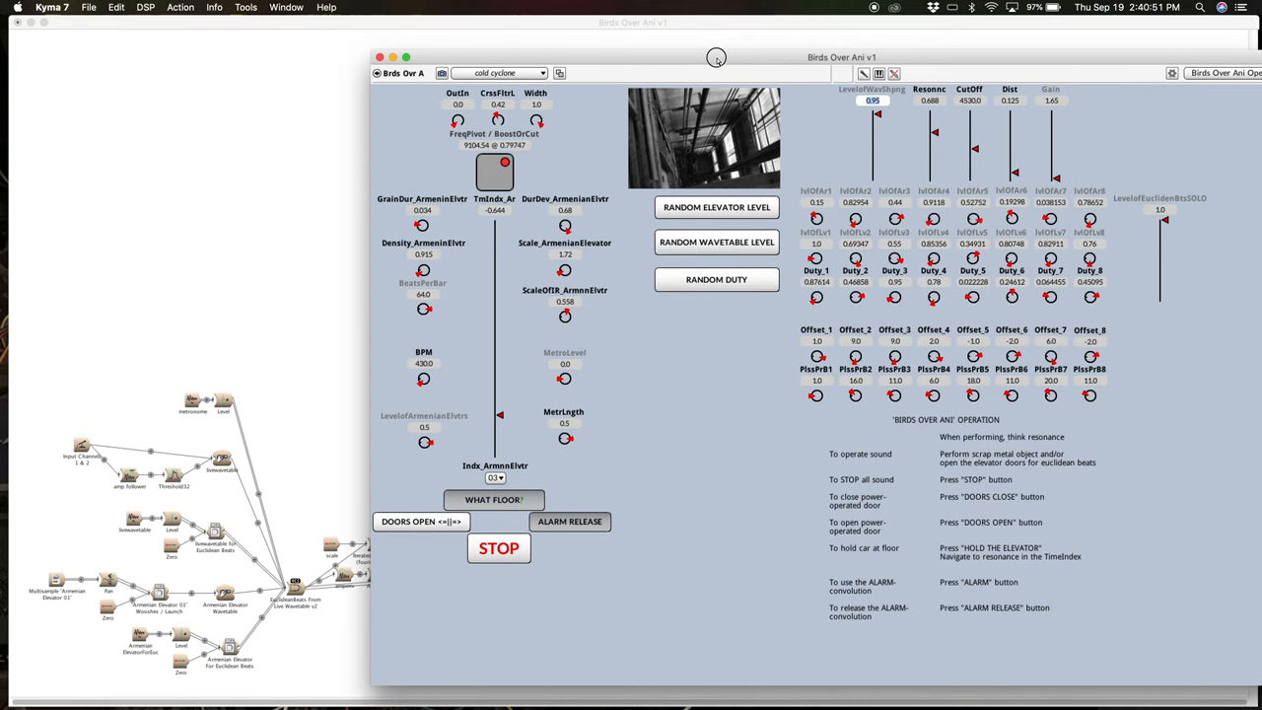
pyautogui.moveTo(197, 406)
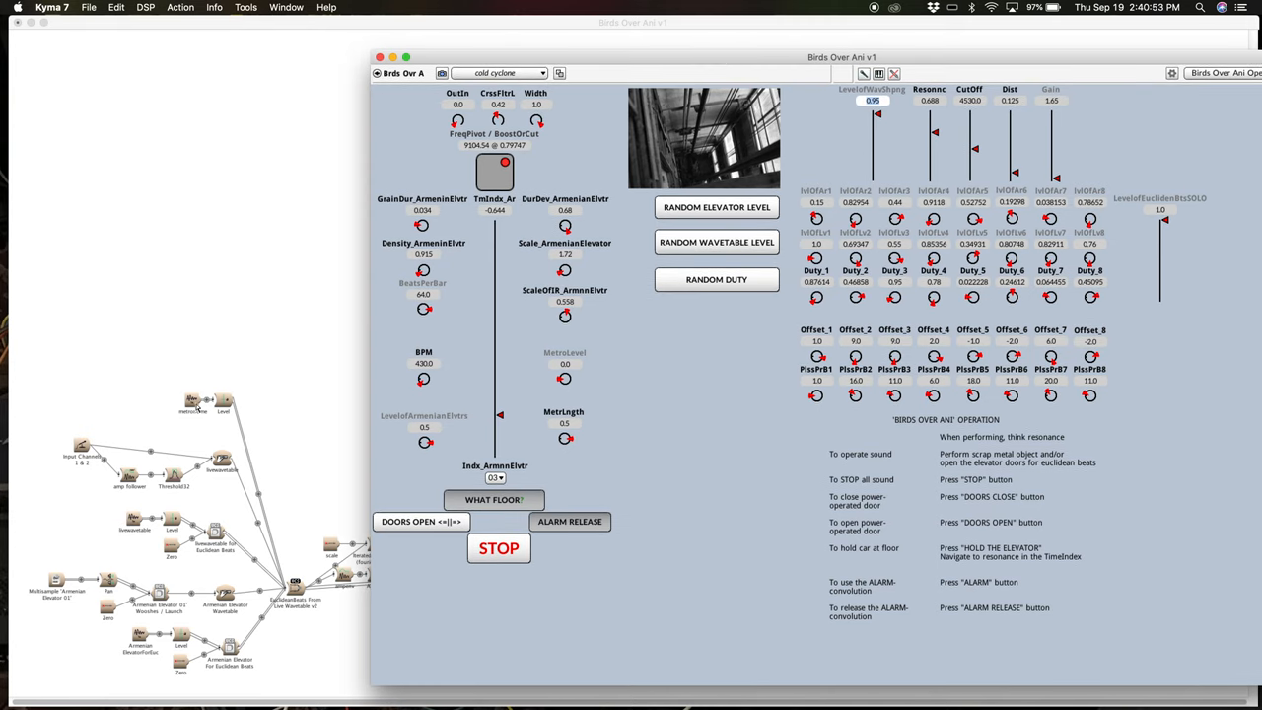
pyautogui.moveTo(241, 509)
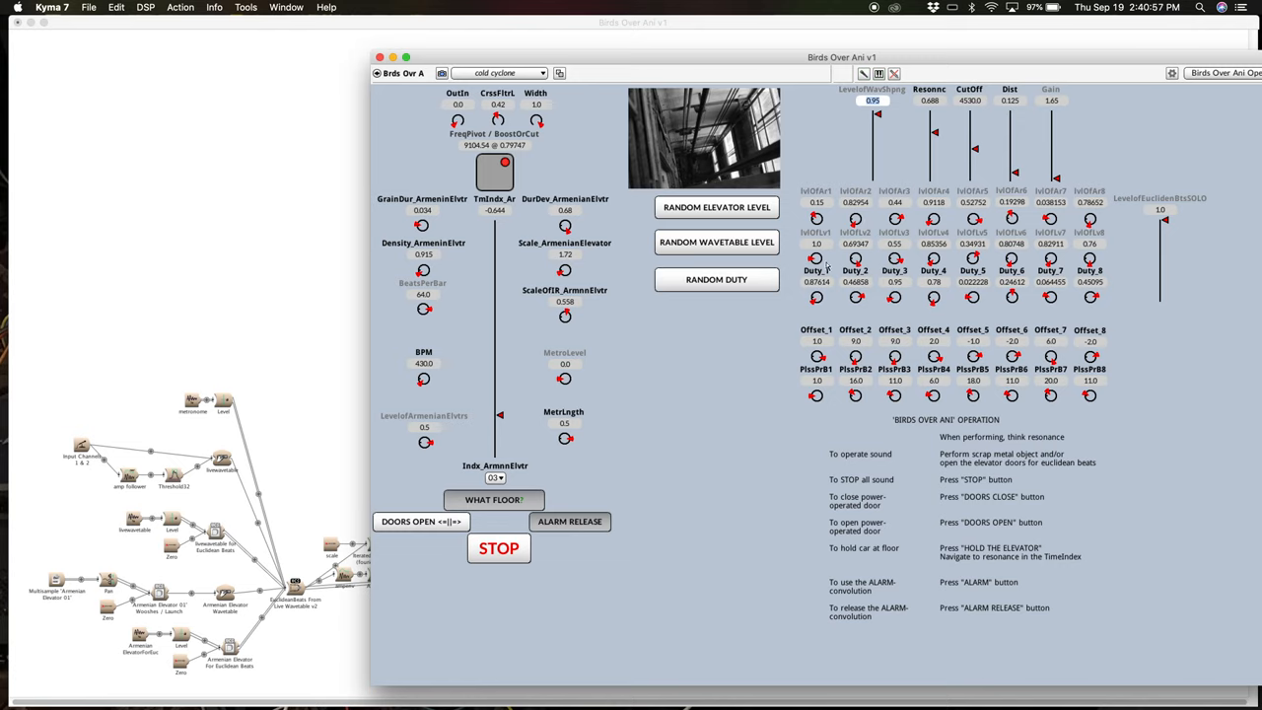
pyautogui.moveTo(880, 248)
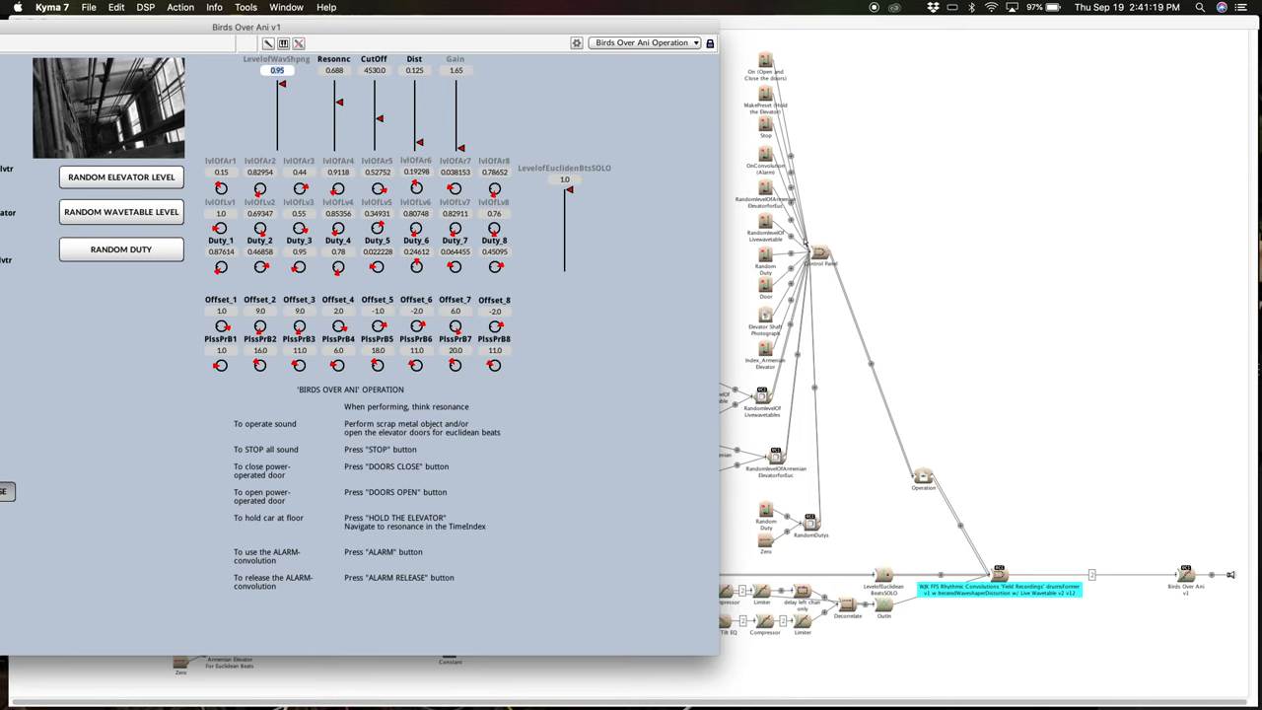
pyautogui.moveTo(761, 111)
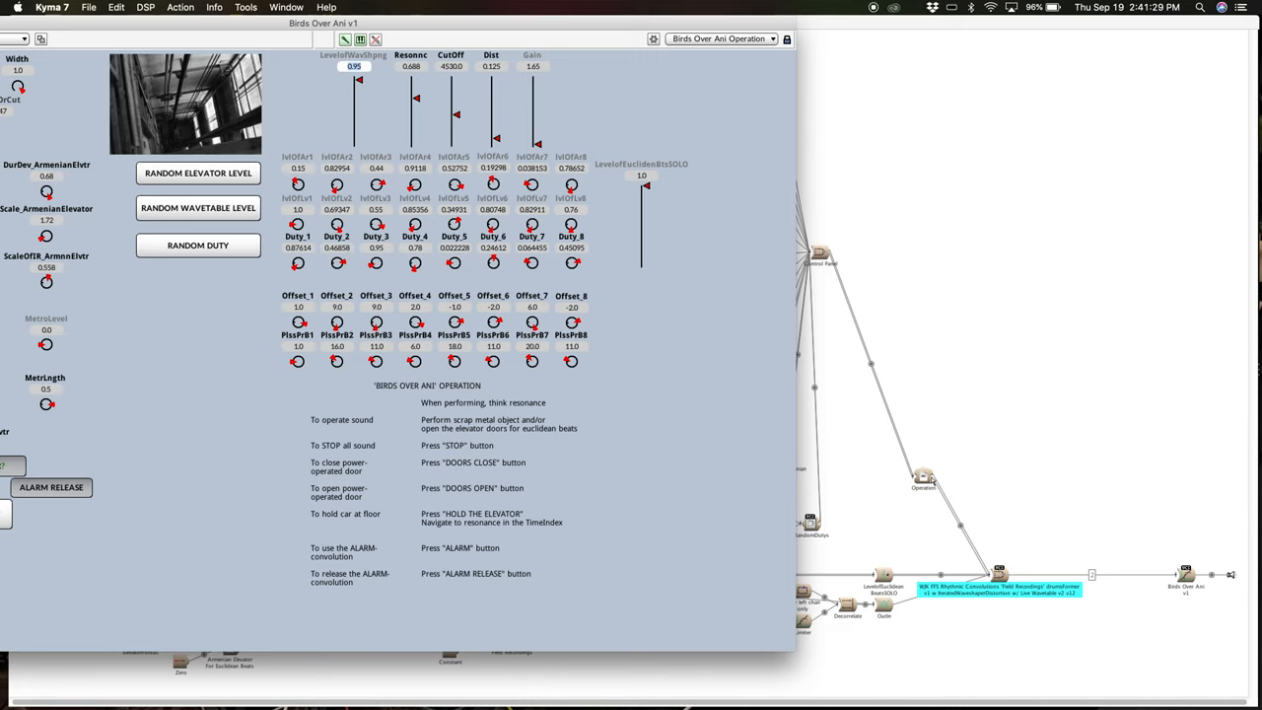
pyautogui.moveTo(375, 408)
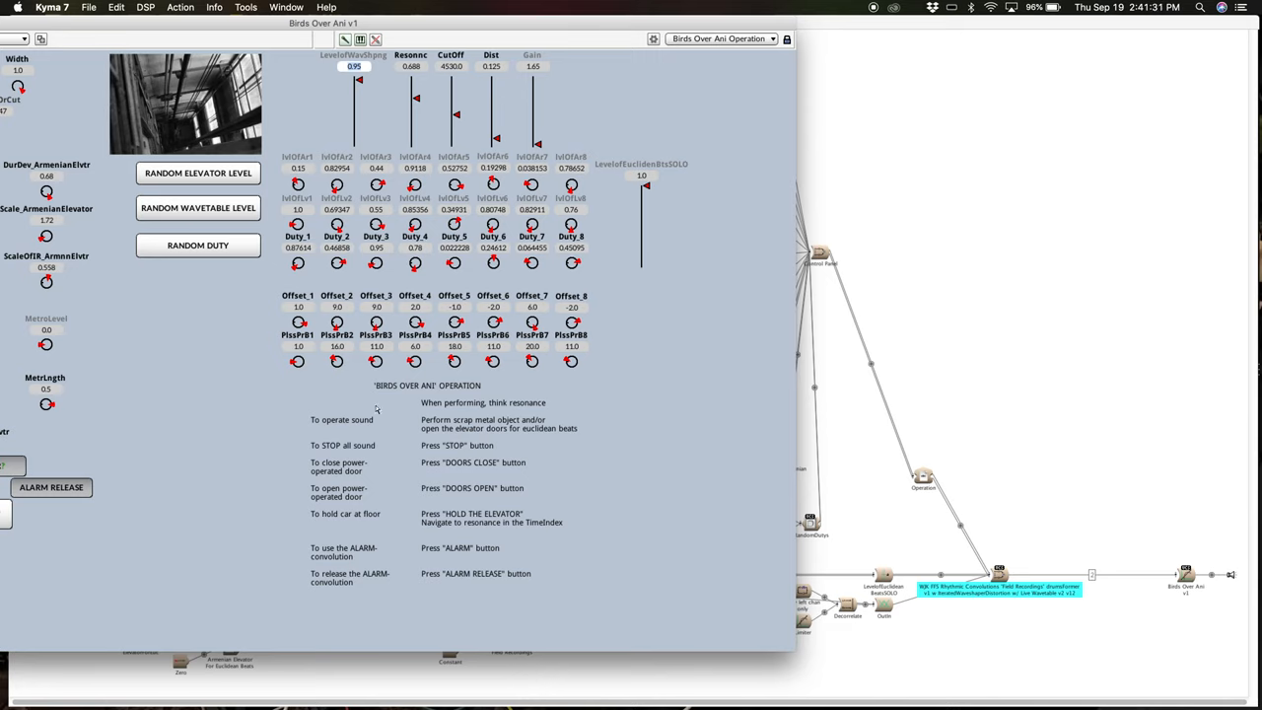
pyautogui.moveTo(355, 385)
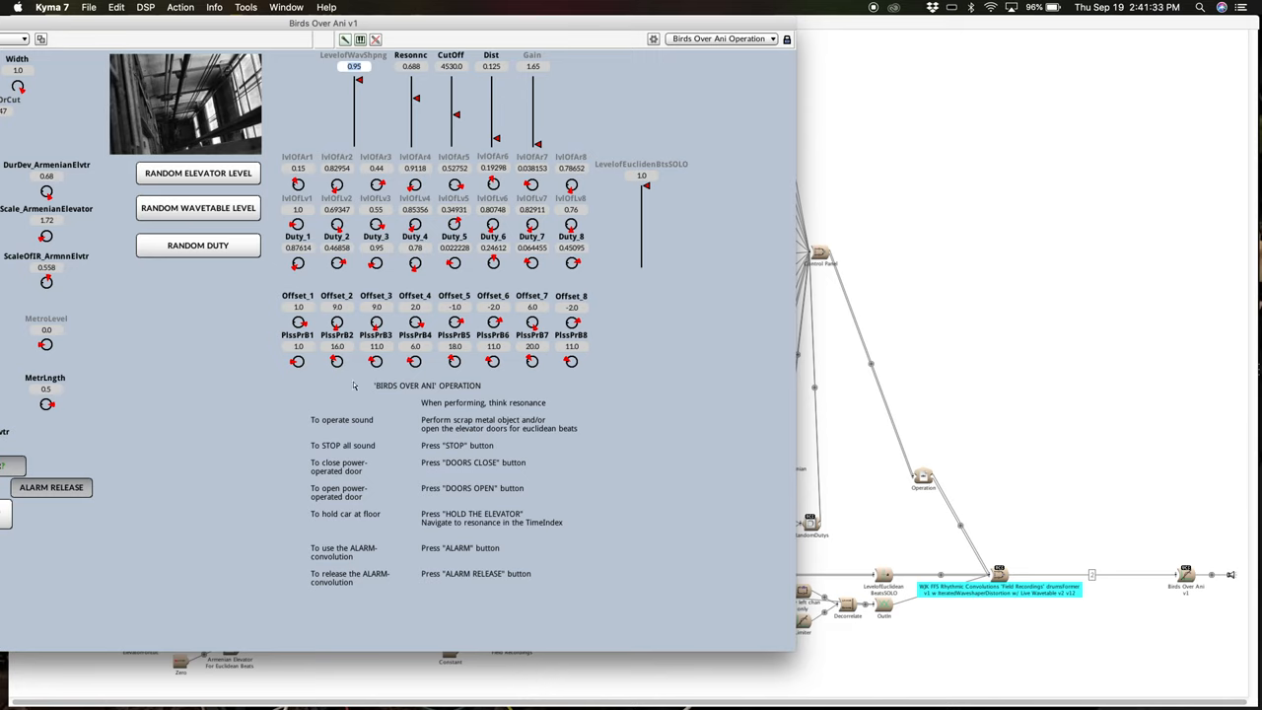
pyautogui.moveTo(254, 27)
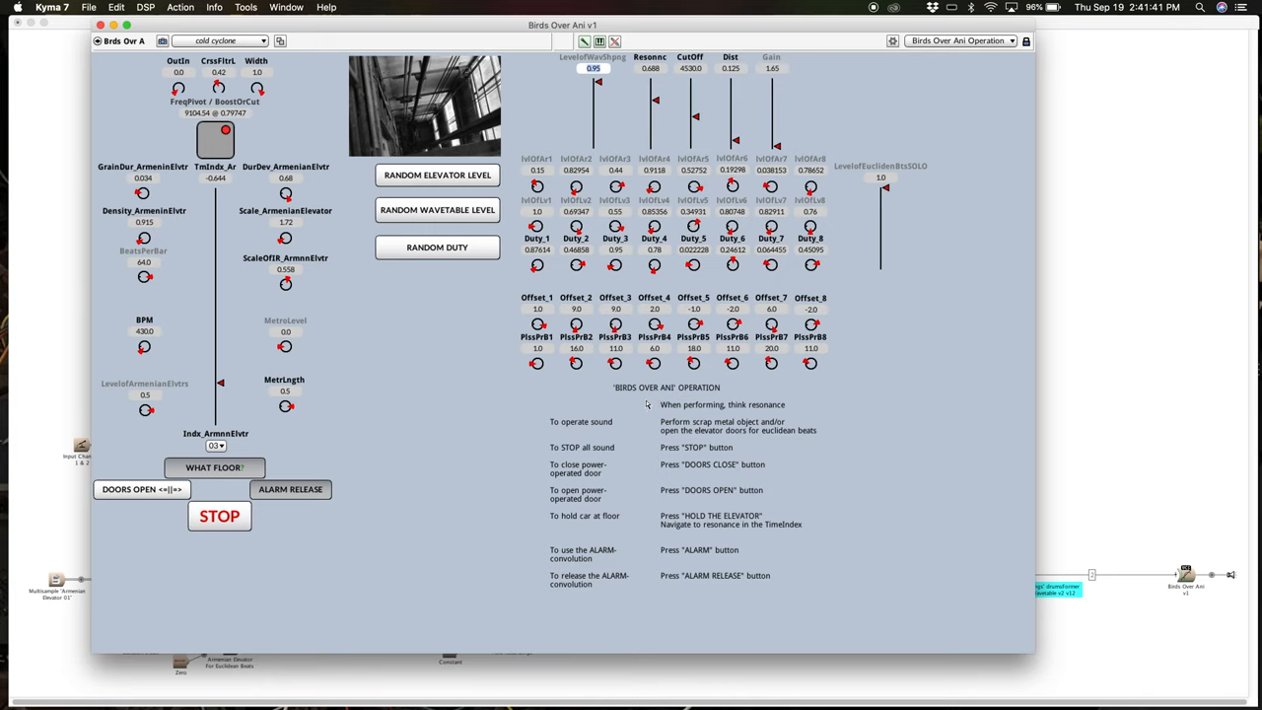
pyautogui.moveTo(635, 540)
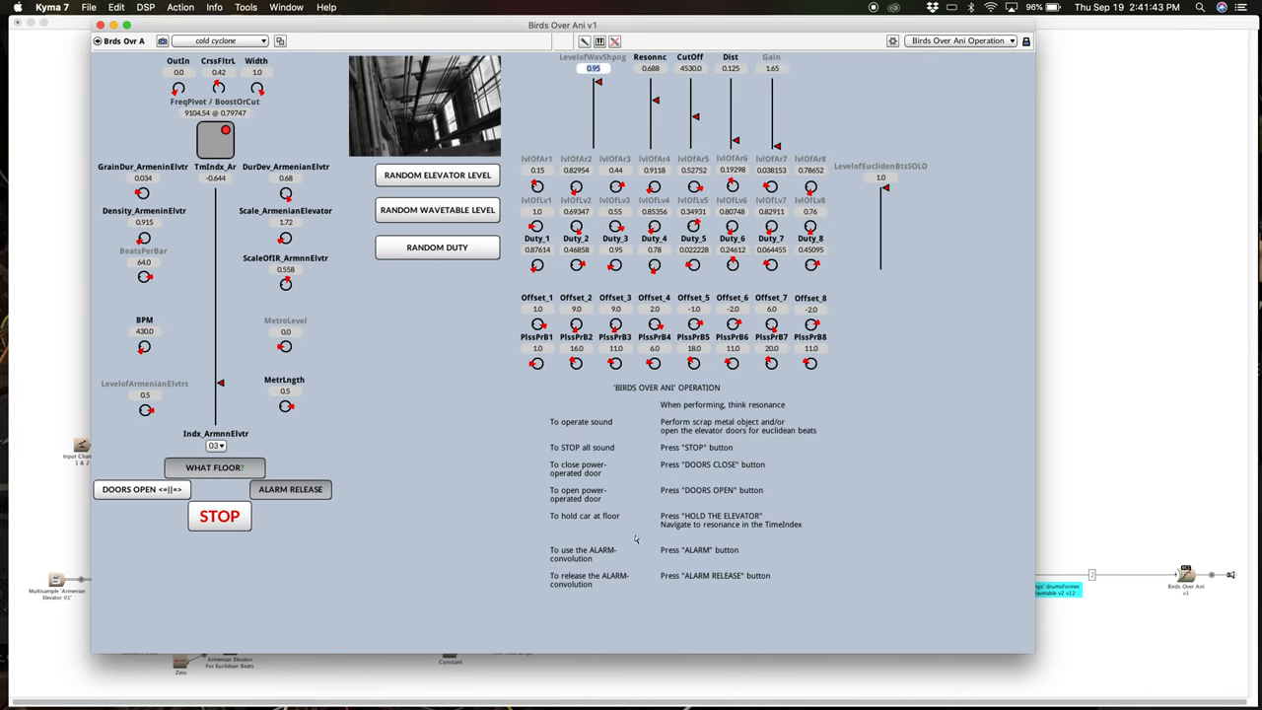
pyautogui.moveTo(487, 39)
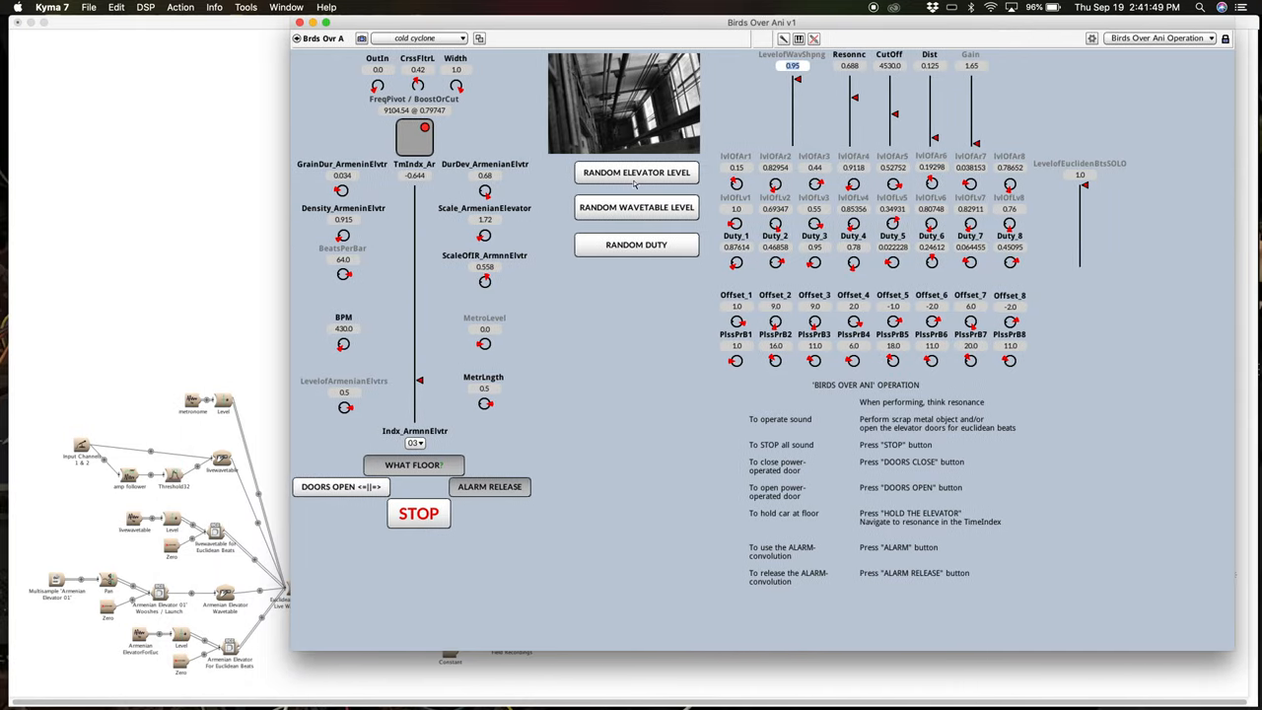
pyautogui.moveTo(840, 449)
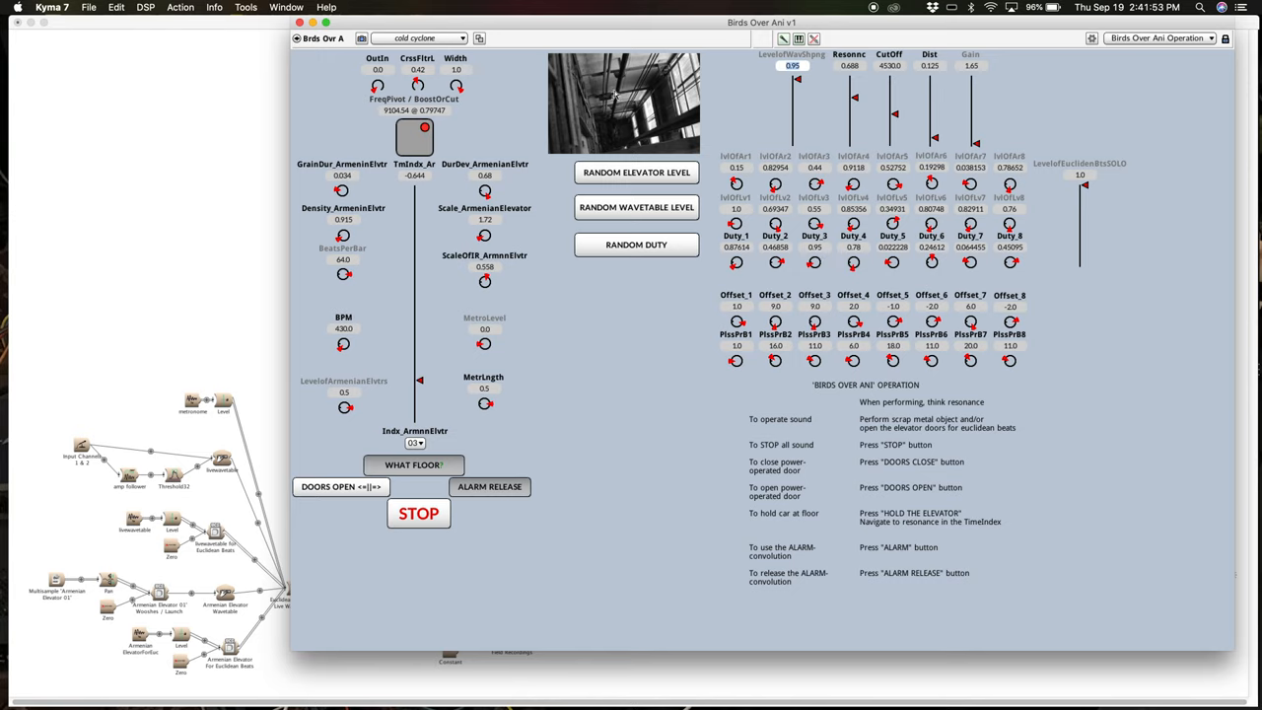
pyautogui.moveTo(533, 20)
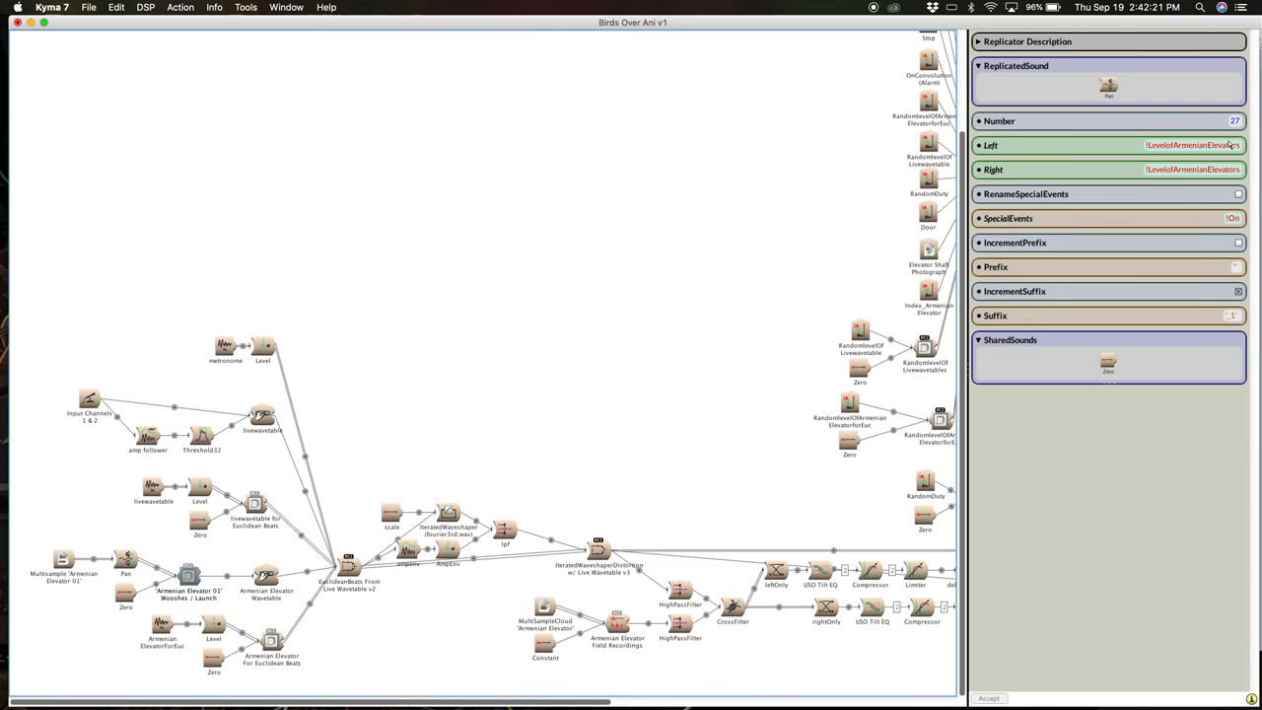
pyautogui.moveTo(1226, 146)
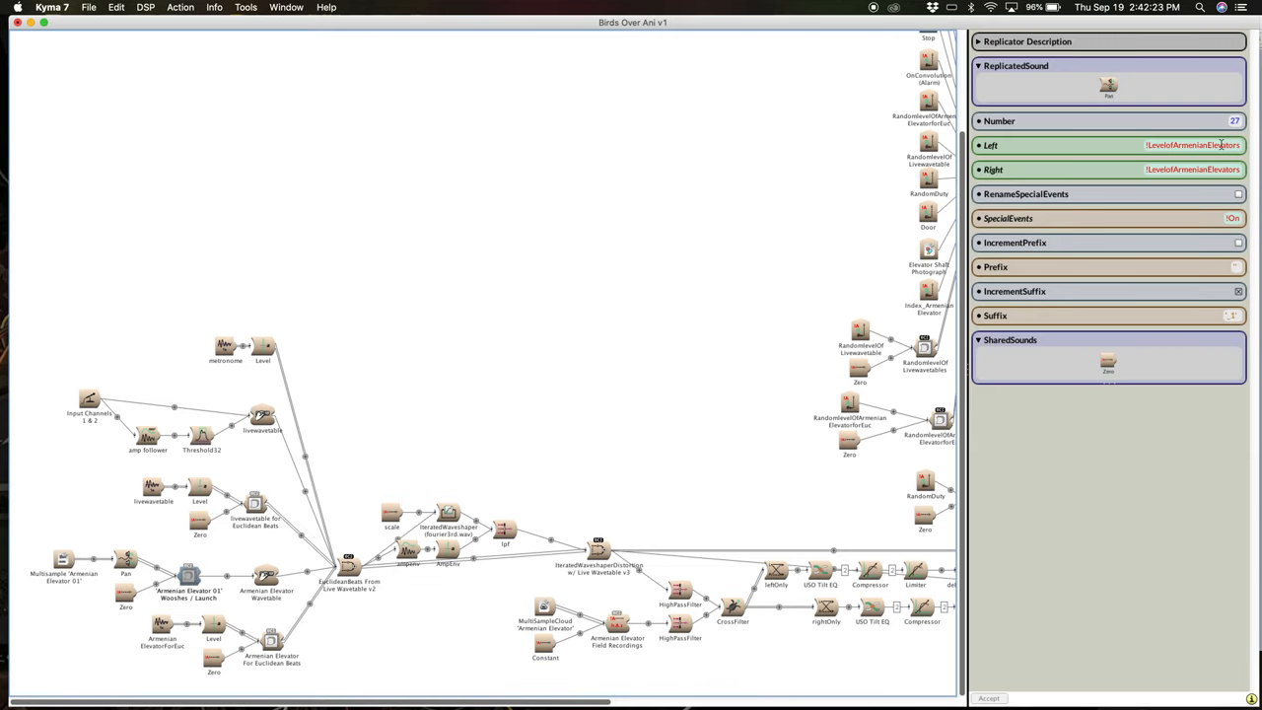
pyautogui.moveTo(1136, 213)
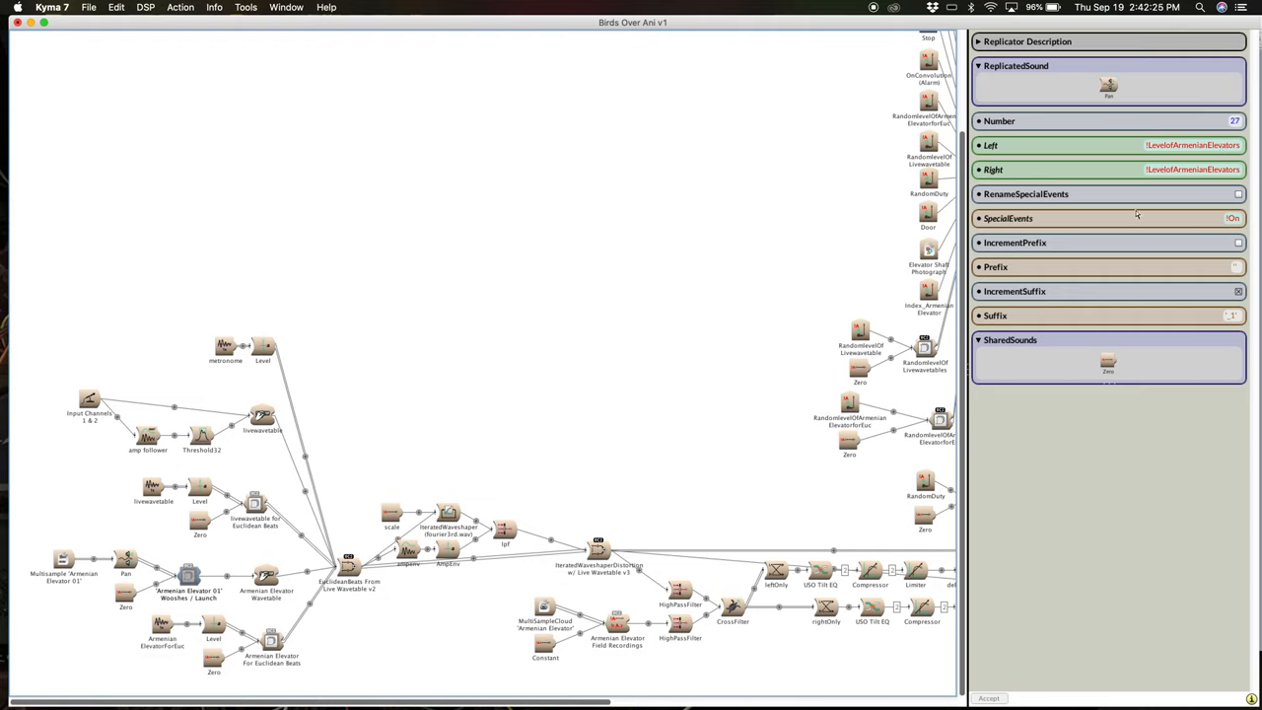
# Step: Select the Replicator Sound in the graph to show its parameter editor
pyautogui.click(266, 573)
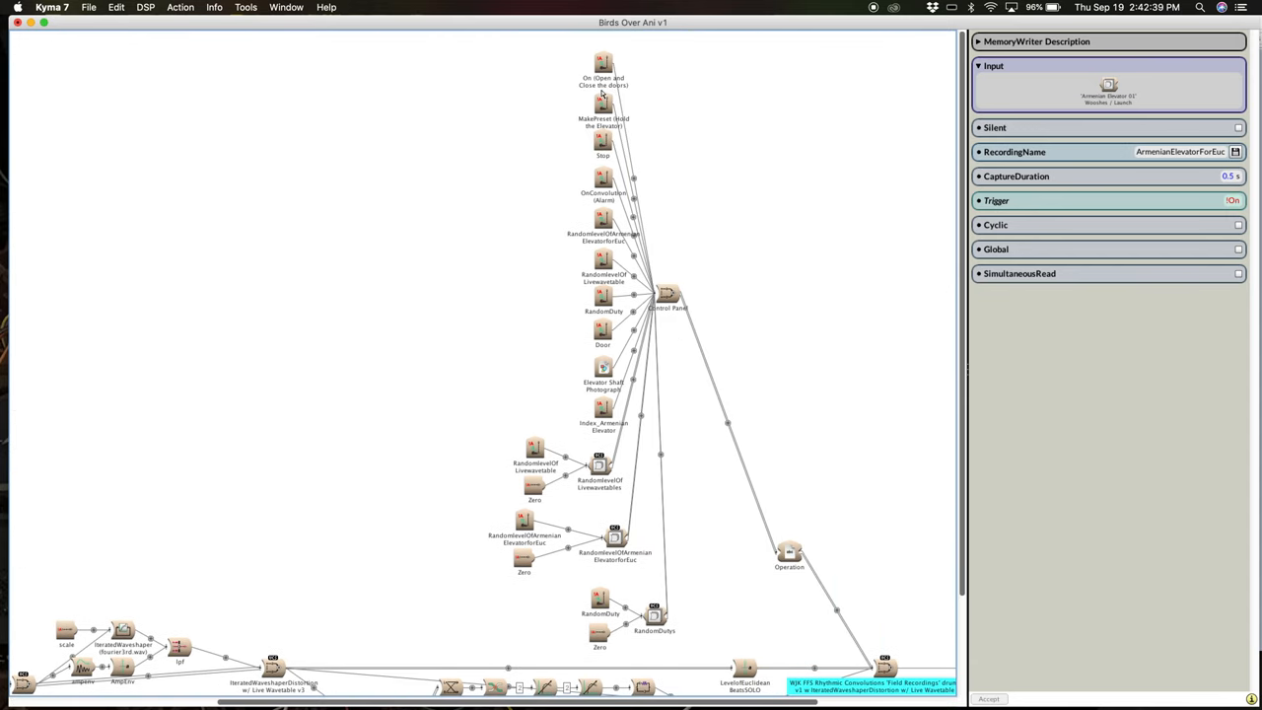
# Step: Reveal the graph's input section and select the Armenian elevator FunctionGenerator
pyautogui.click(604, 61)
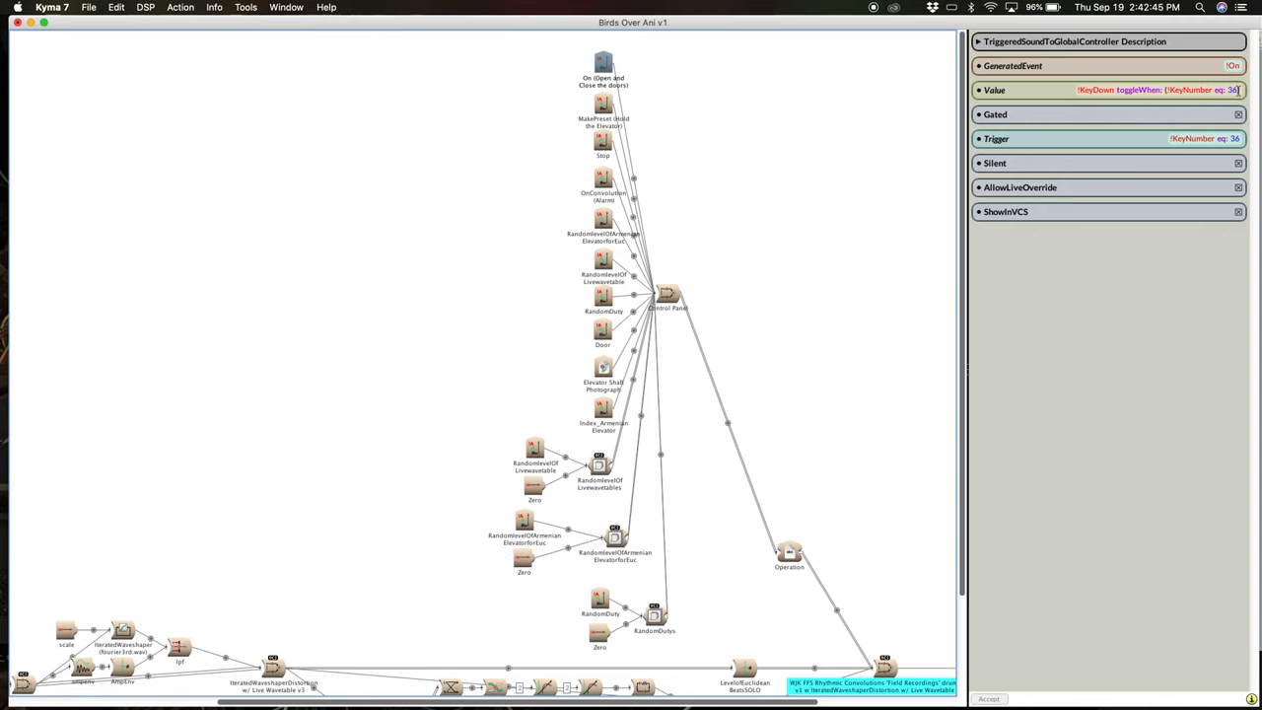
pyautogui.moveTo(793, 187)
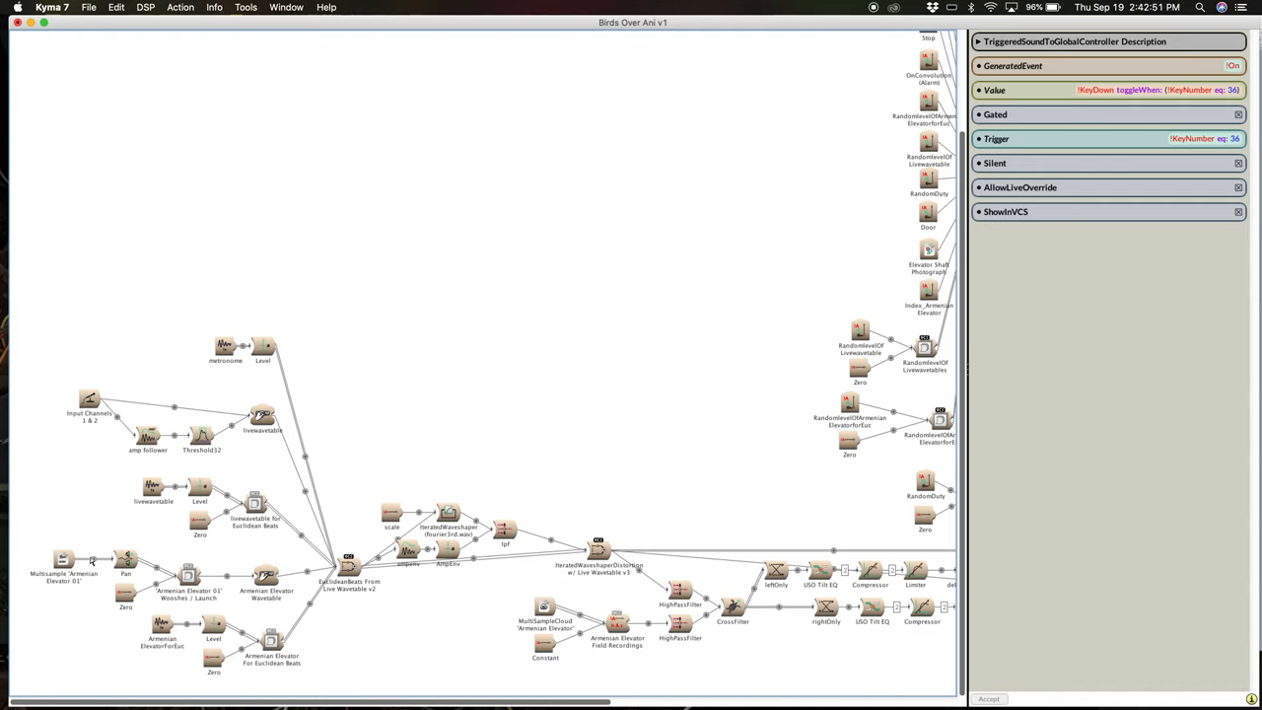
pyautogui.click(266, 576)
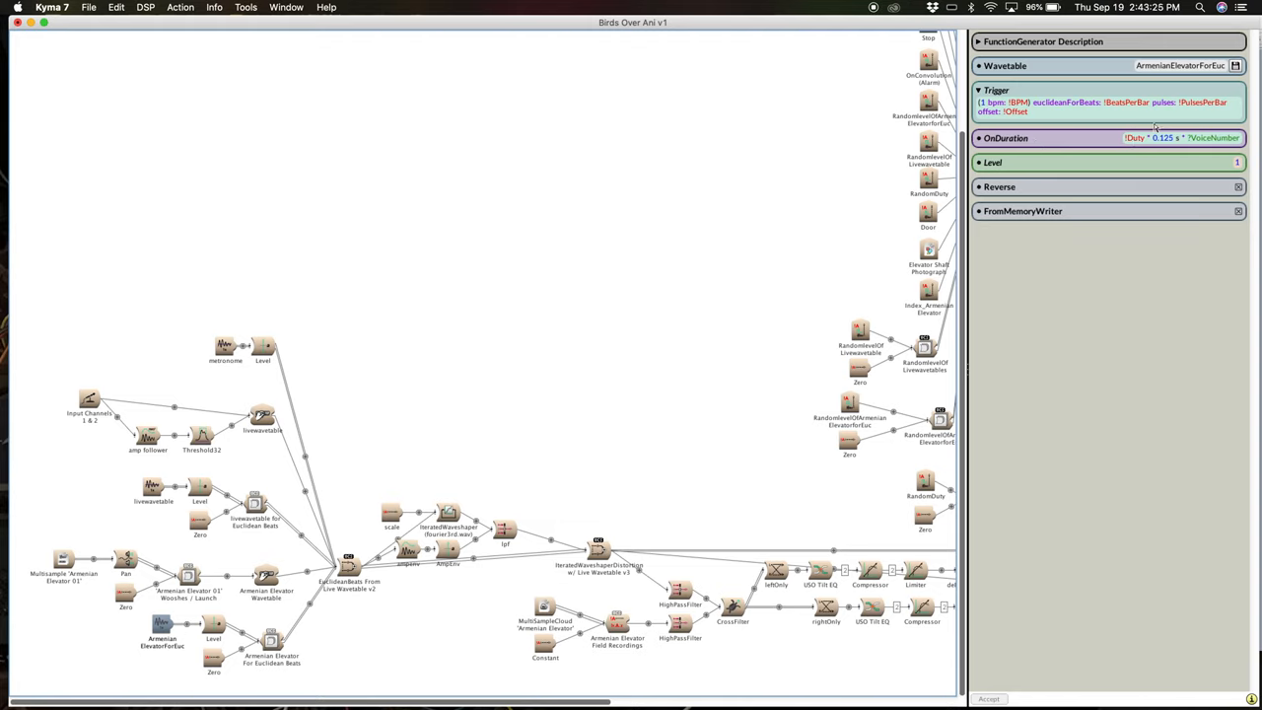
pyautogui.moveTo(741, 300)
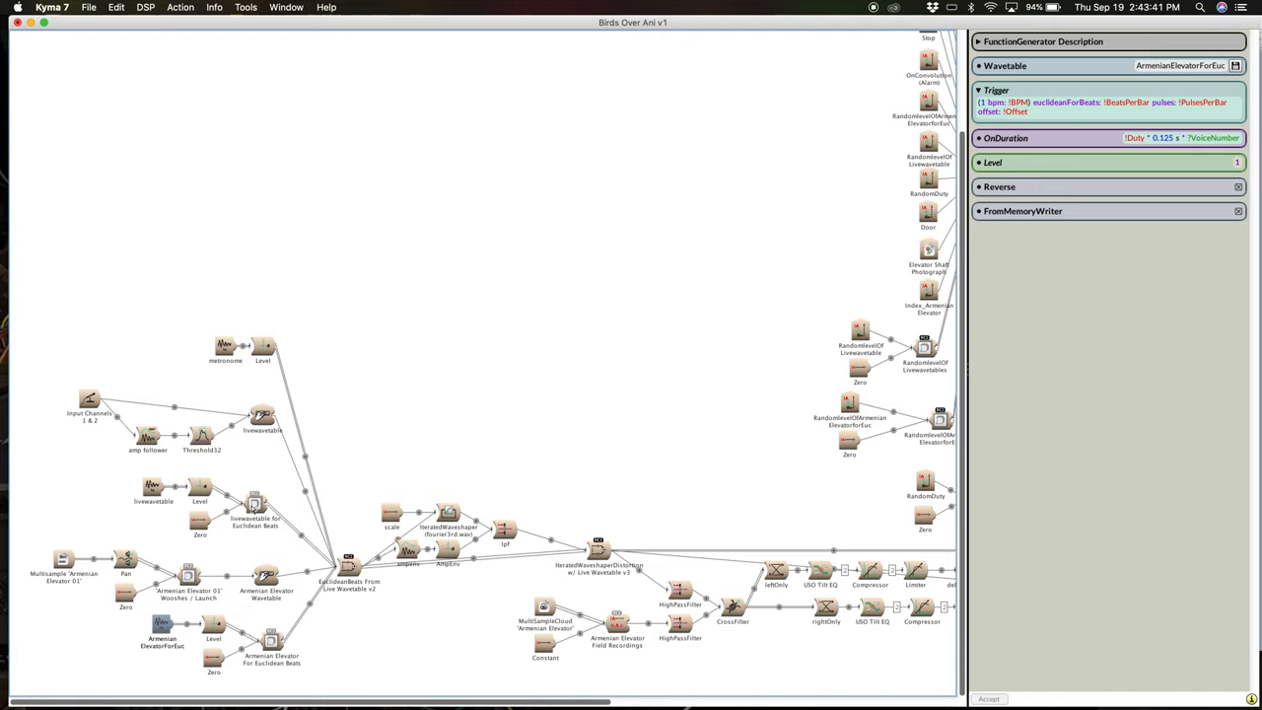
pyautogui.moveTo(254, 517)
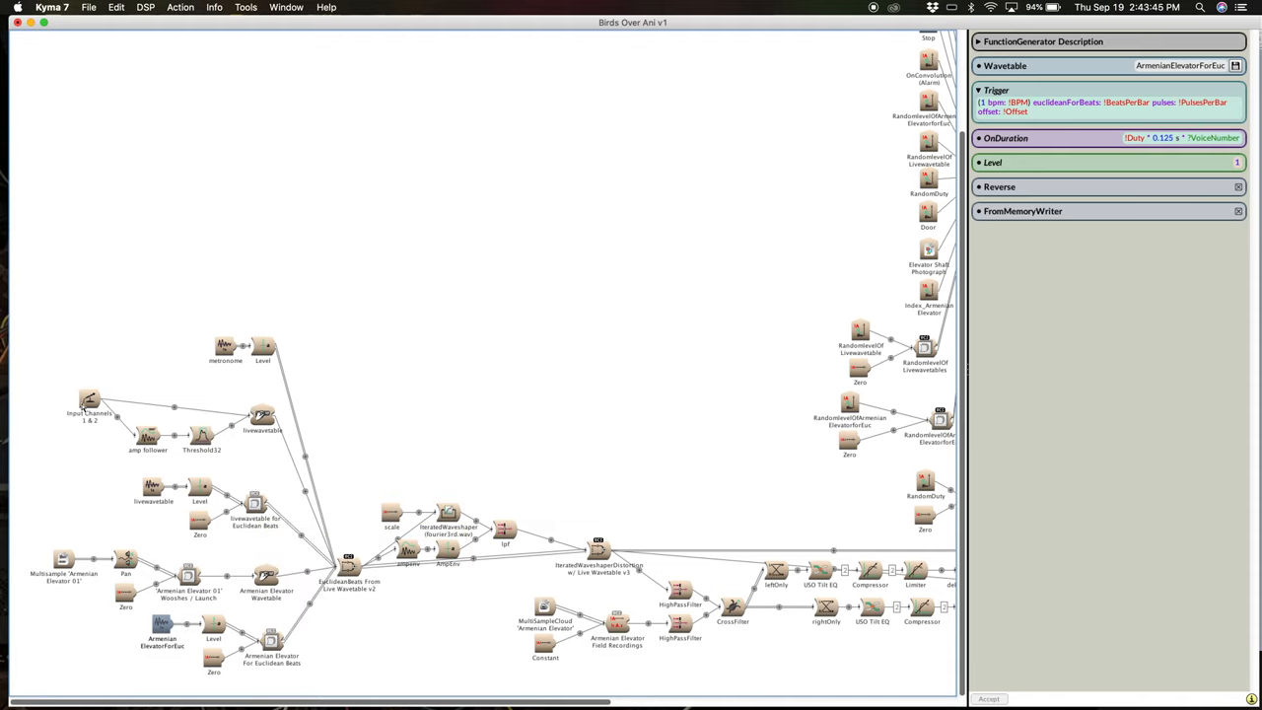
# Step: Select the Input Channels 1 & 2 sound in the graph
pyautogui.click(89, 398)
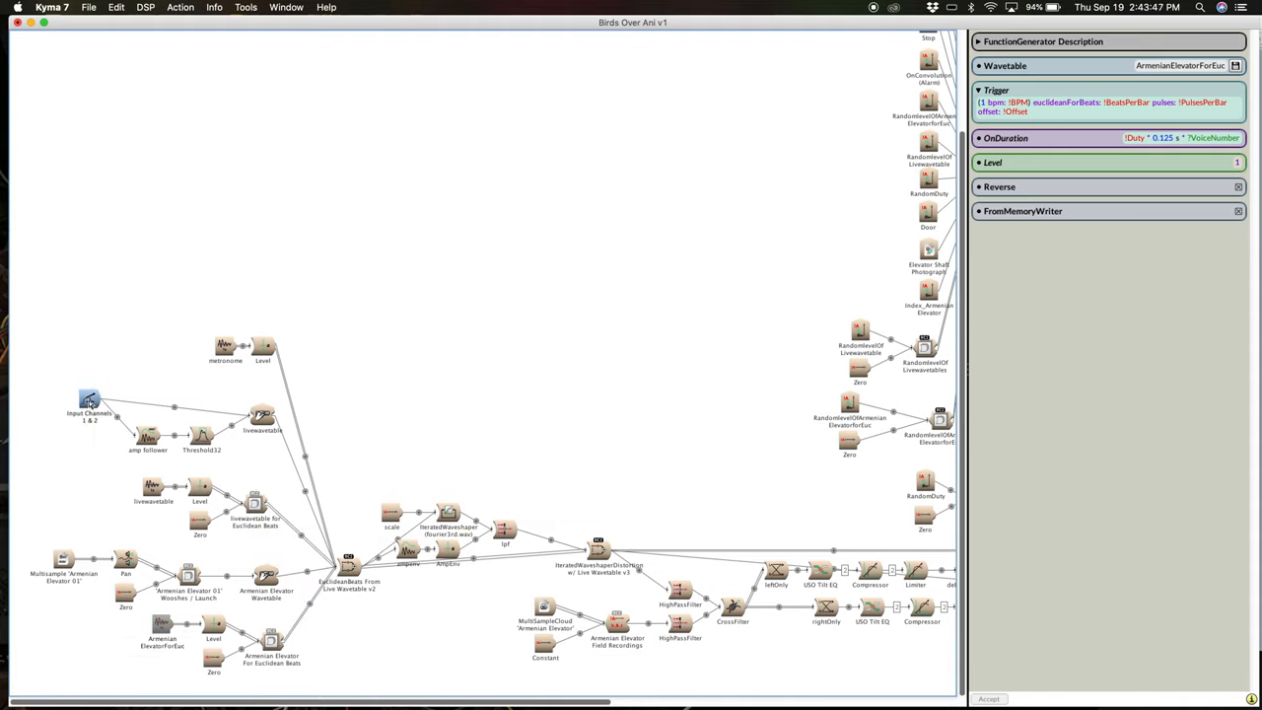
# Step: Inspect the audio input, the MemoryWriter recording it, and the FunctionGenerator playing the live wavetable
pyautogui.click(88, 398)
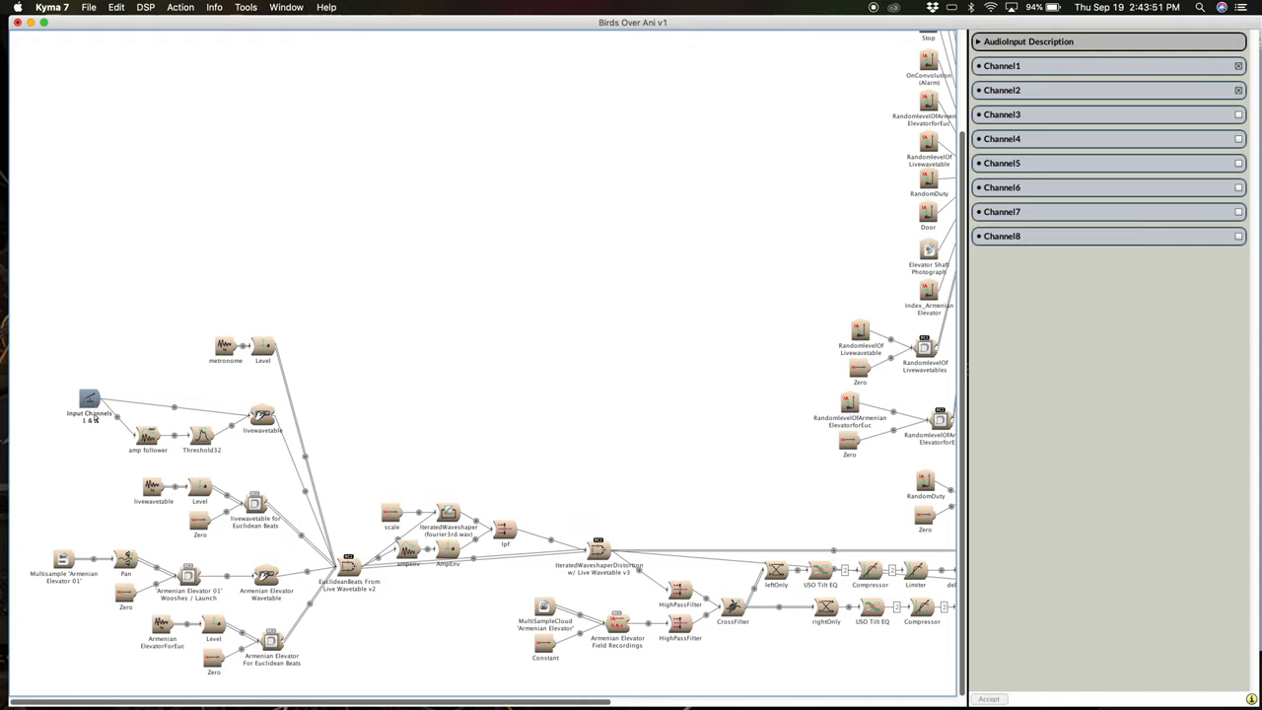
pyautogui.moveTo(148, 438)
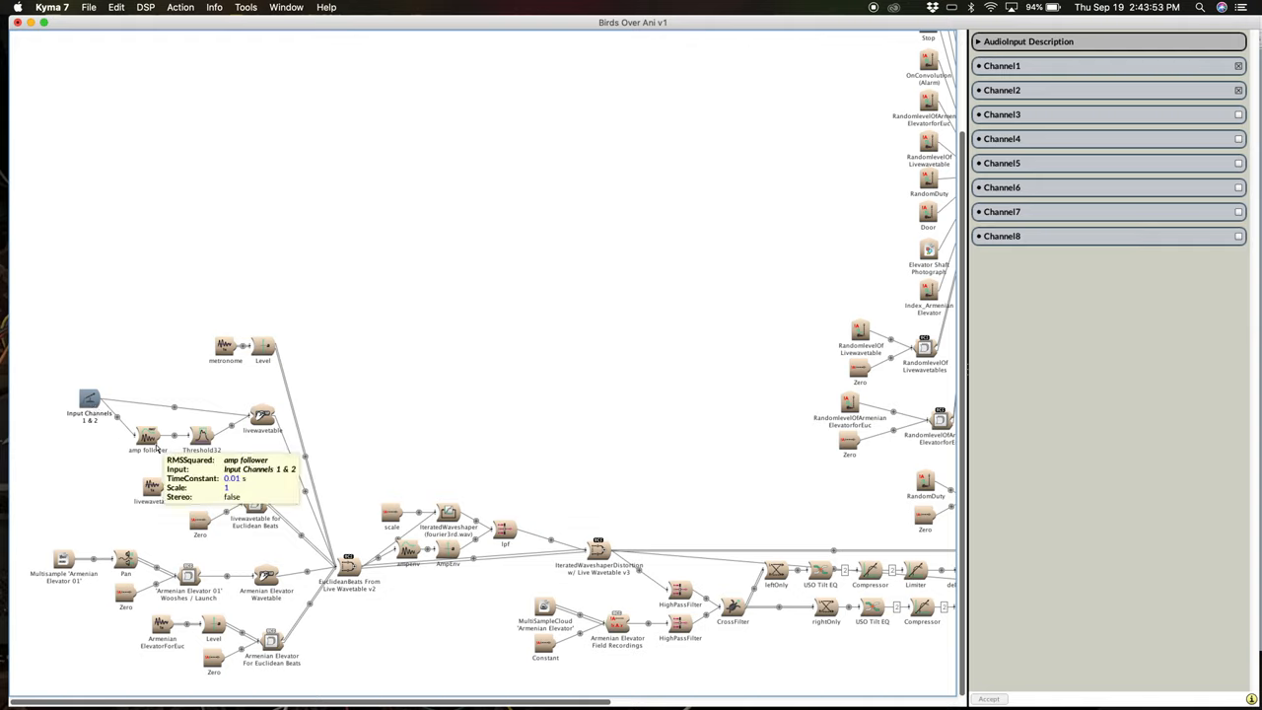
pyautogui.moveTo(264, 418)
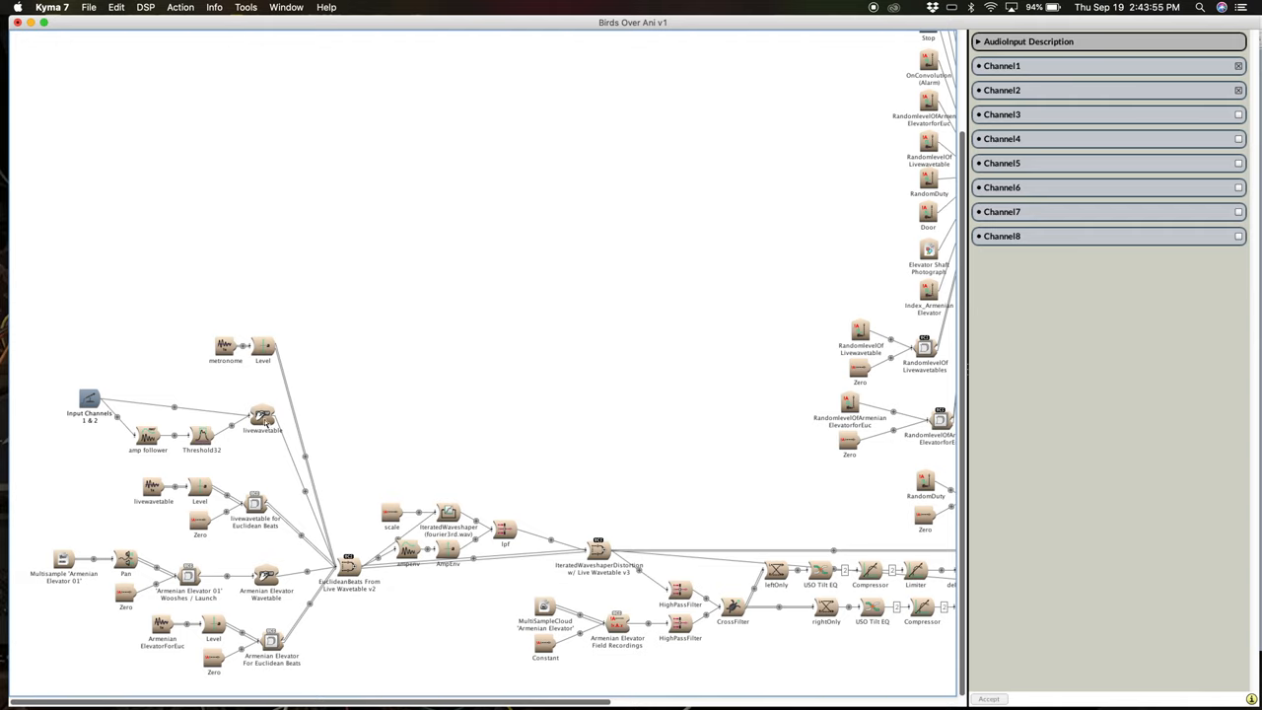
pyautogui.click(262, 414)
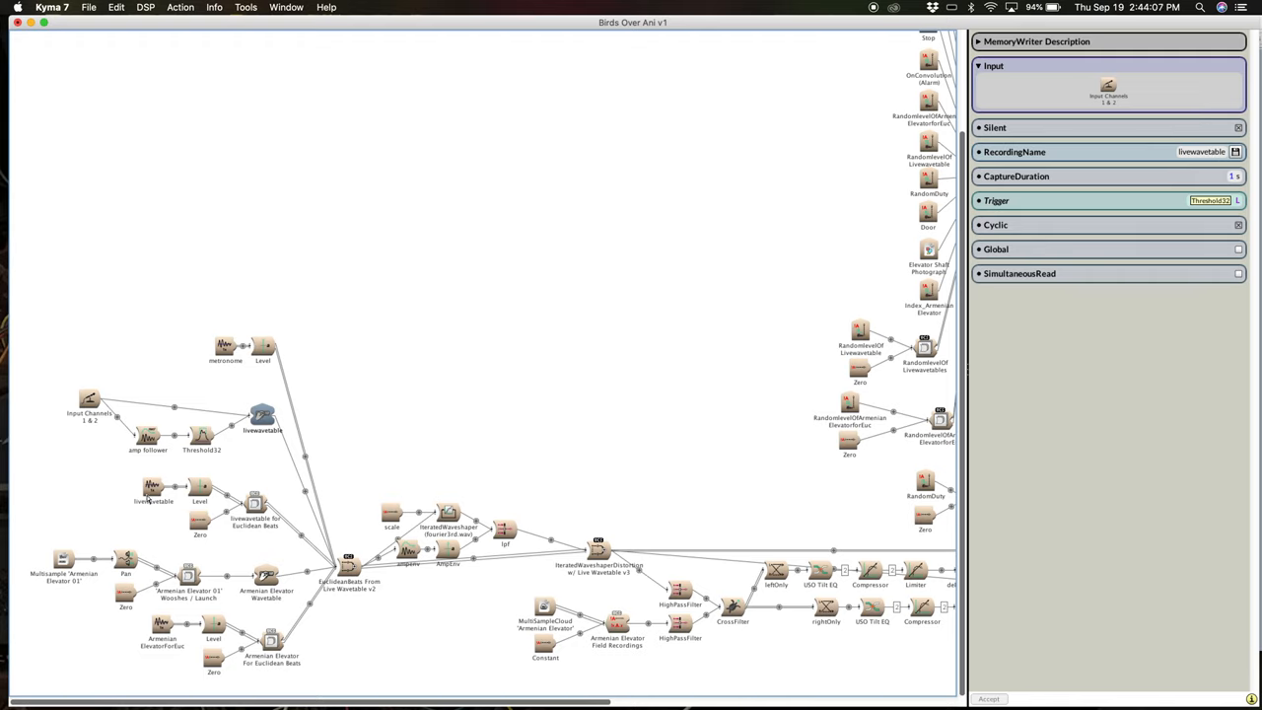
pyautogui.click(153, 489)
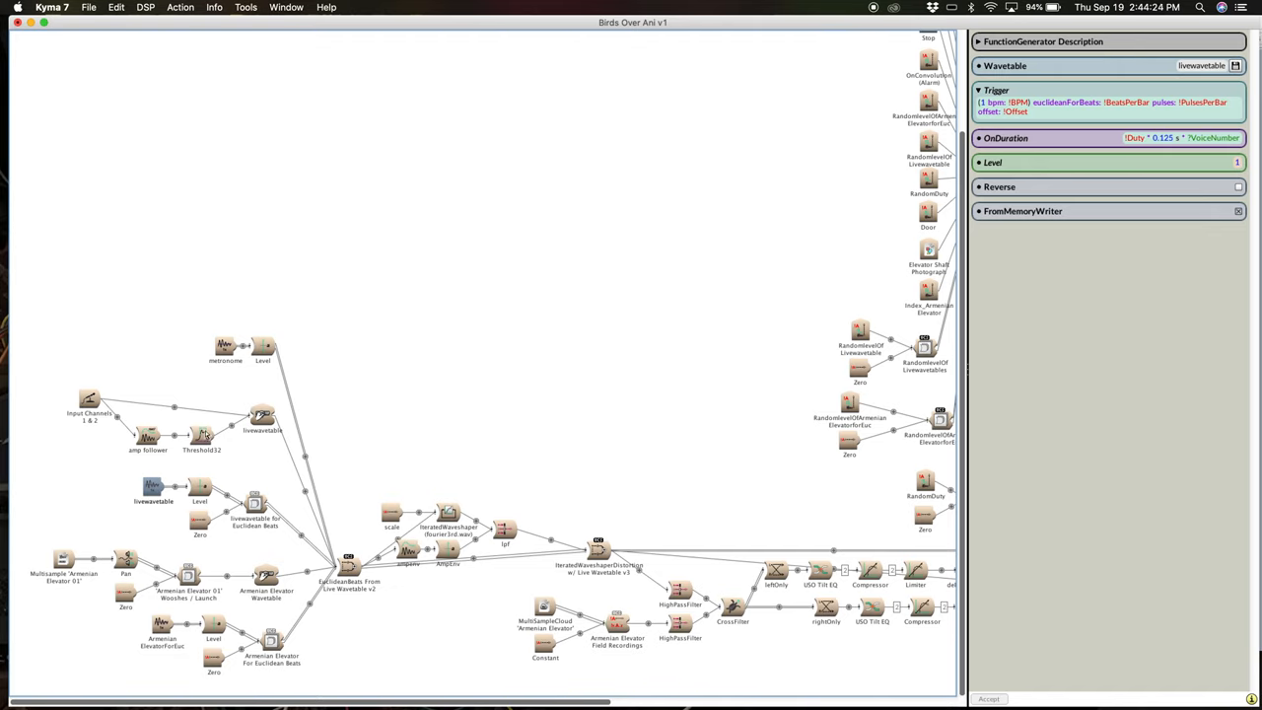
pyautogui.moveTo(217, 434)
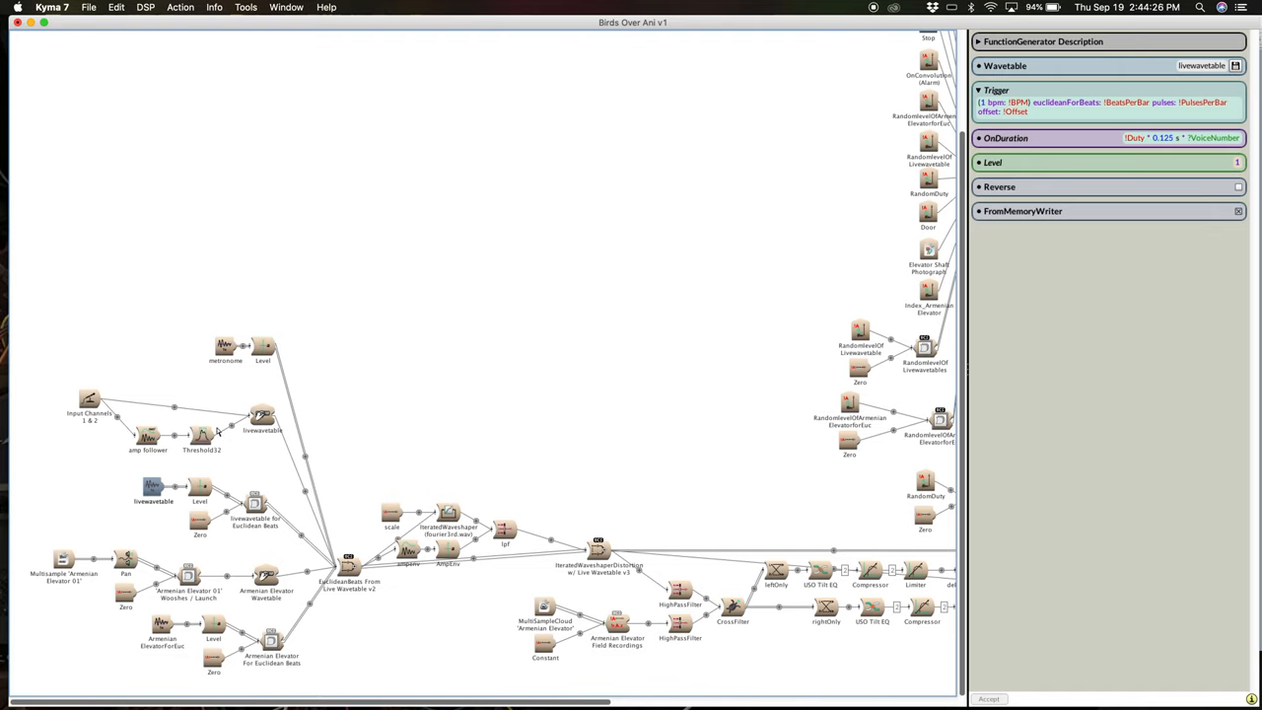
pyautogui.moveTo(350, 571)
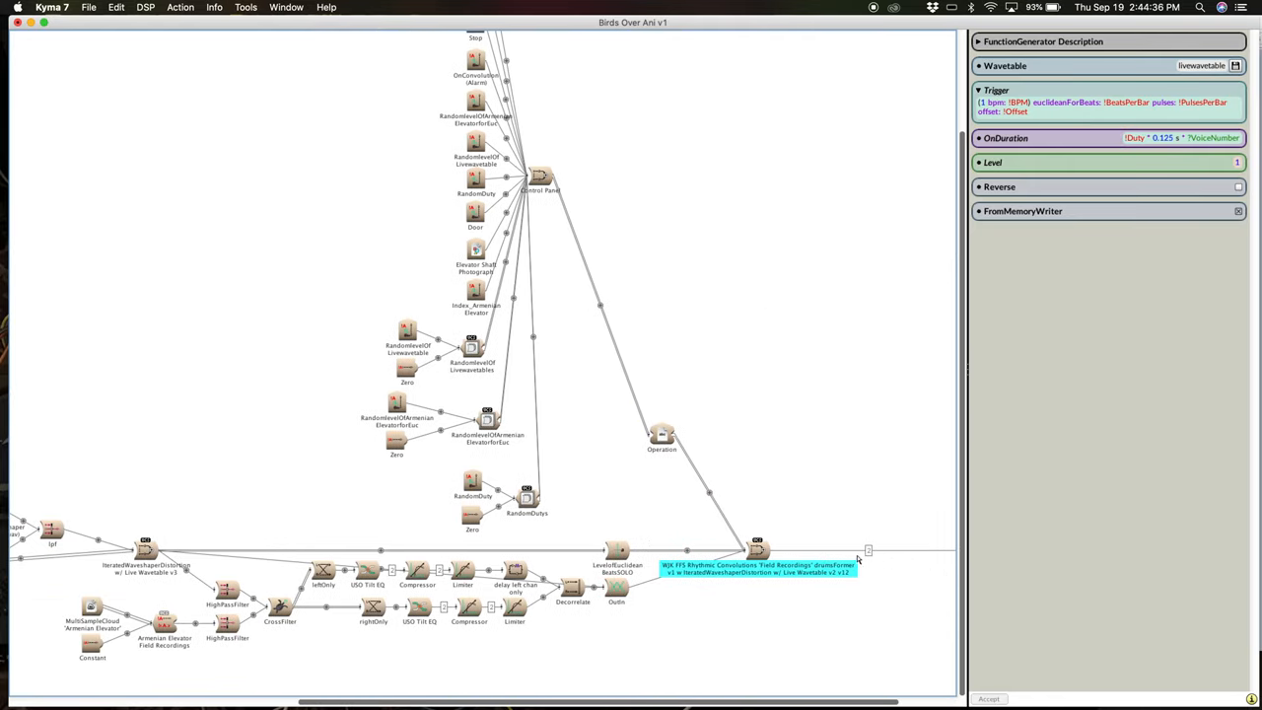
# Step: Scroll the graph right to the filters, compressors, delays and random controllers
pyautogui.hscroll(-3)
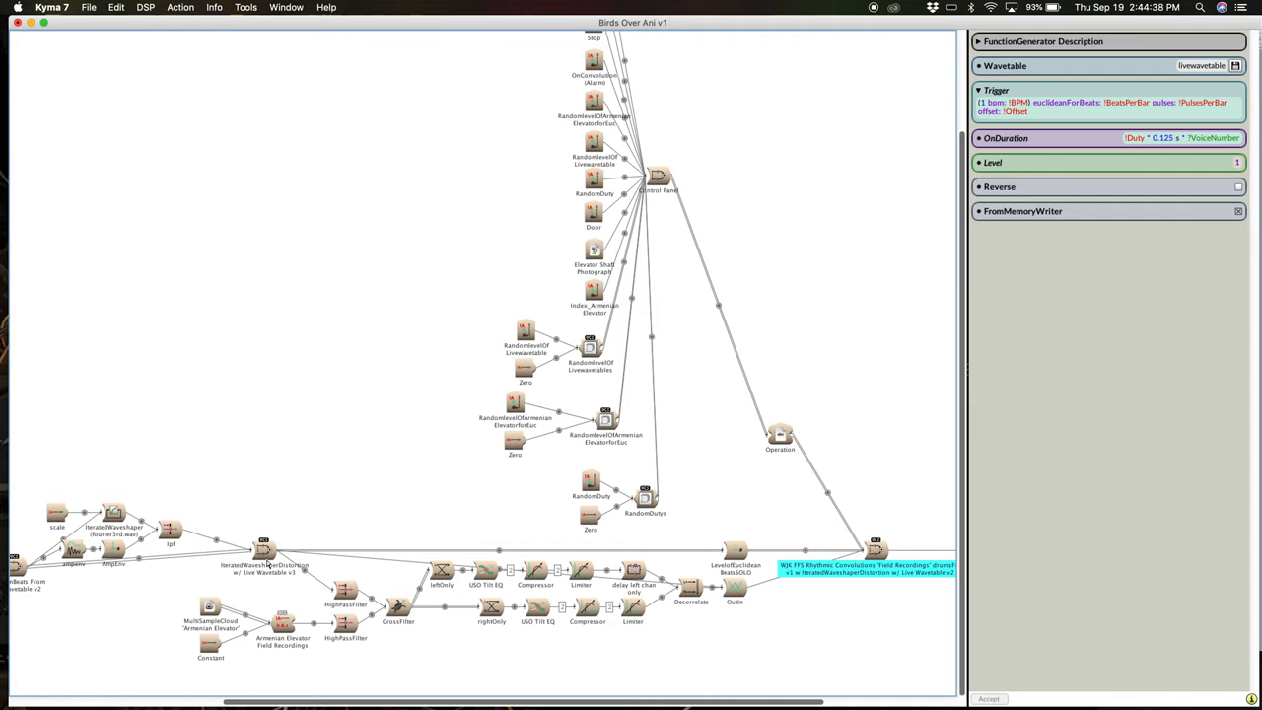
pyautogui.moveTo(394, 608)
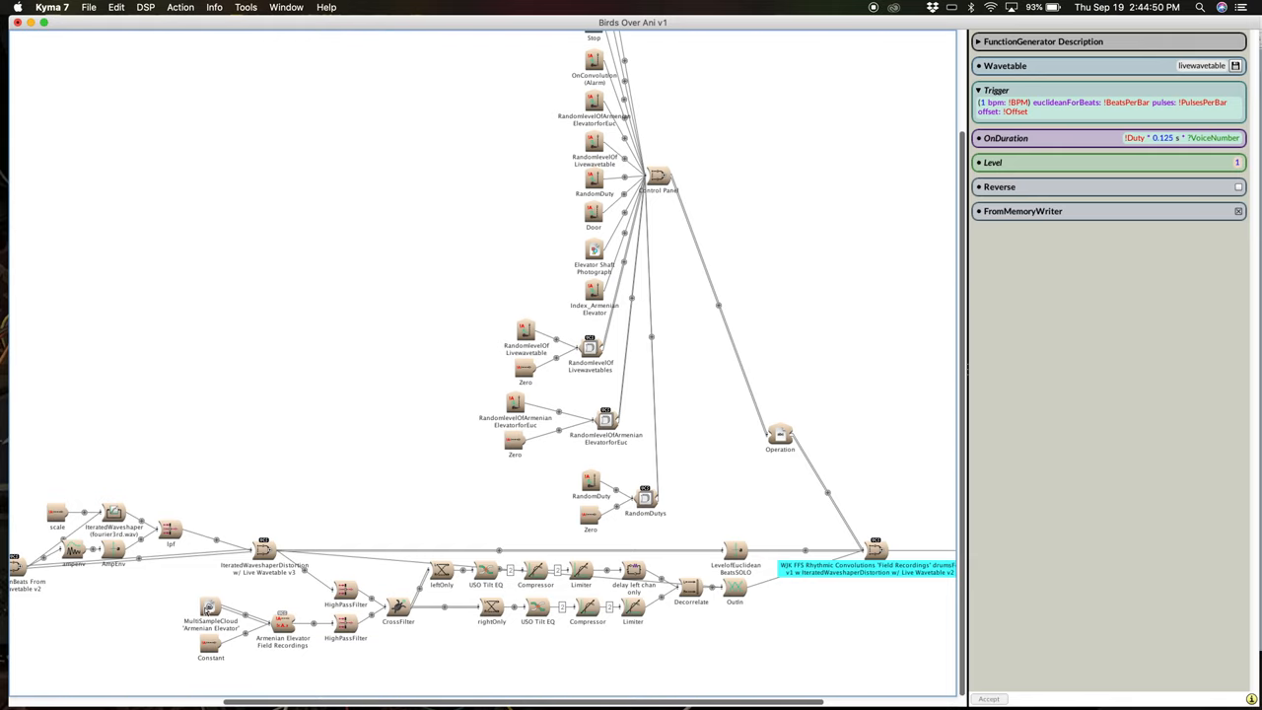
pyautogui.moveTo(296, 603)
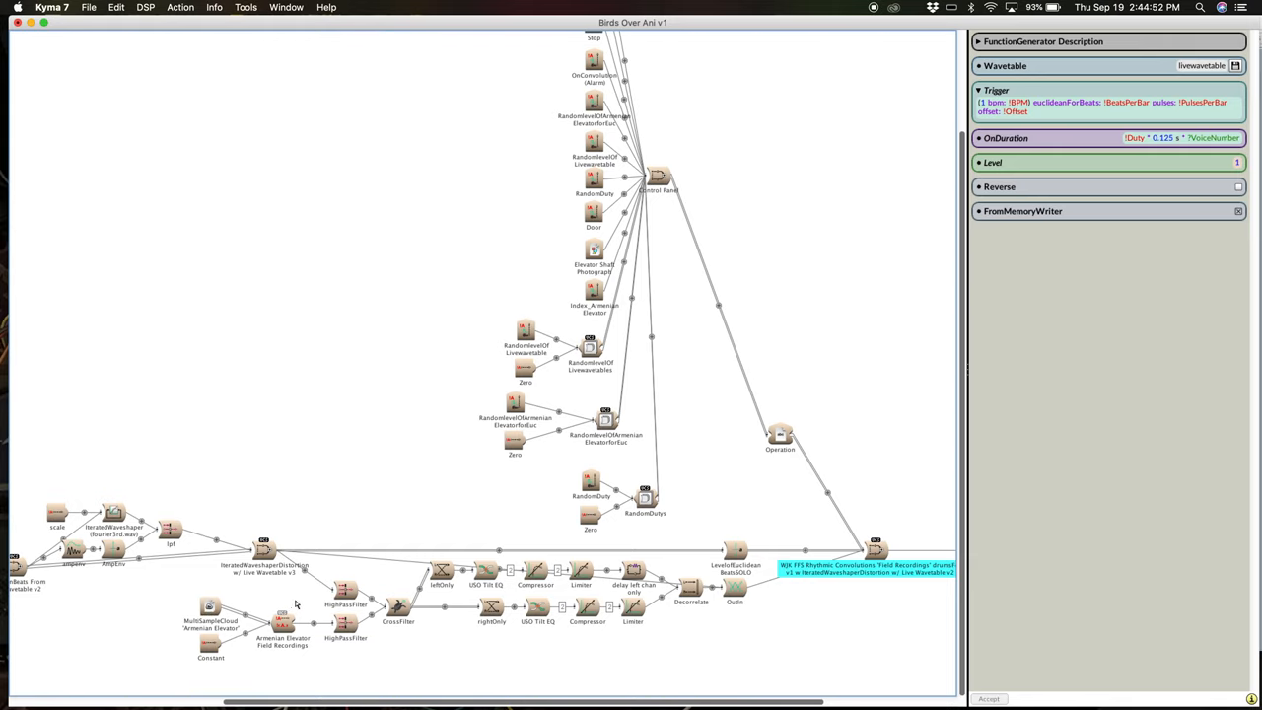
pyautogui.moveTo(292, 603)
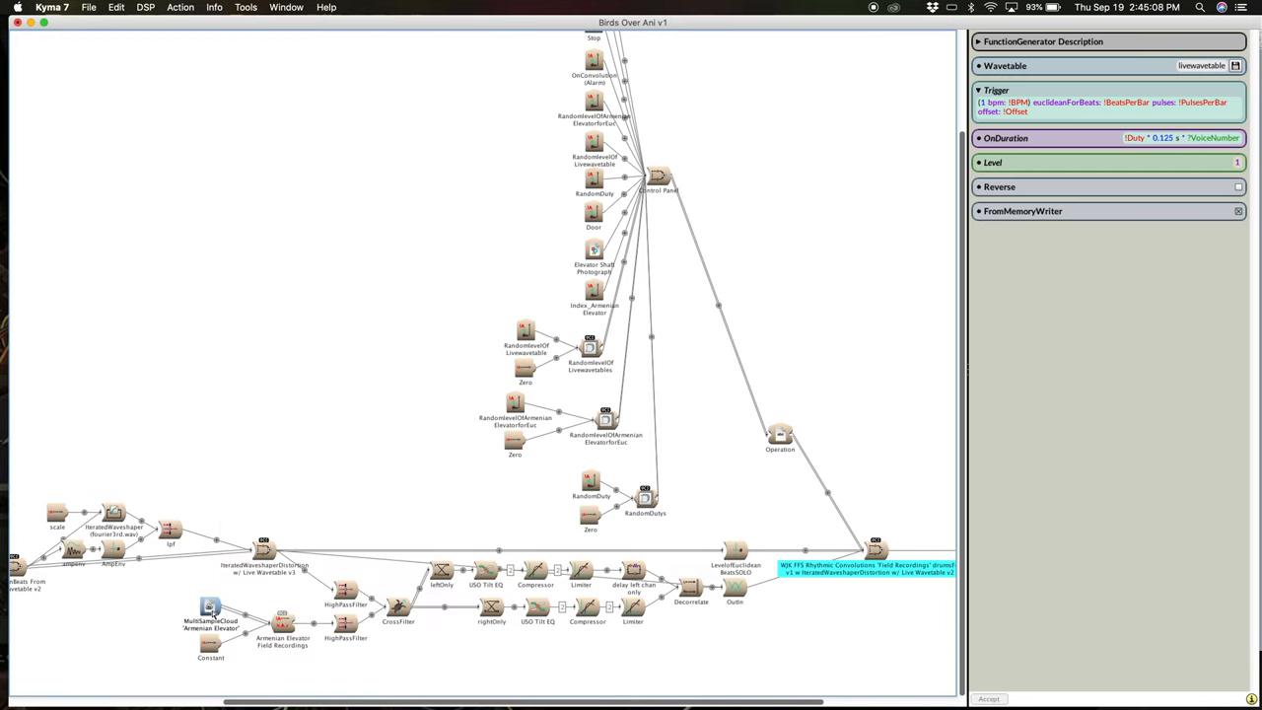
# Step: Select the Armenian Elevator MultiSampleCloud to show its grain, density and pan settings
pyautogui.click(209, 607)
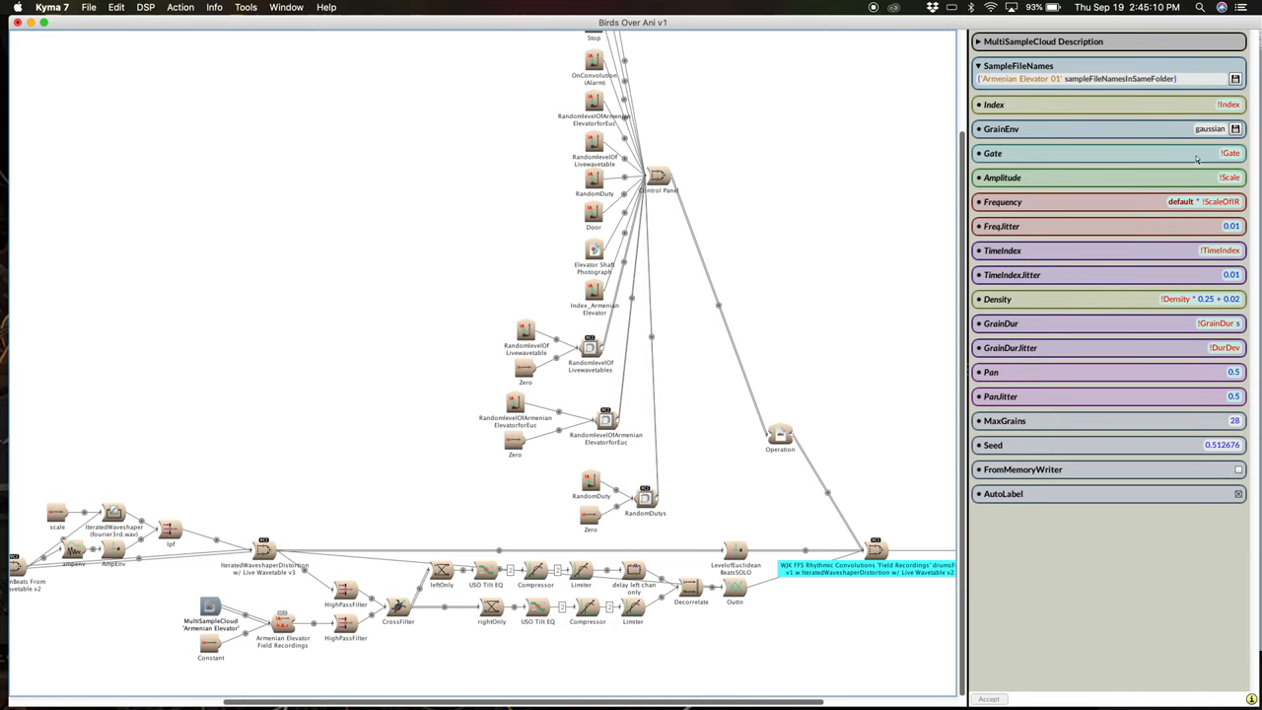
pyautogui.moveTo(1017, 363)
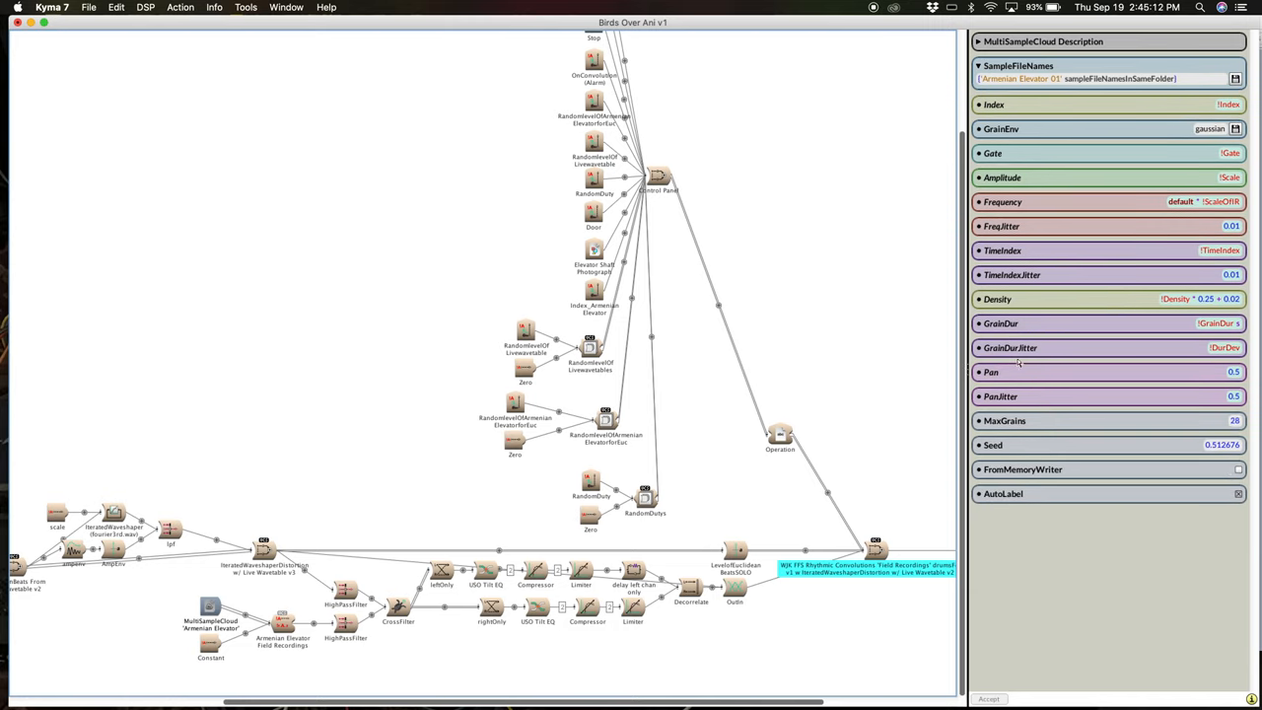
pyautogui.moveTo(448, 626)
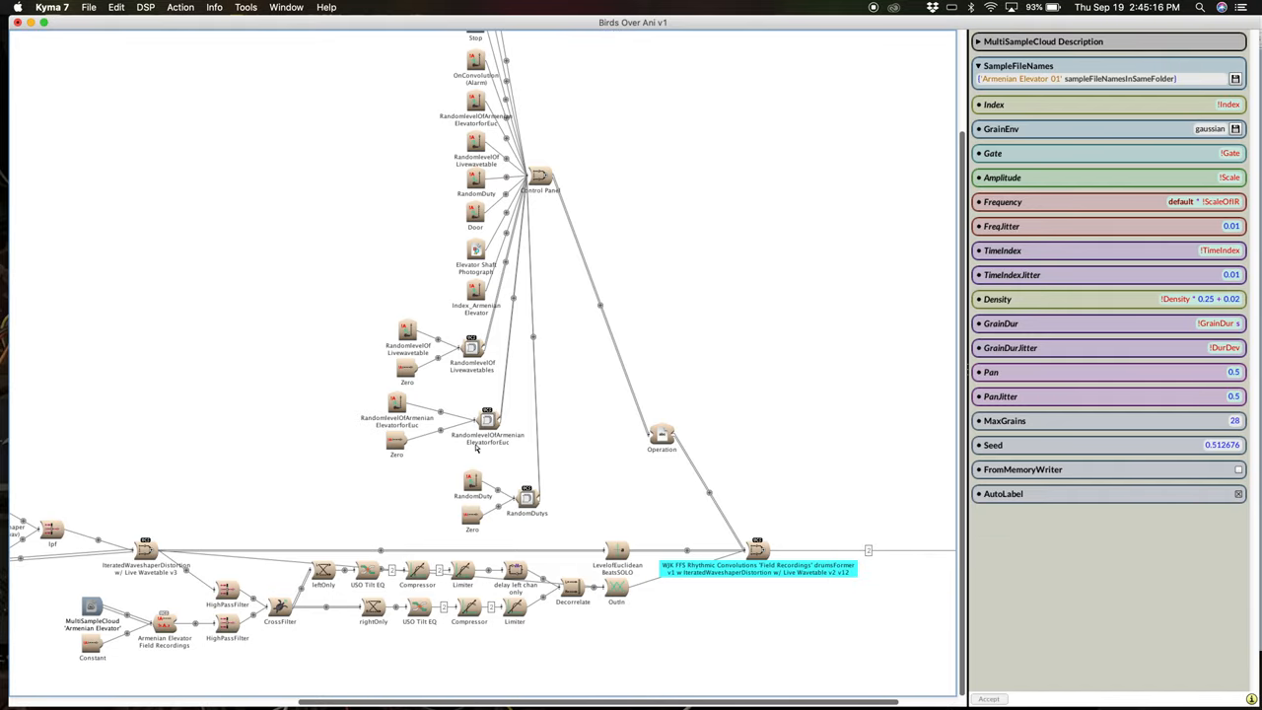
pyautogui.moveTo(505, 581)
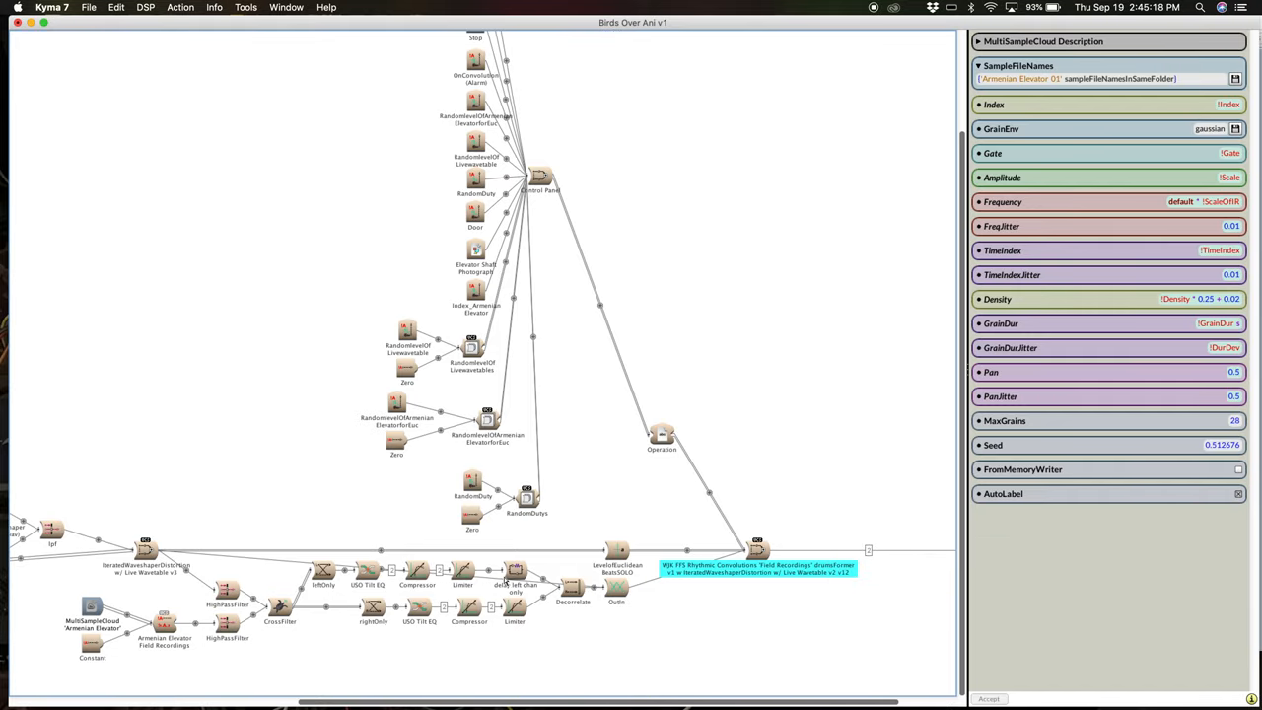
pyautogui.scroll(-3)
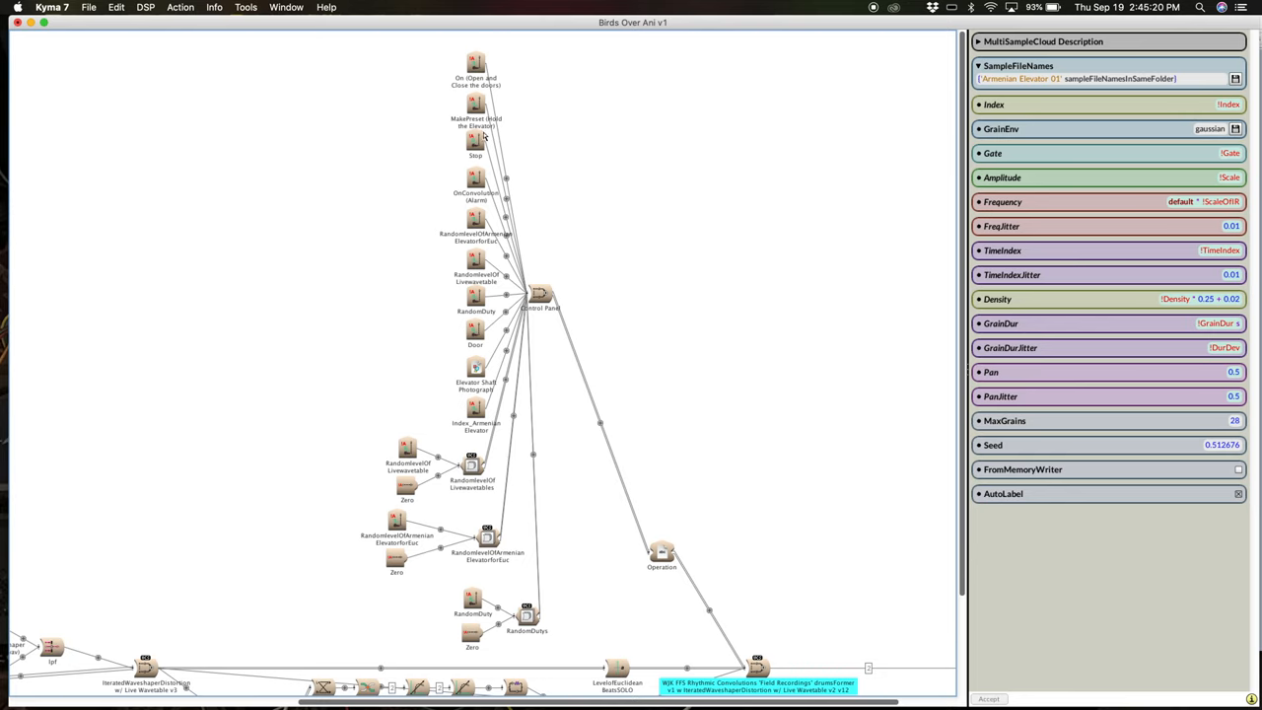
pyautogui.moveTo(501, 268)
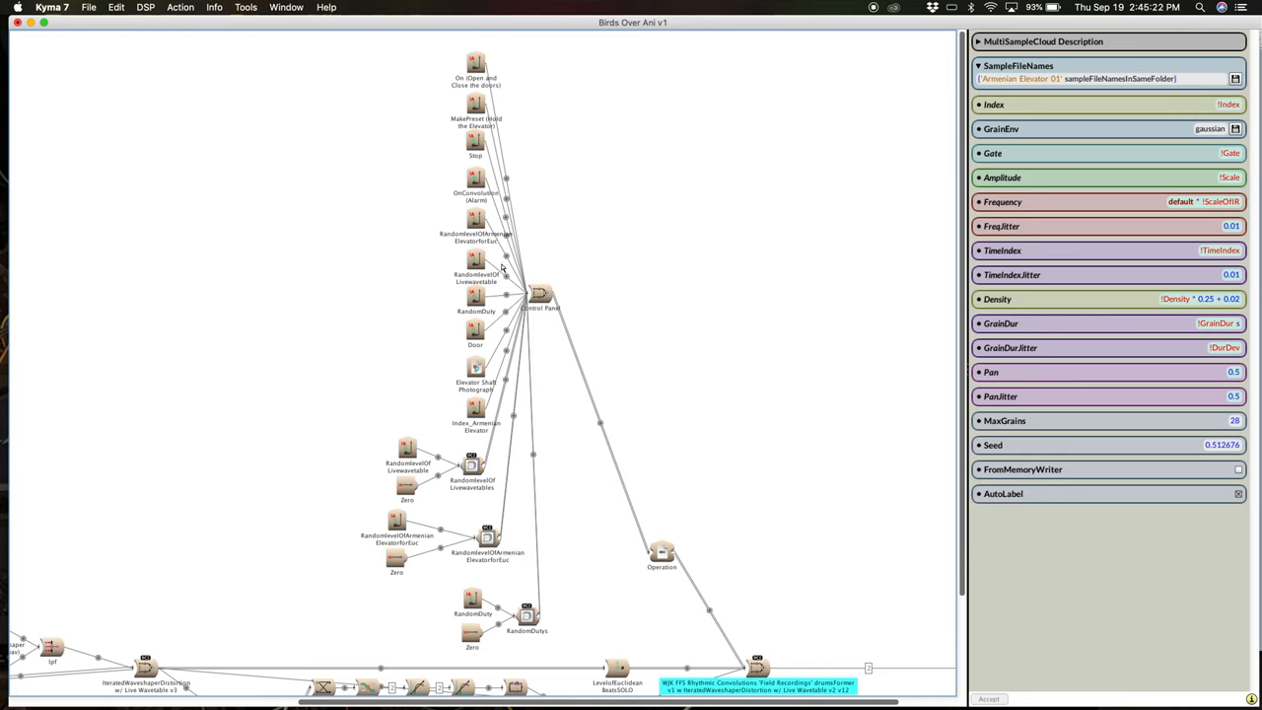
pyautogui.moveTo(467, 256)
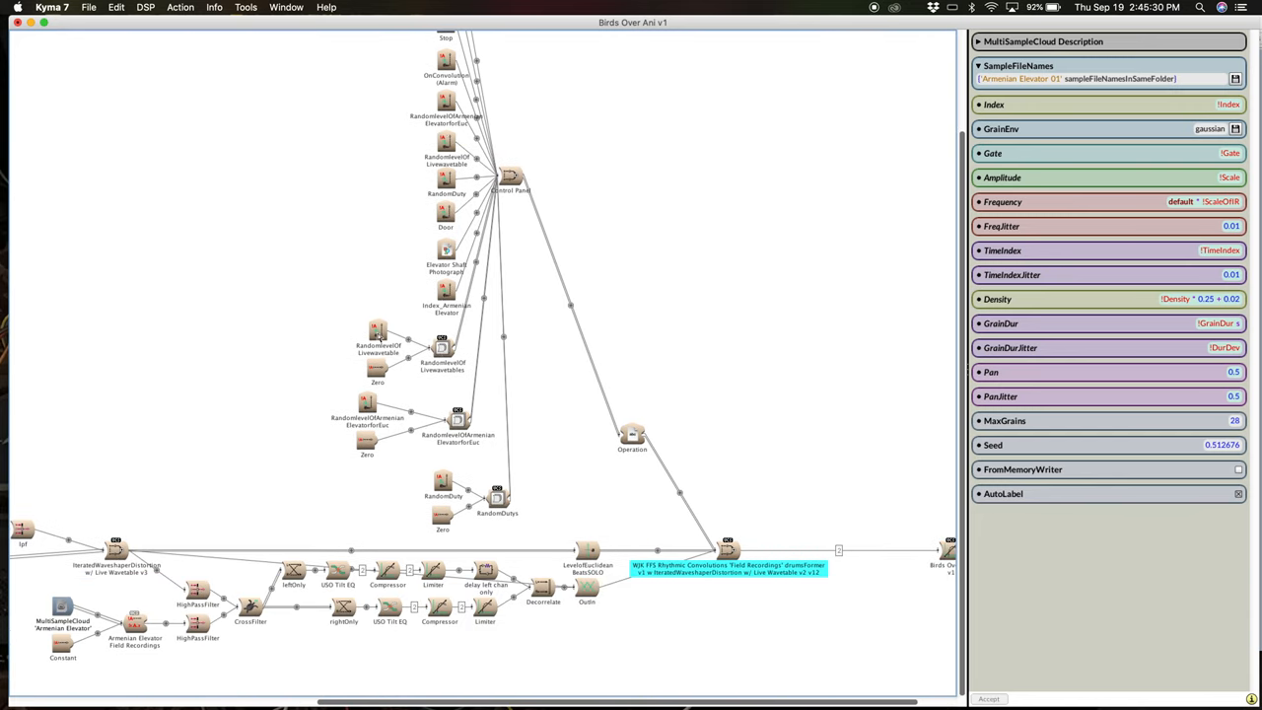
# Step: Select the TriggeredSoundToGlobalController that generates the RandomDuty value
pyautogui.click(378, 331)
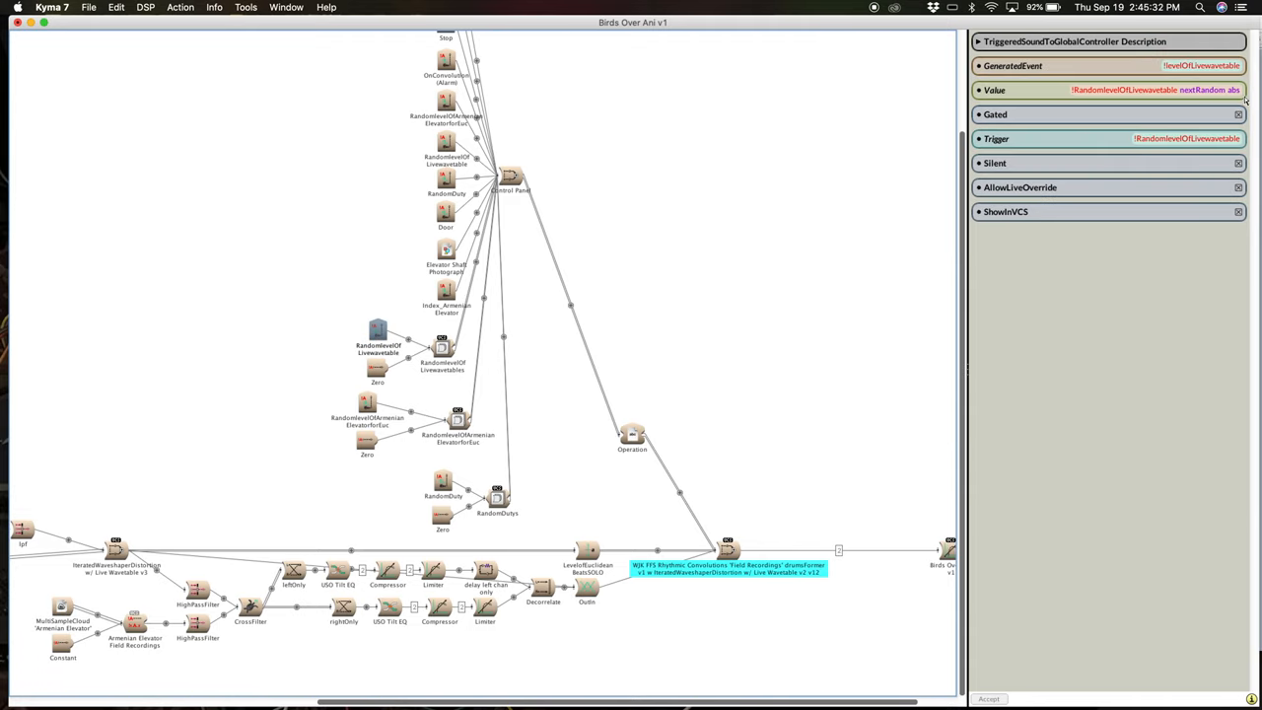
pyautogui.moveTo(615, 347)
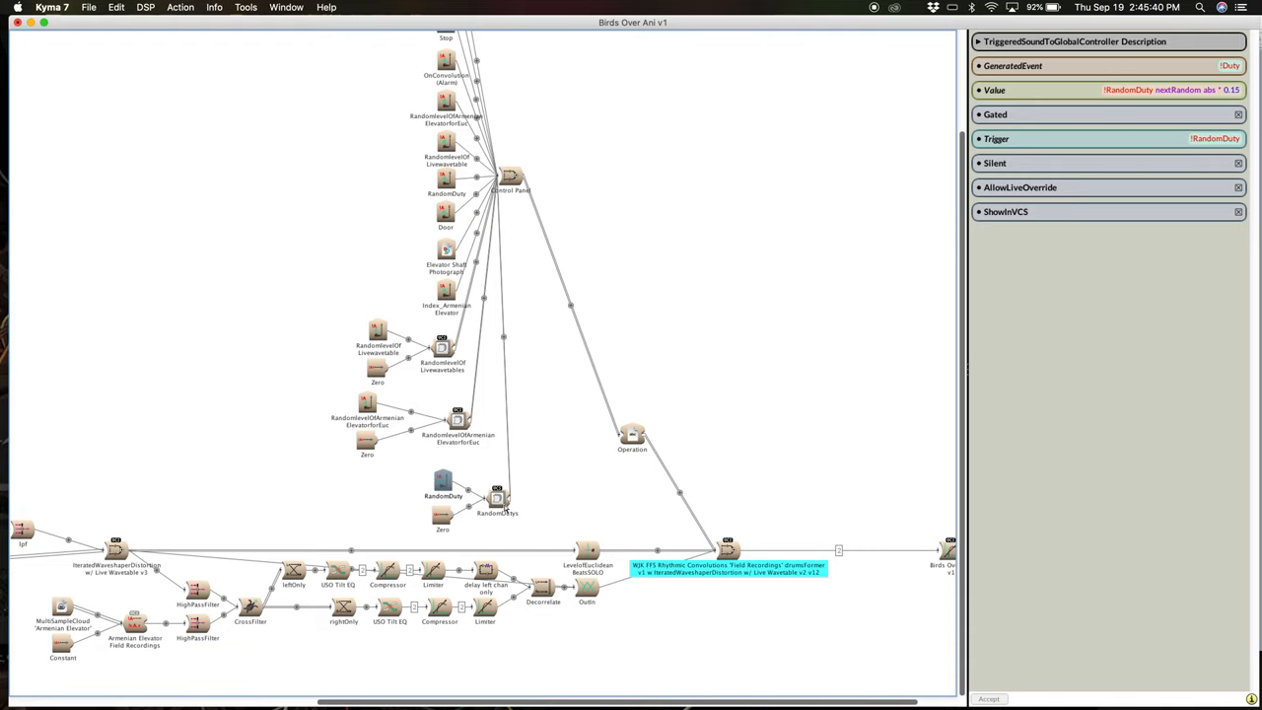
pyautogui.moveTo(496, 497)
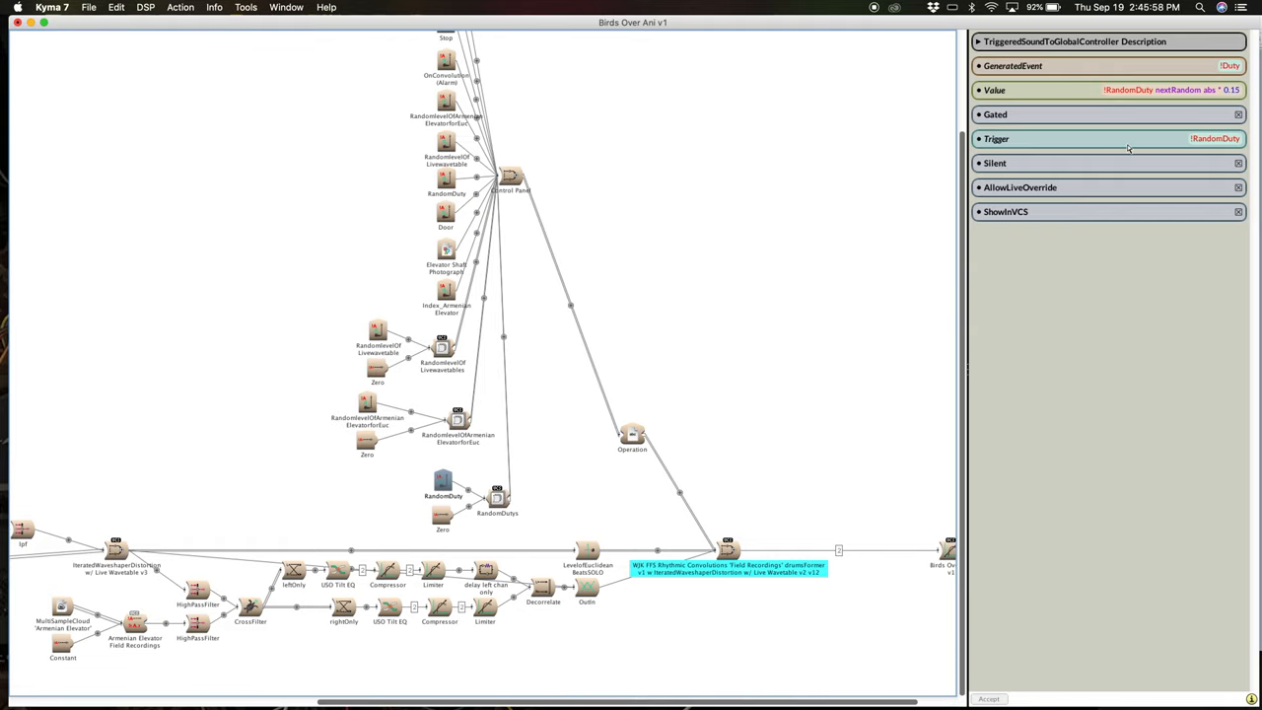
pyautogui.moveTo(824, 236)
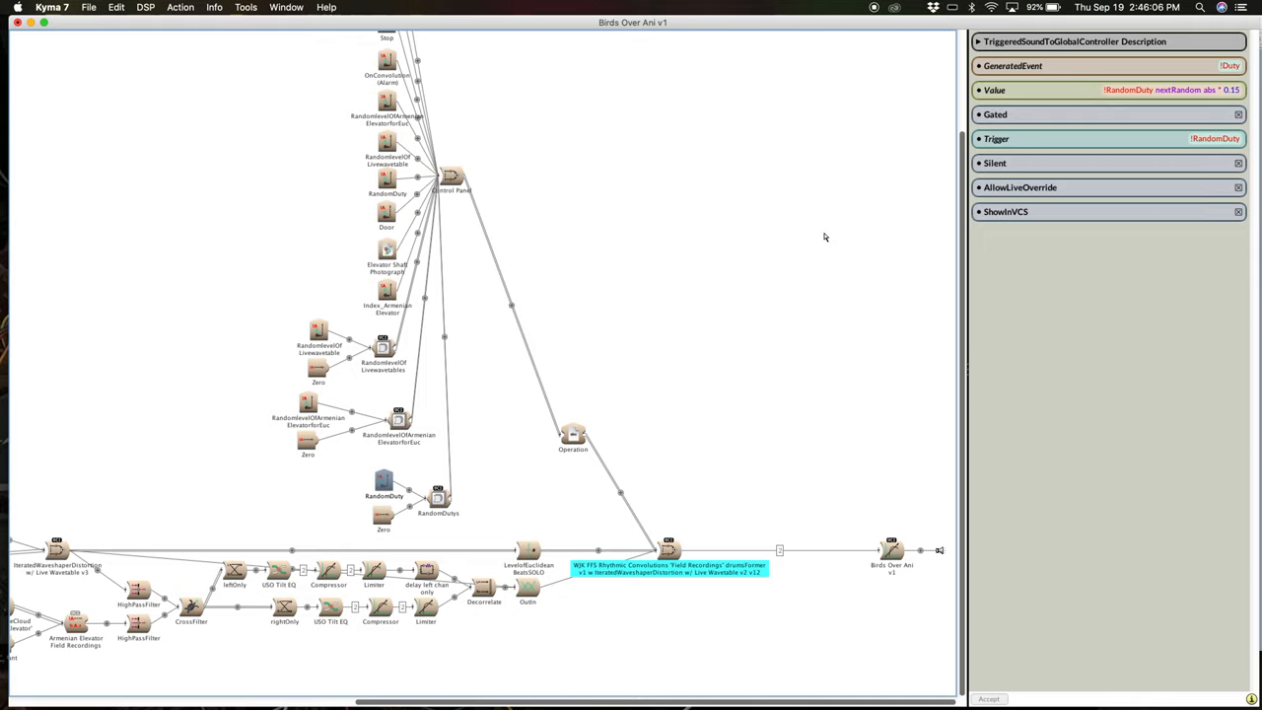
pyautogui.moveTo(679, 386)
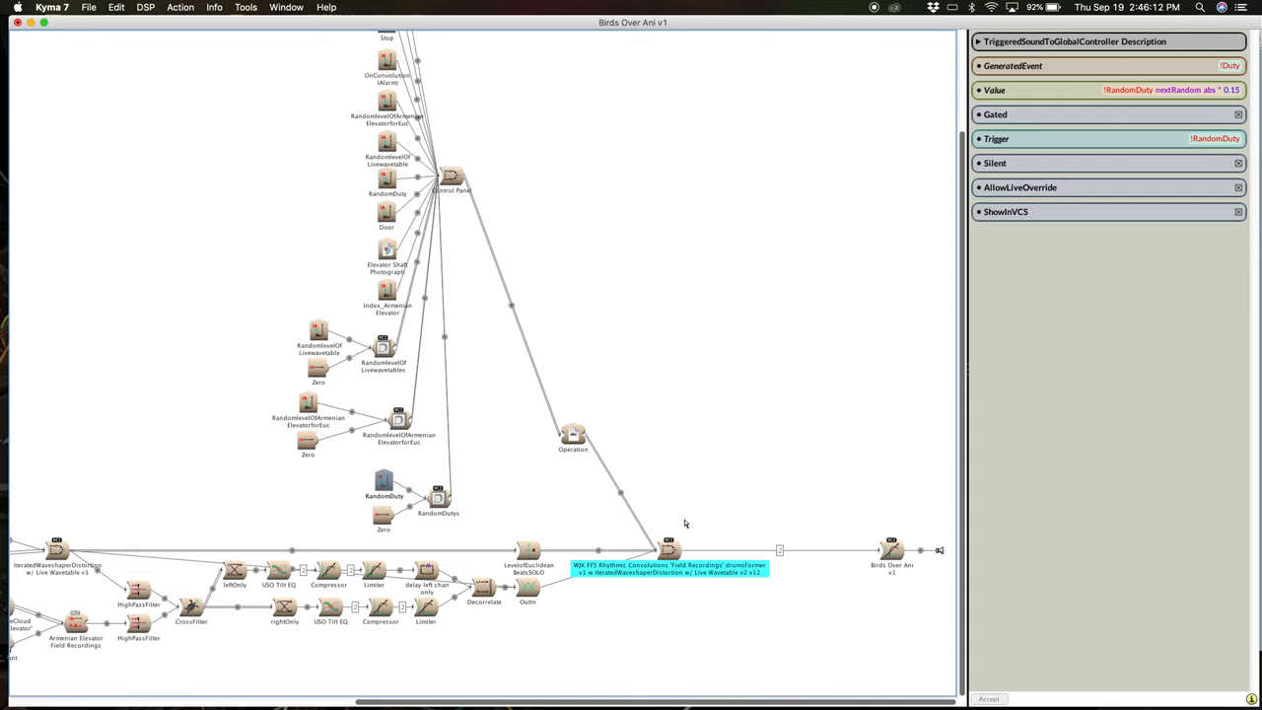
pyautogui.moveTo(844, 544)
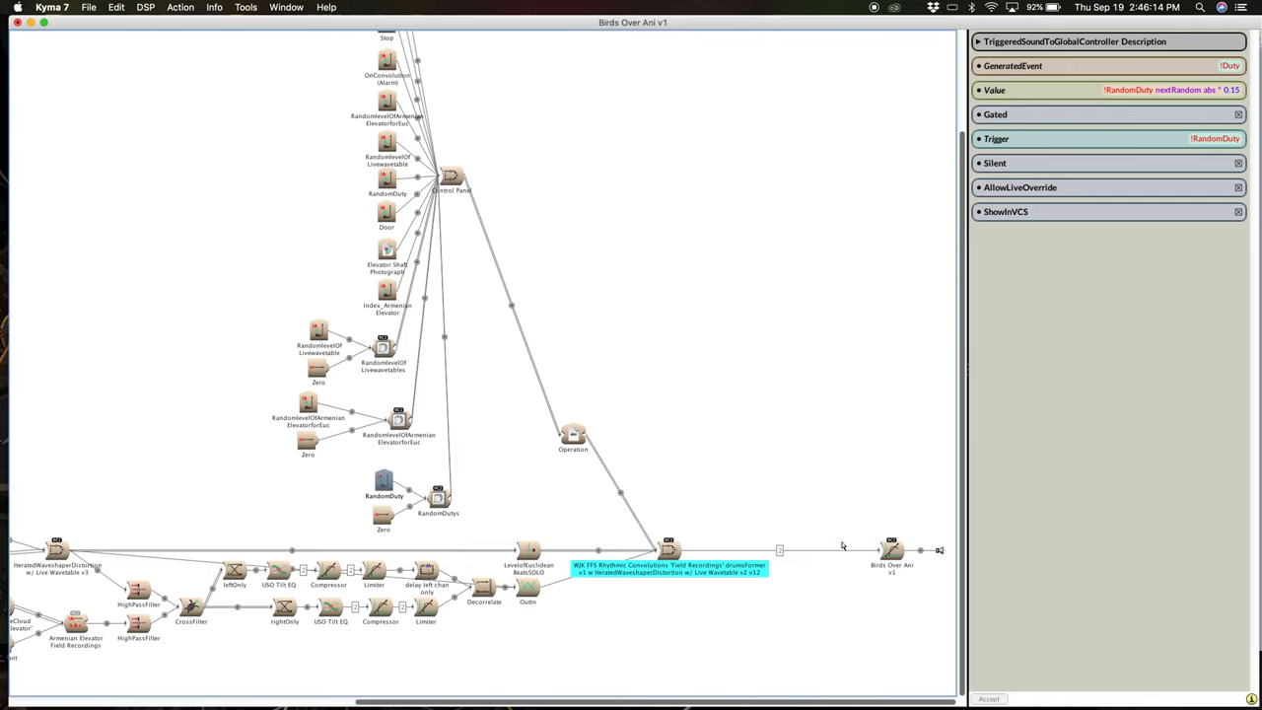
pyautogui.moveTo(903, 556)
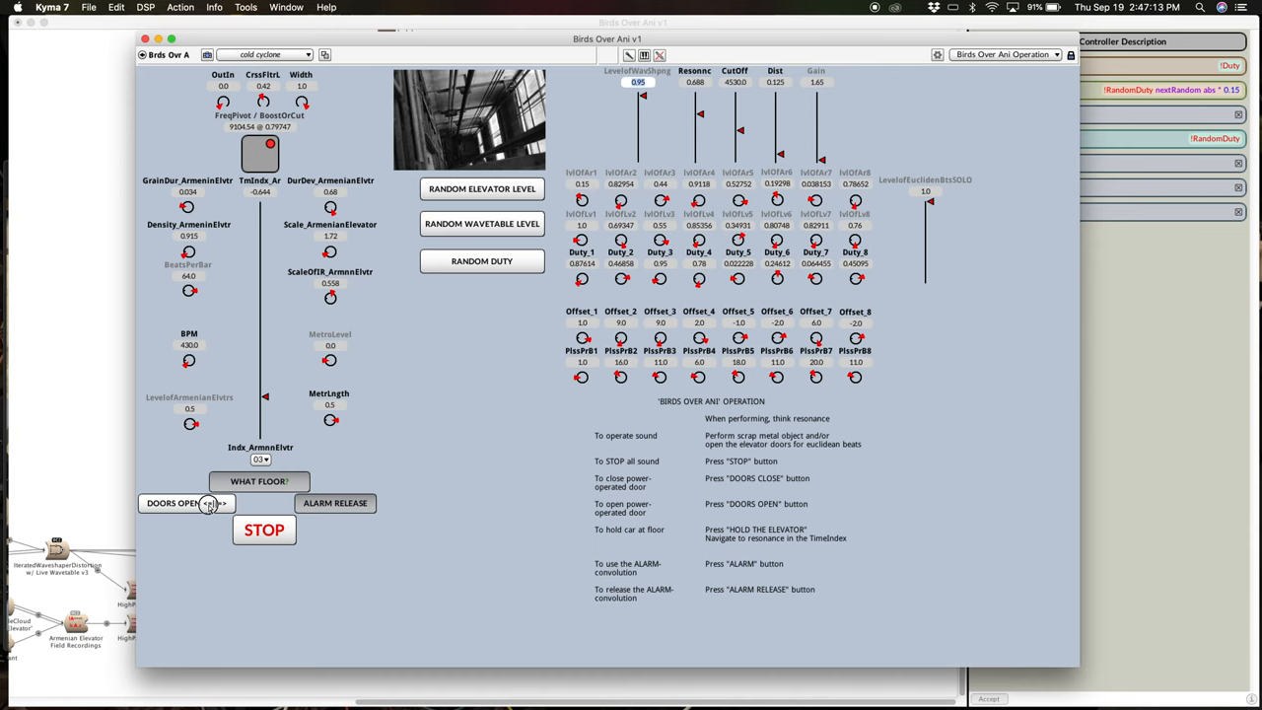
pyautogui.moveTo(209, 504)
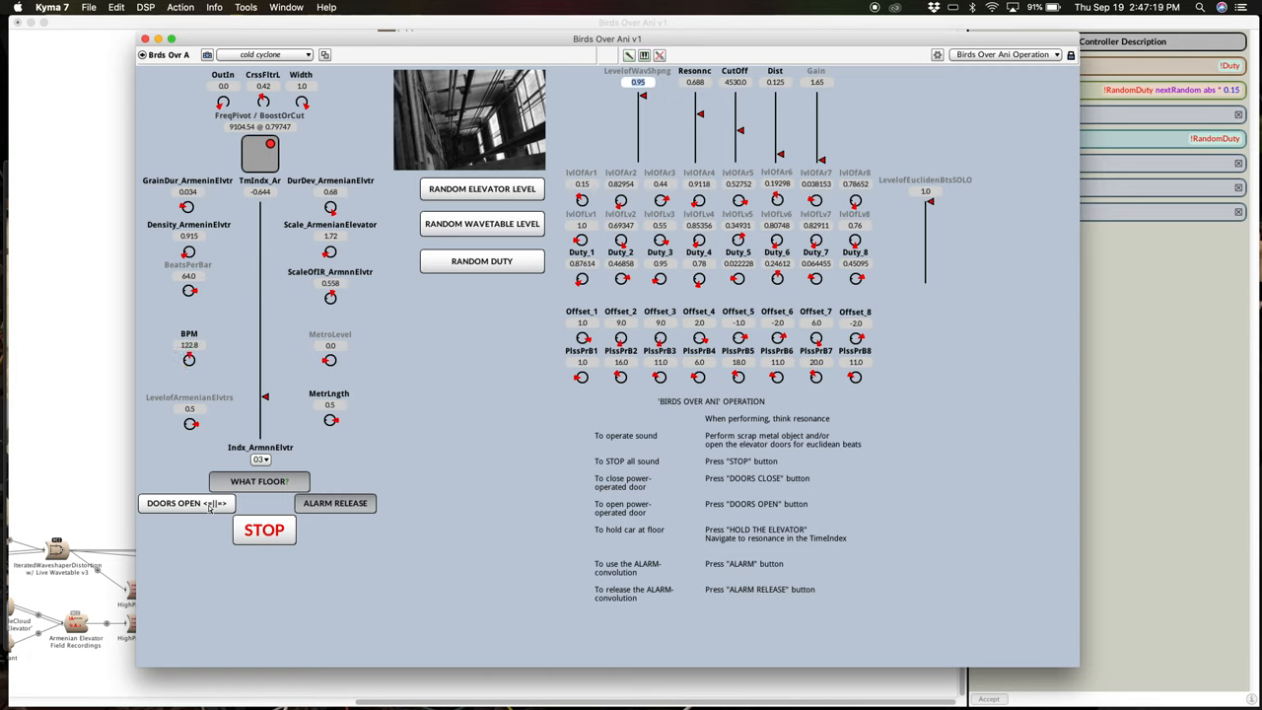
# Step: Close the elevator doors with DOORS OPEN/CLOSE, then open them again
pyautogui.click(185, 502)
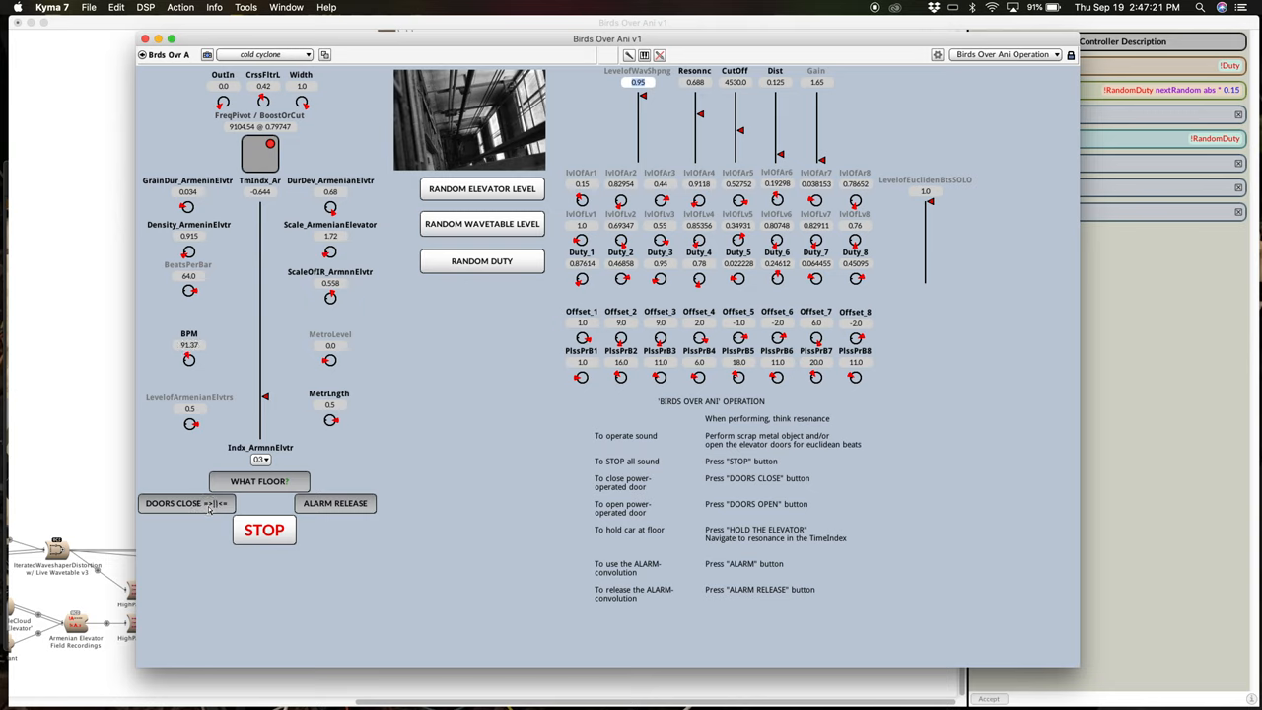
pyautogui.click(185, 503)
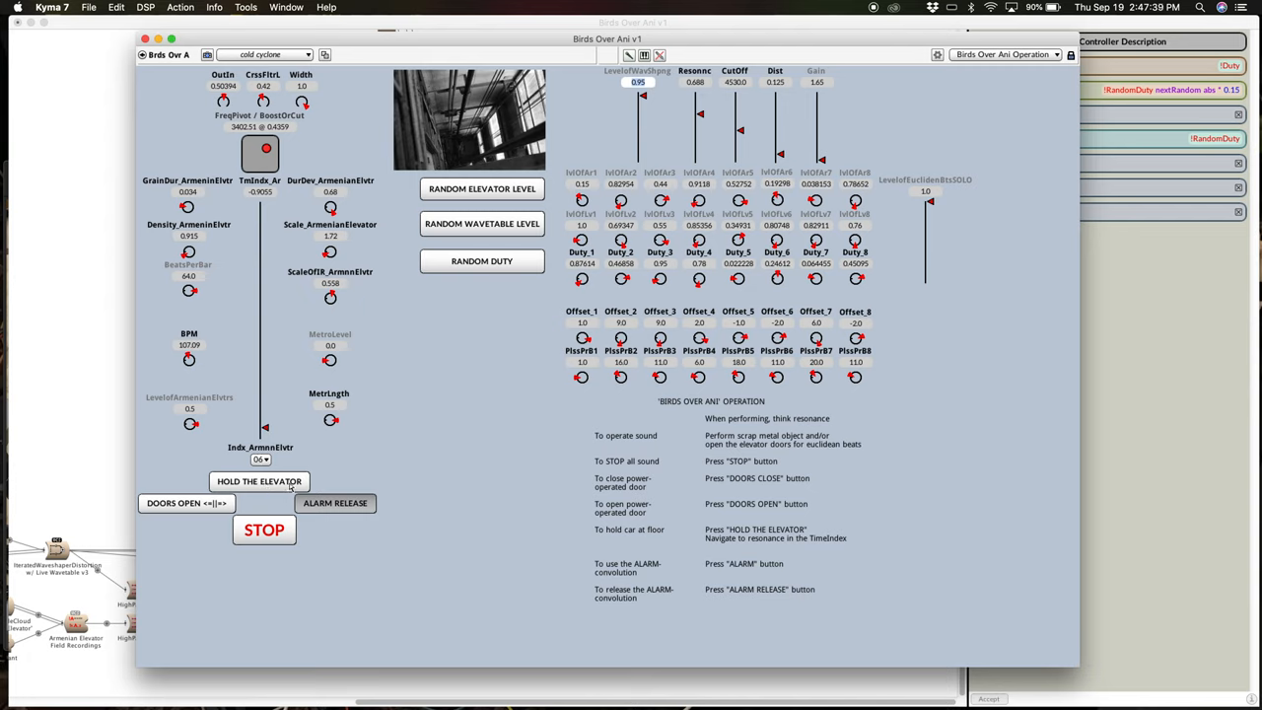
# Step: Hold the elevator at its floor and shift the recording's TmIndx time index
pyautogui.click(260, 481)
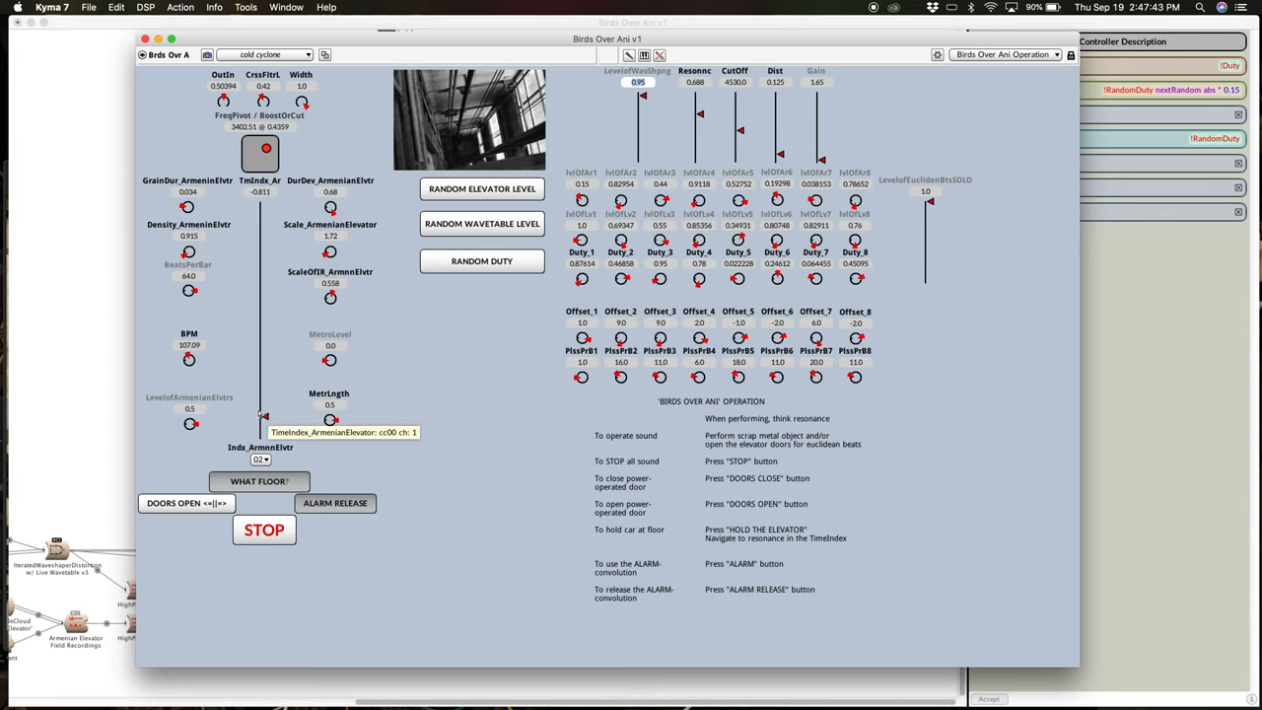
pyautogui.moveTo(261, 149); pyautogui.dragTo(268, 146)
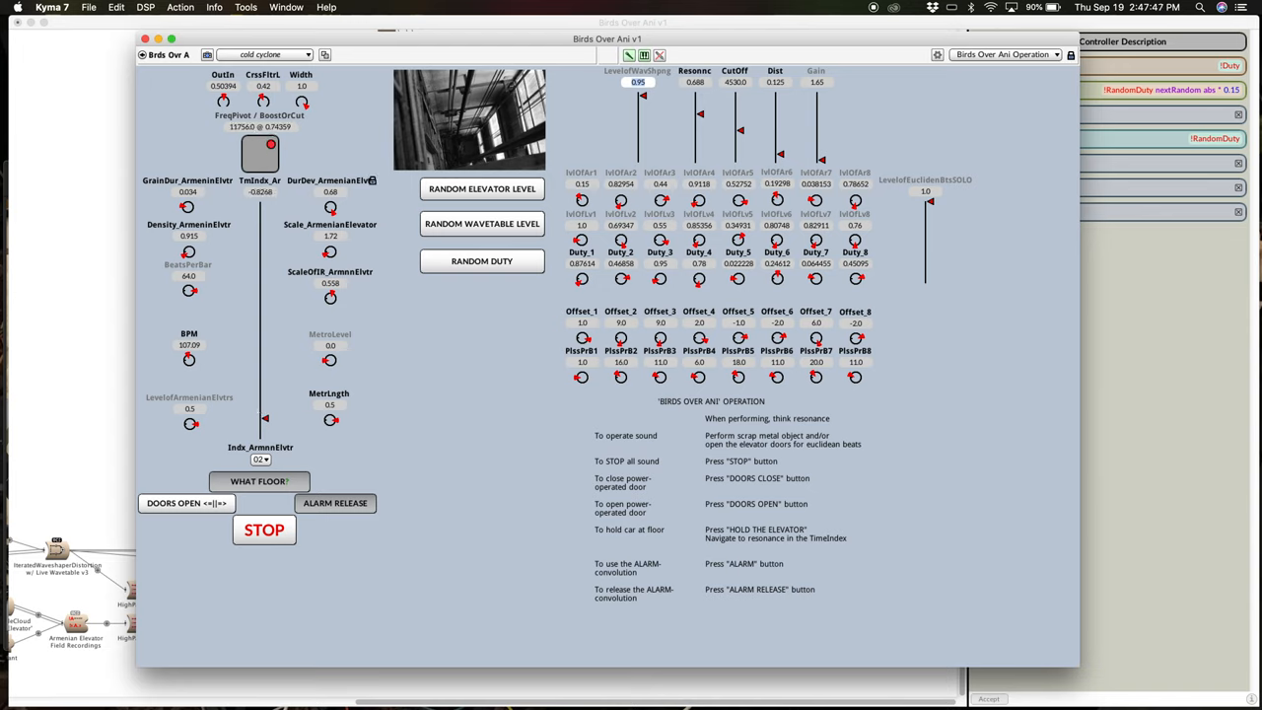
# Step: Randomize the eight duty values and the elevator level values
pyautogui.click(481, 260)
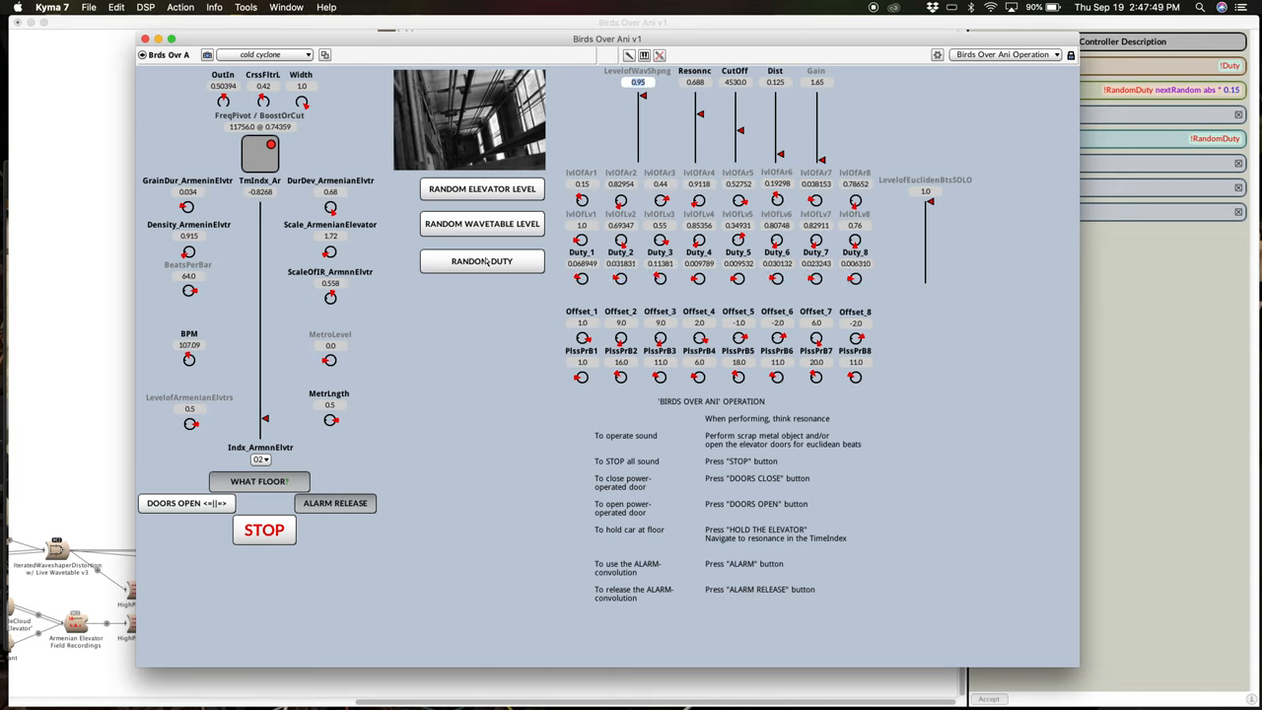
pyautogui.moveTo(439, 288)
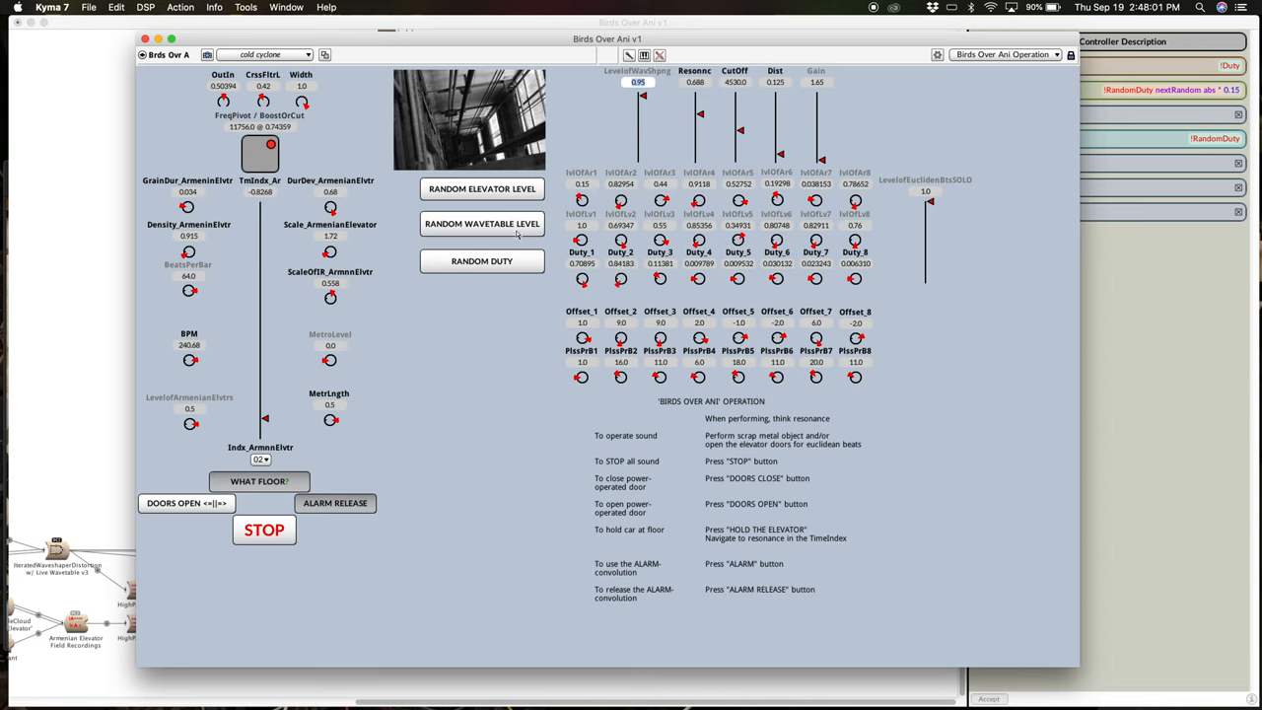
pyautogui.moveTo(651, 264)
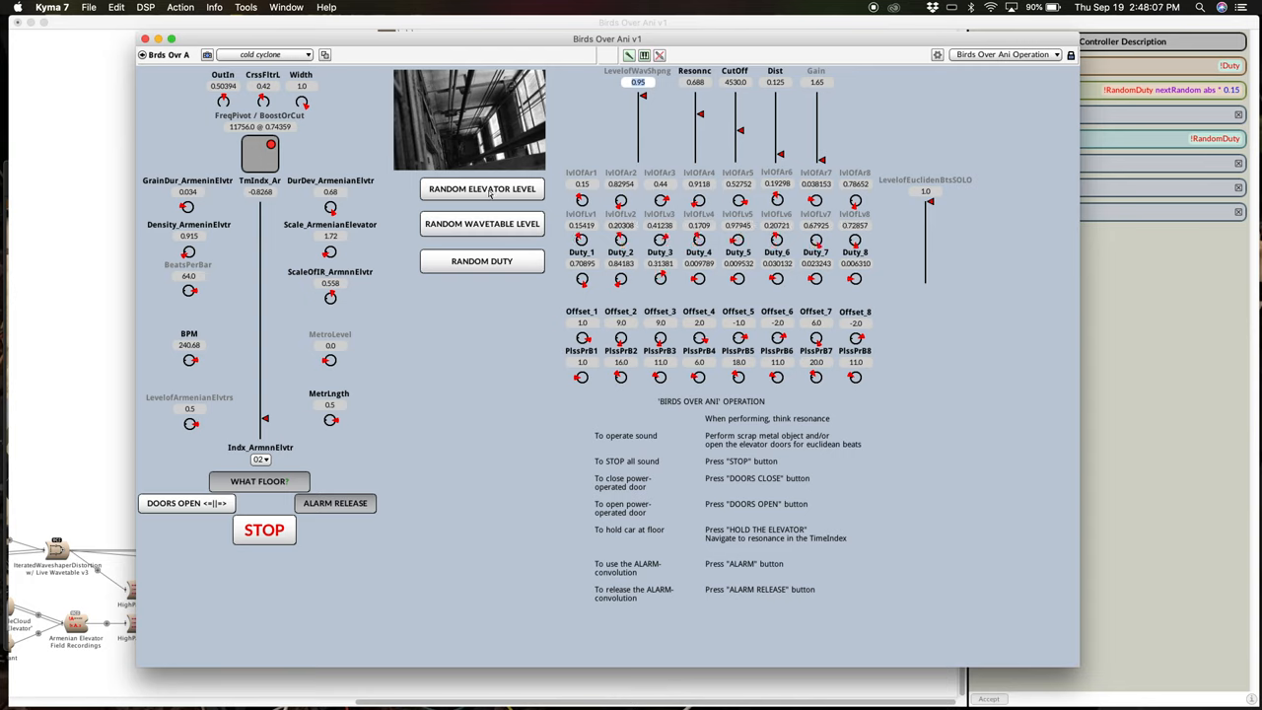
pyautogui.click(481, 189)
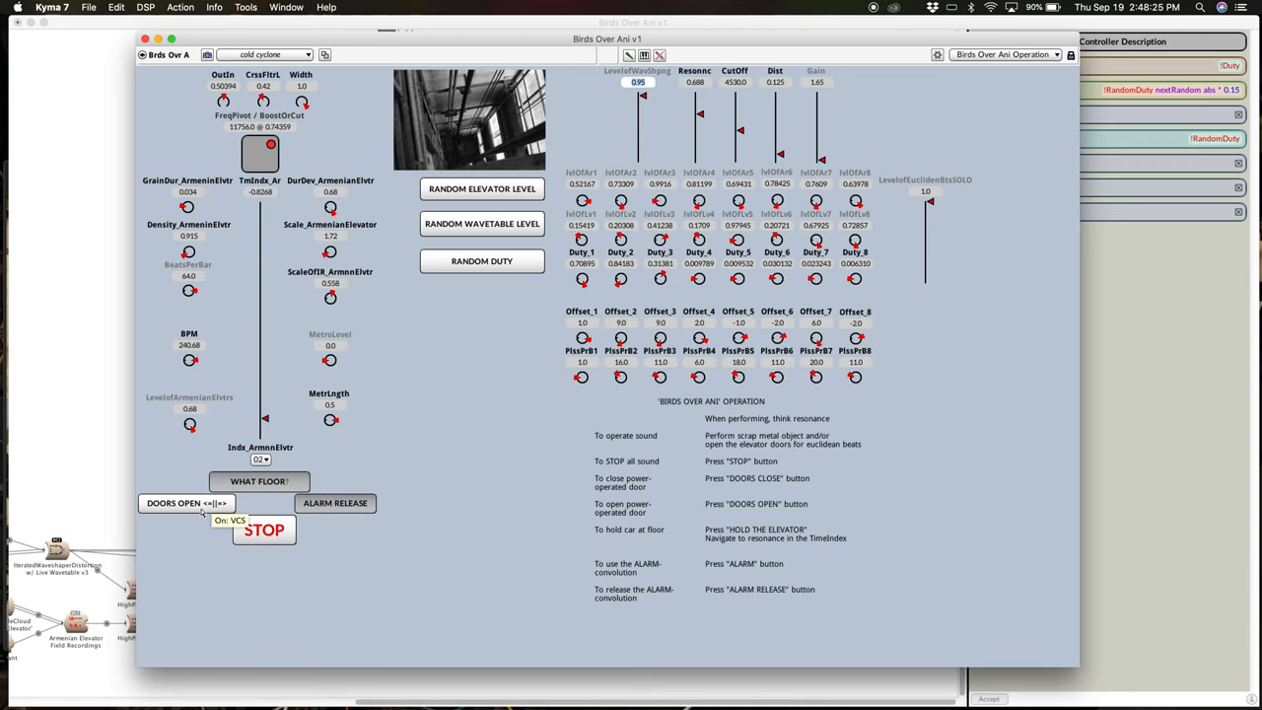
# Step: Cycle the DOORS OPEN/CLOSE toggle, hit the floor button, then trigger RANDOM WAVETABLE LEVEL
pyautogui.click(186, 503)
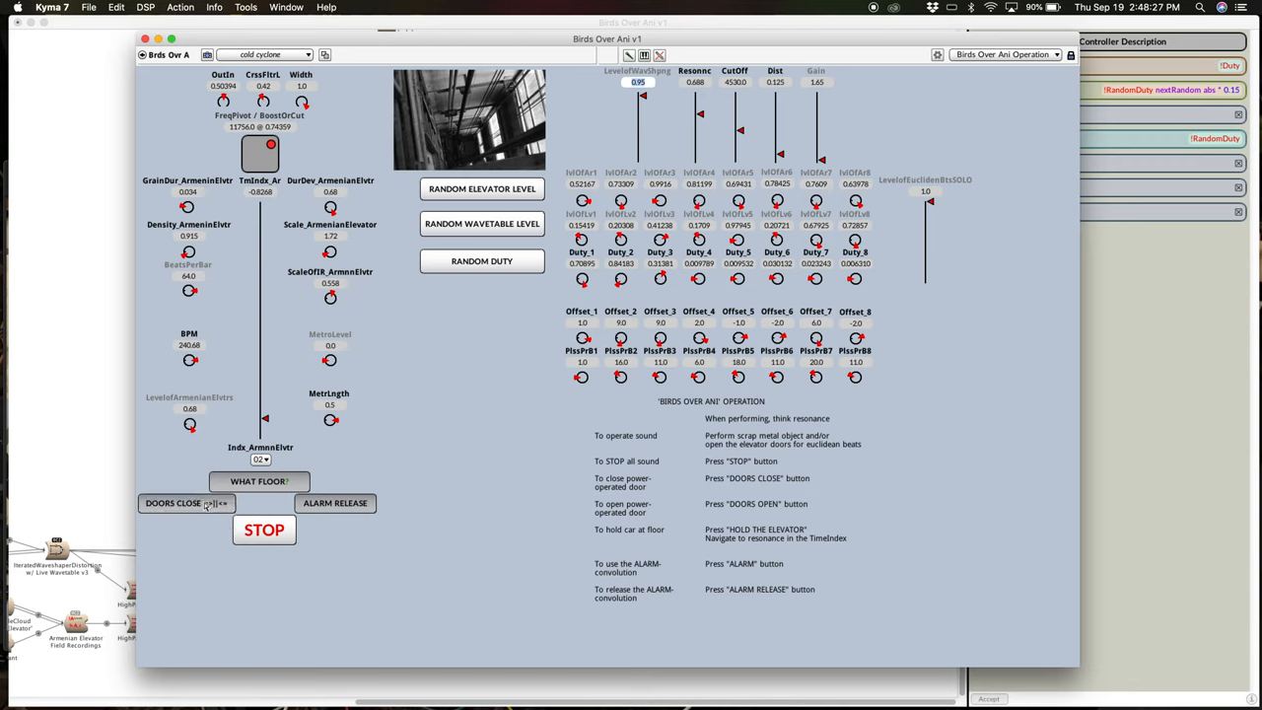
pyautogui.click(185, 502)
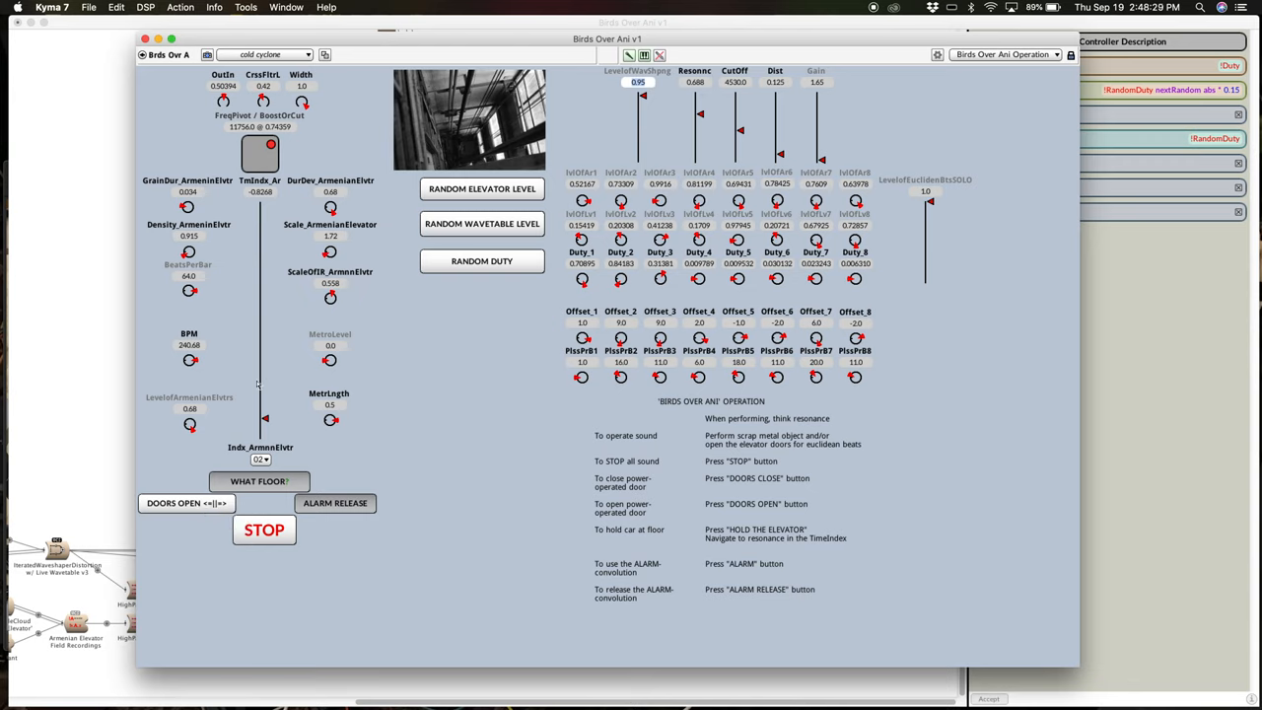
pyautogui.click(260, 459)
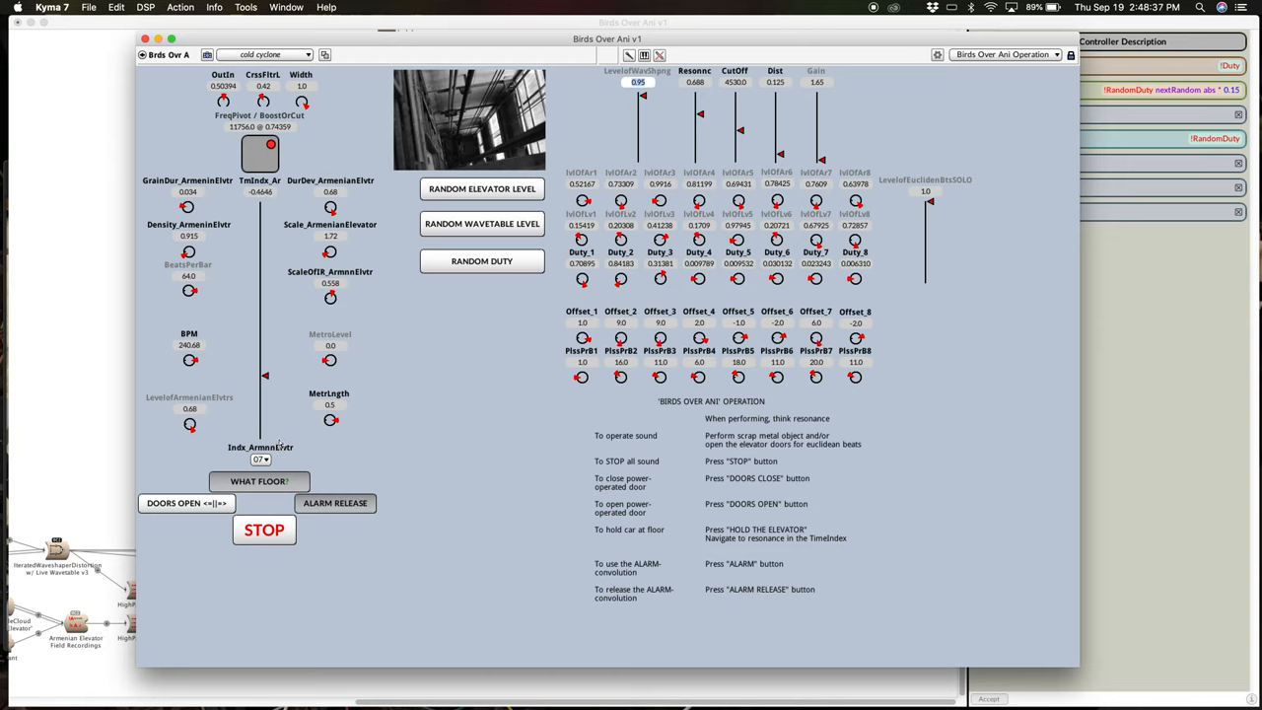
pyautogui.moveTo(274, 244)
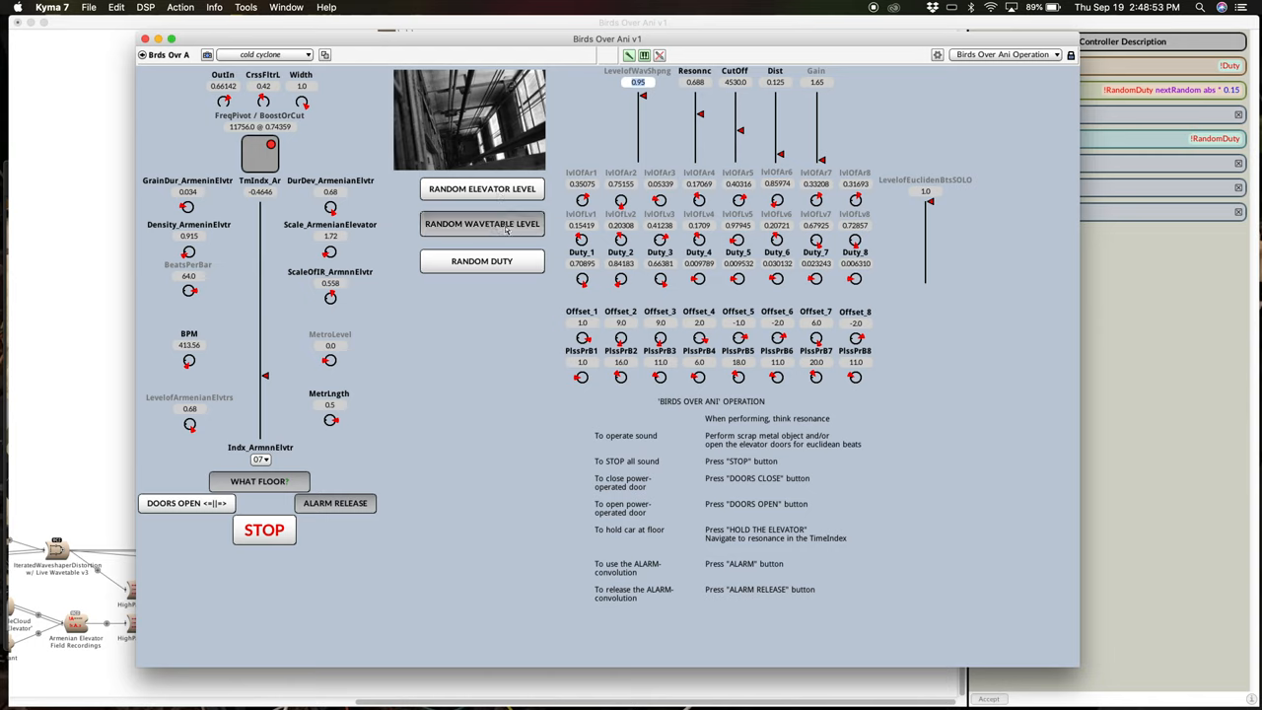
pyautogui.click(481, 222)
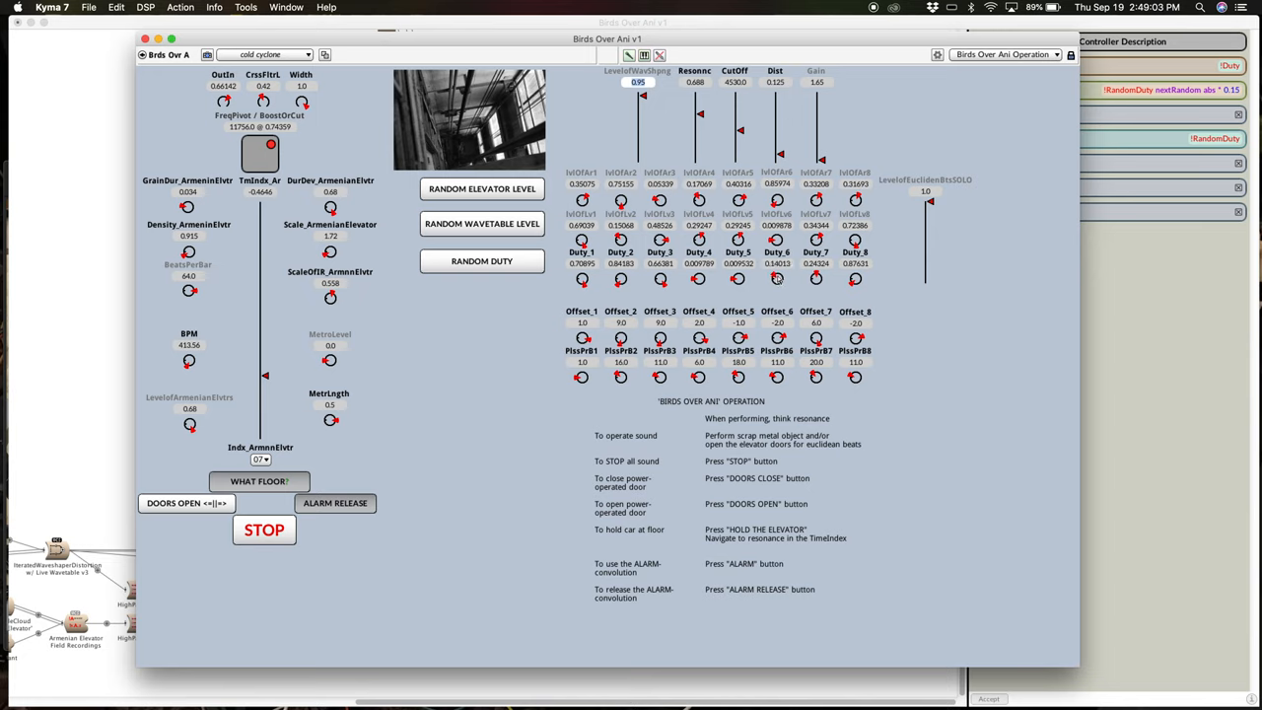
pyautogui.moveTo(257, 293)
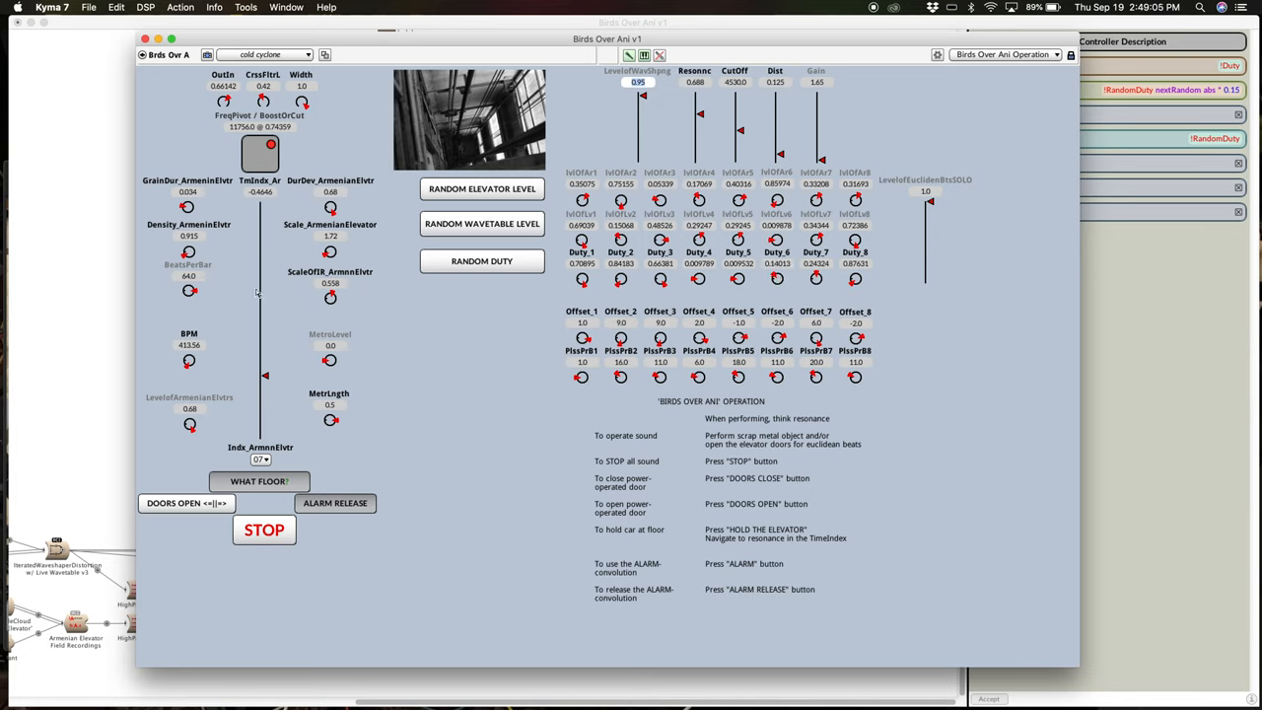
pyautogui.moveTo(187, 207)
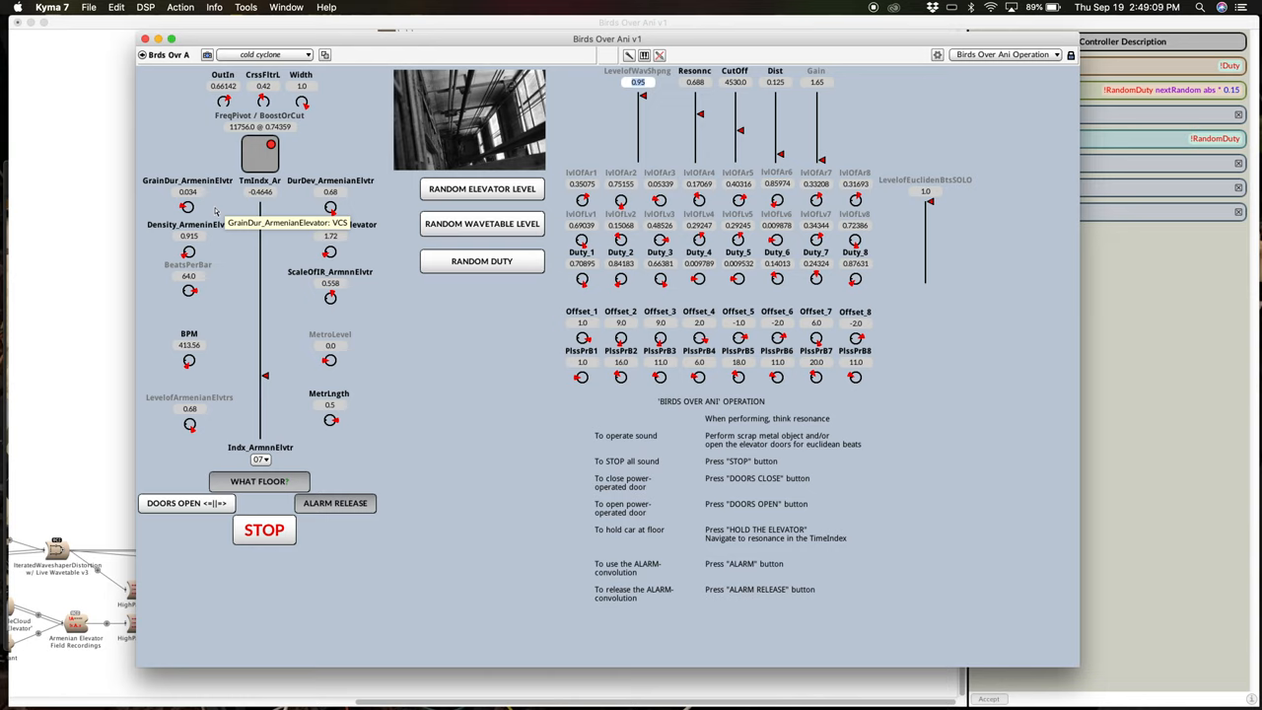
# Step: Trigger the ALARM convolution, then HOLD THE ELEVATOR and release the alarm while the sound keeps playing
pyautogui.click(335, 502)
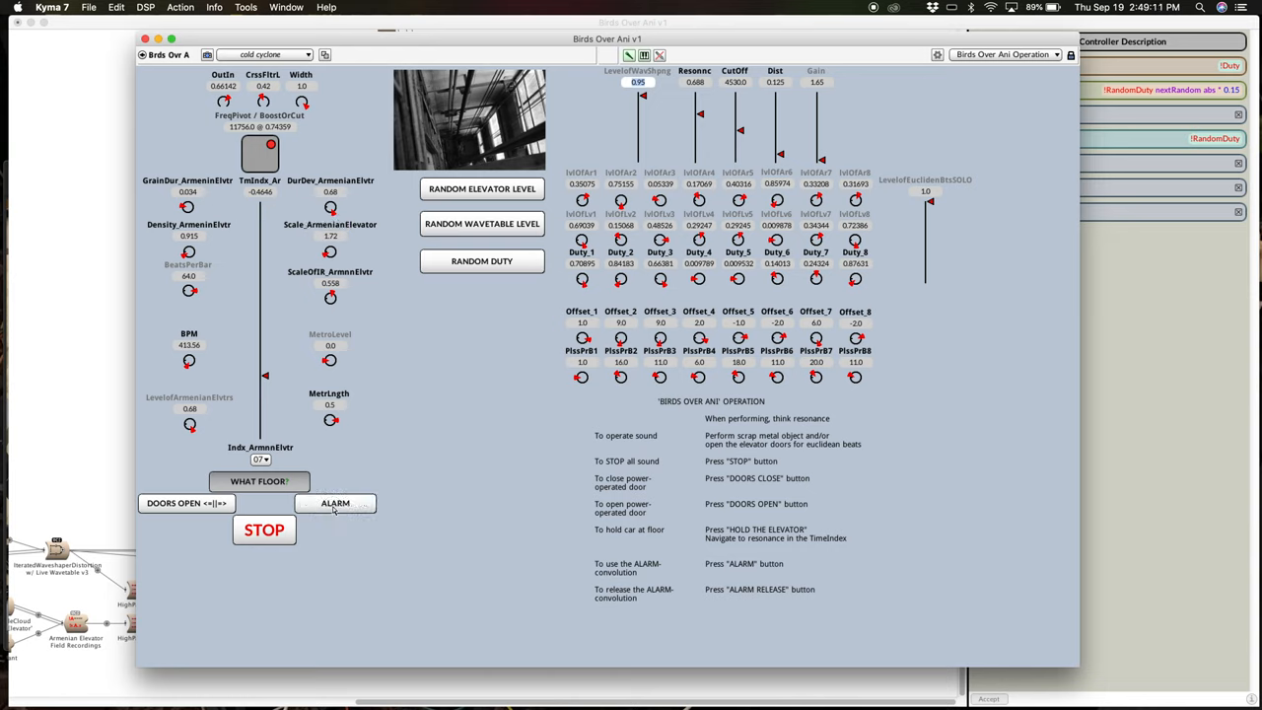
pyautogui.moveTo(335, 503)
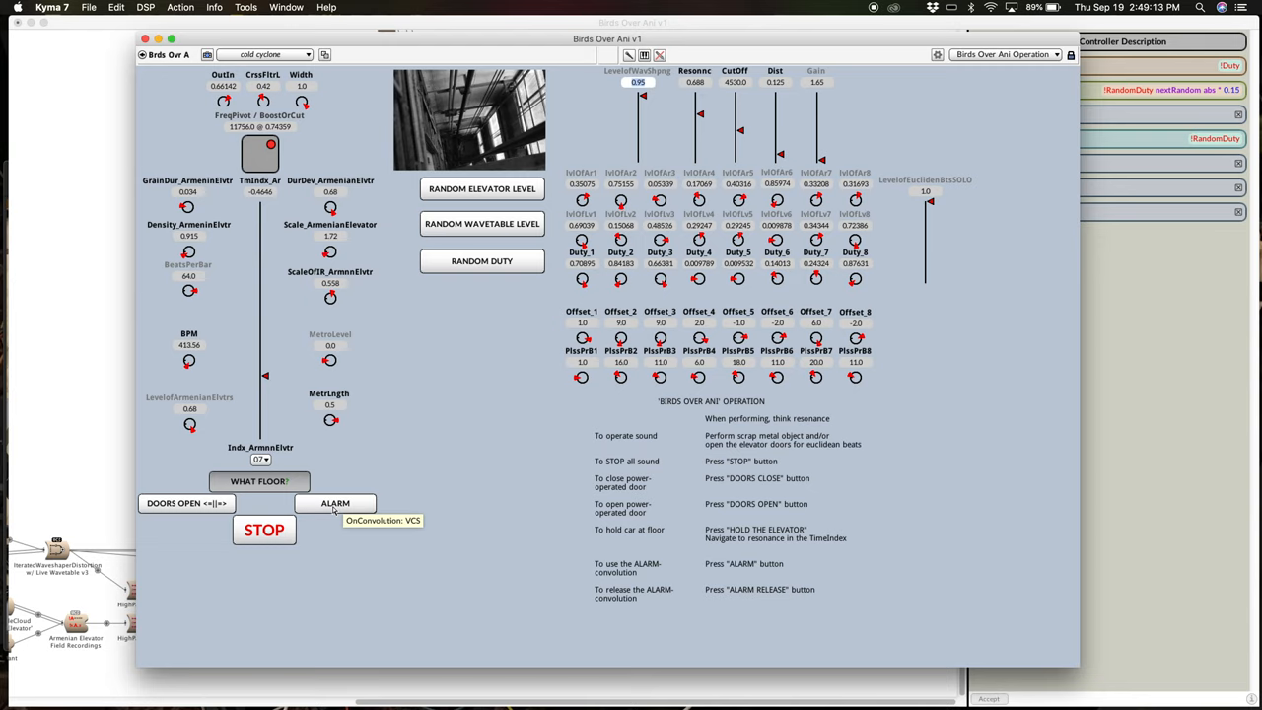
pyautogui.click(335, 503)
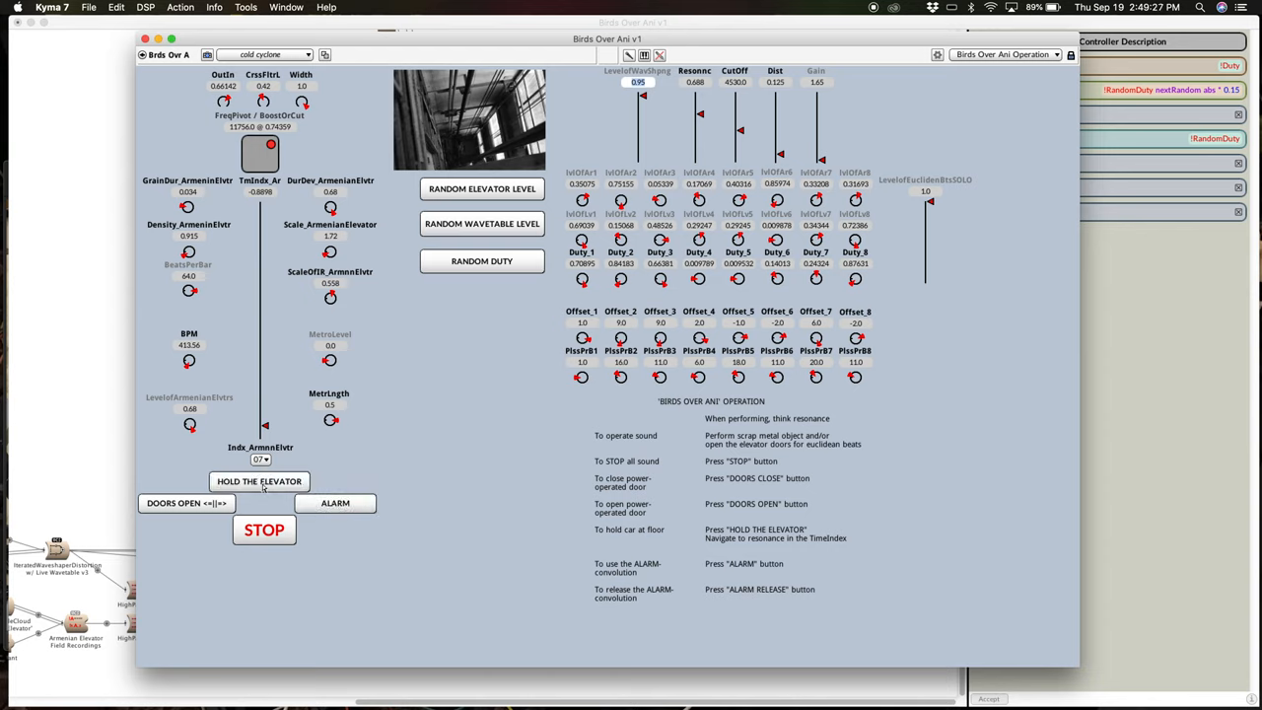
pyautogui.click(336, 502)
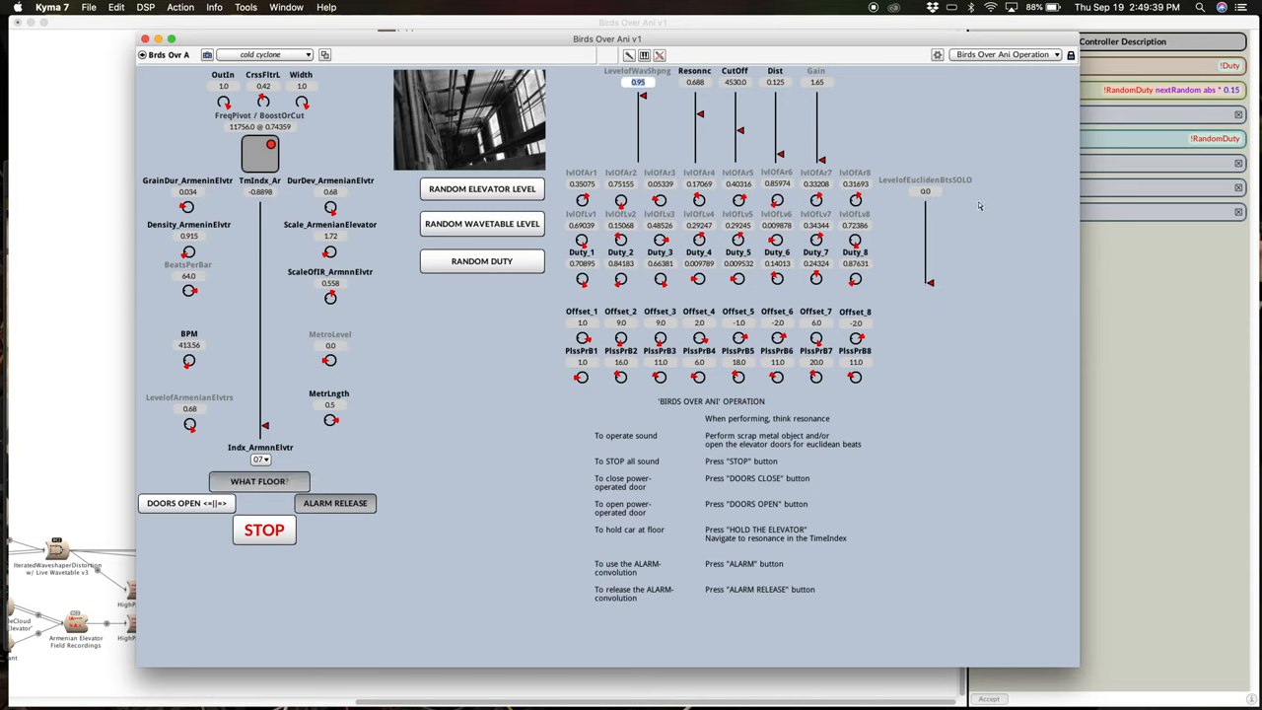
pyautogui.moveTo(777, 398)
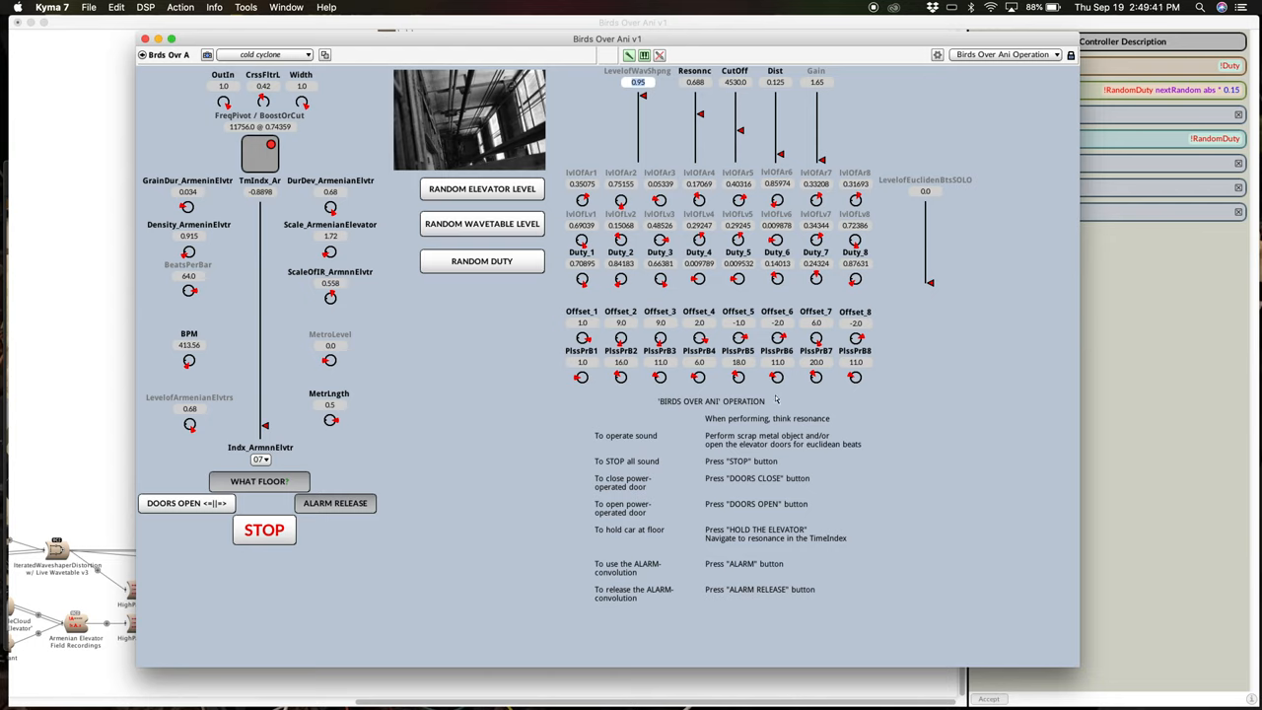
# Step: Close and reopen the elevator doors once more, then halt playback with the VCS STOP button
pyautogui.click(185, 502)
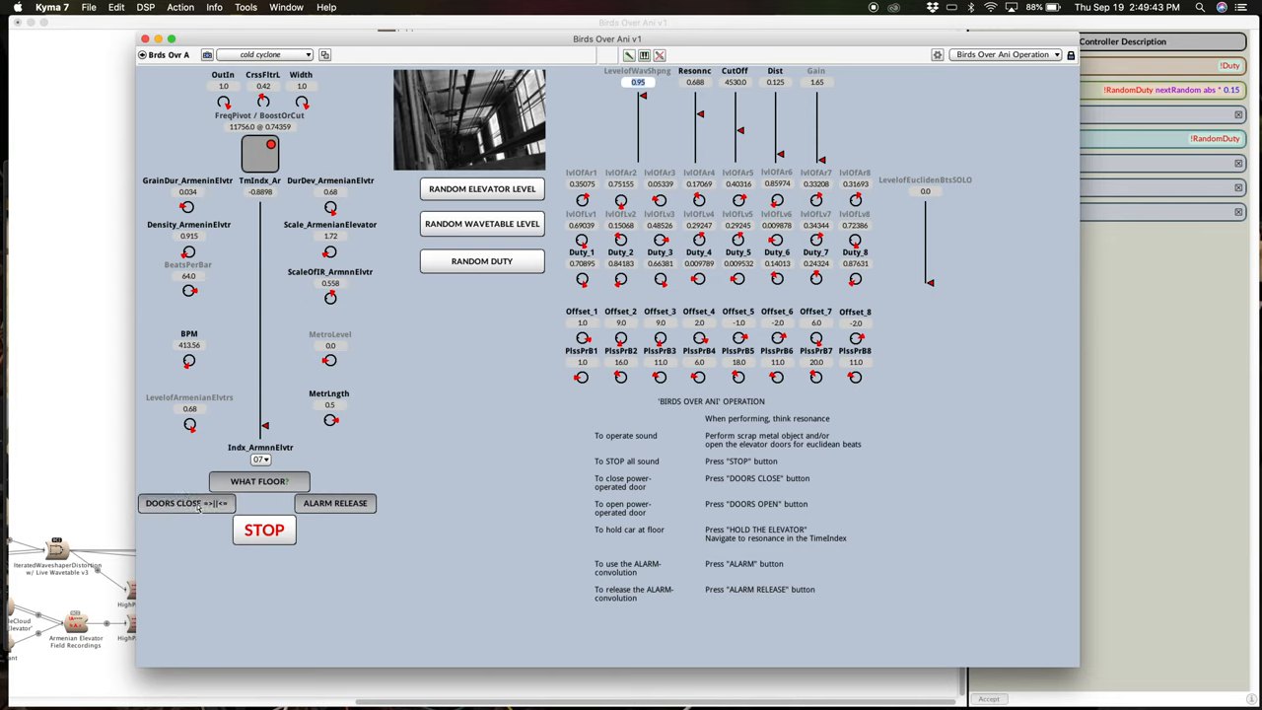
pyautogui.click(186, 503)
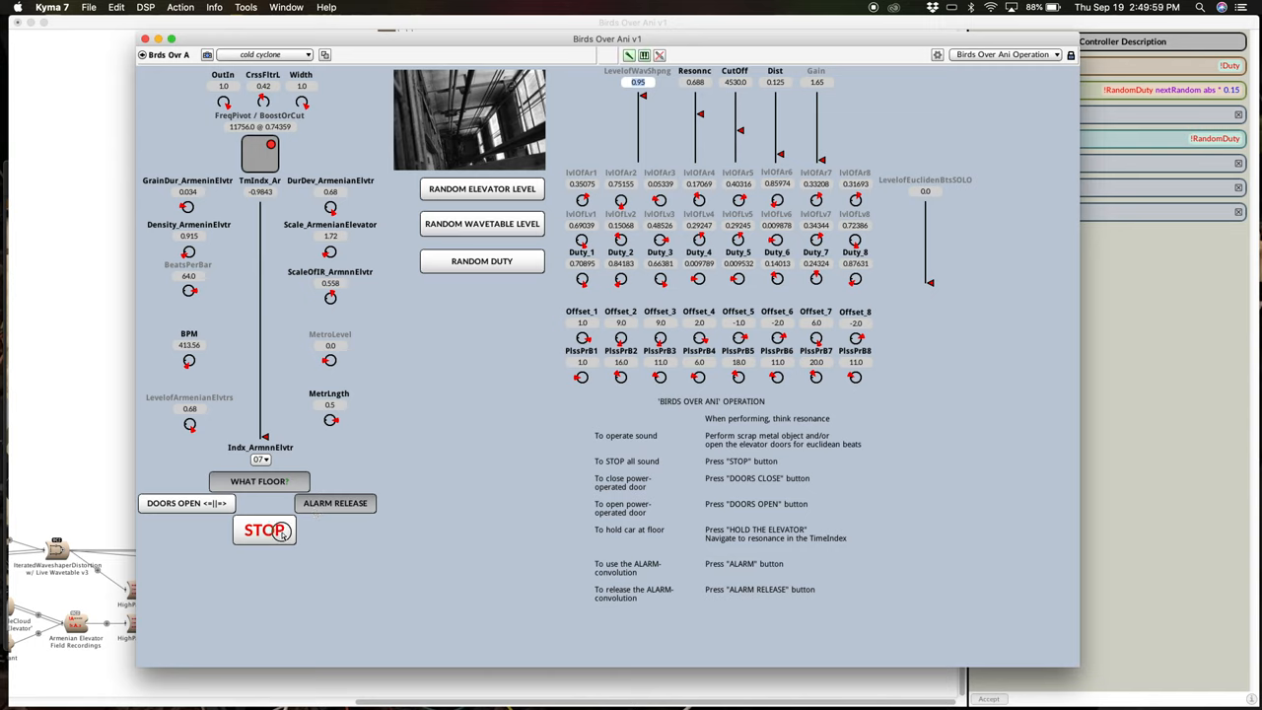
pyautogui.click(264, 530)
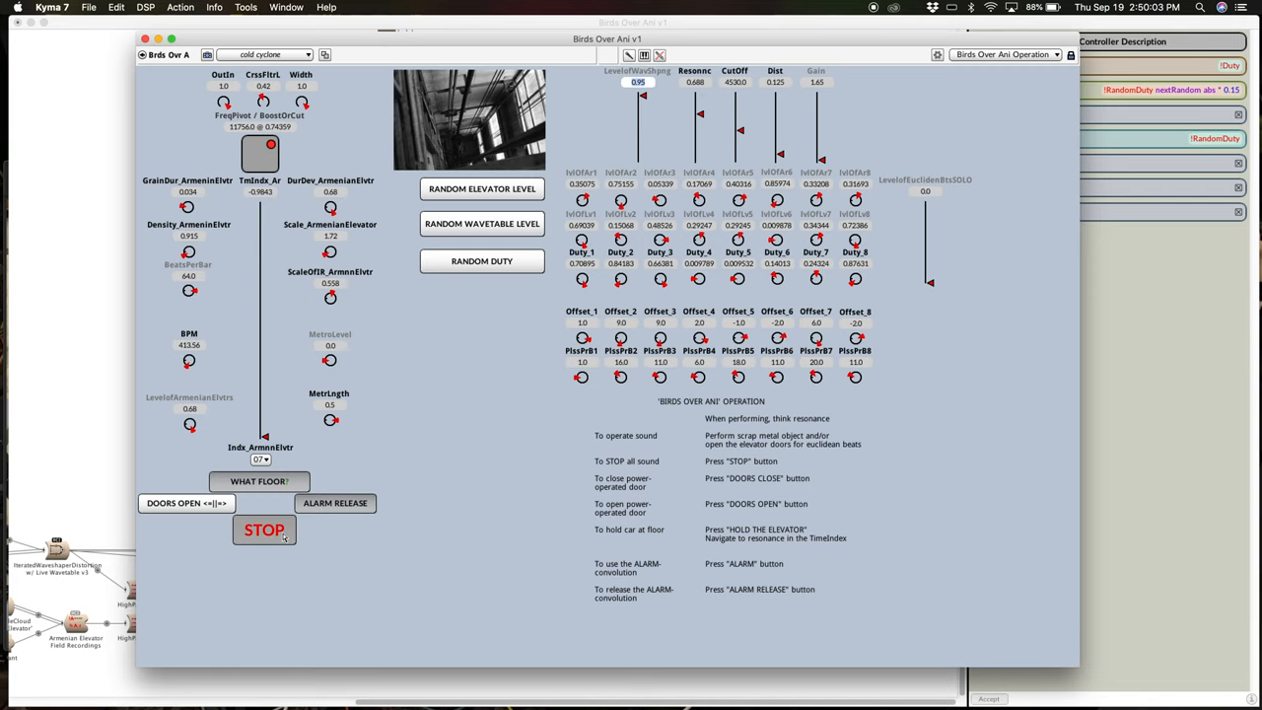
pyautogui.moveTo(354, 537)
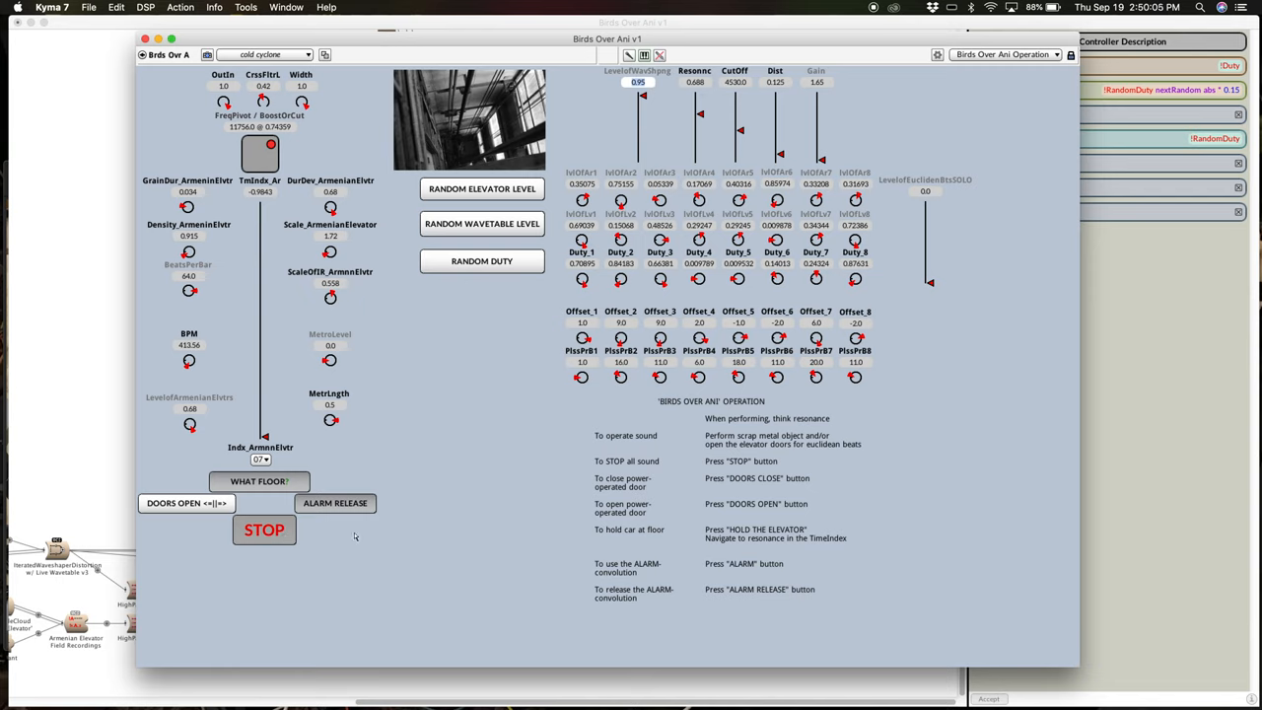
pyautogui.moveTo(316, 467)
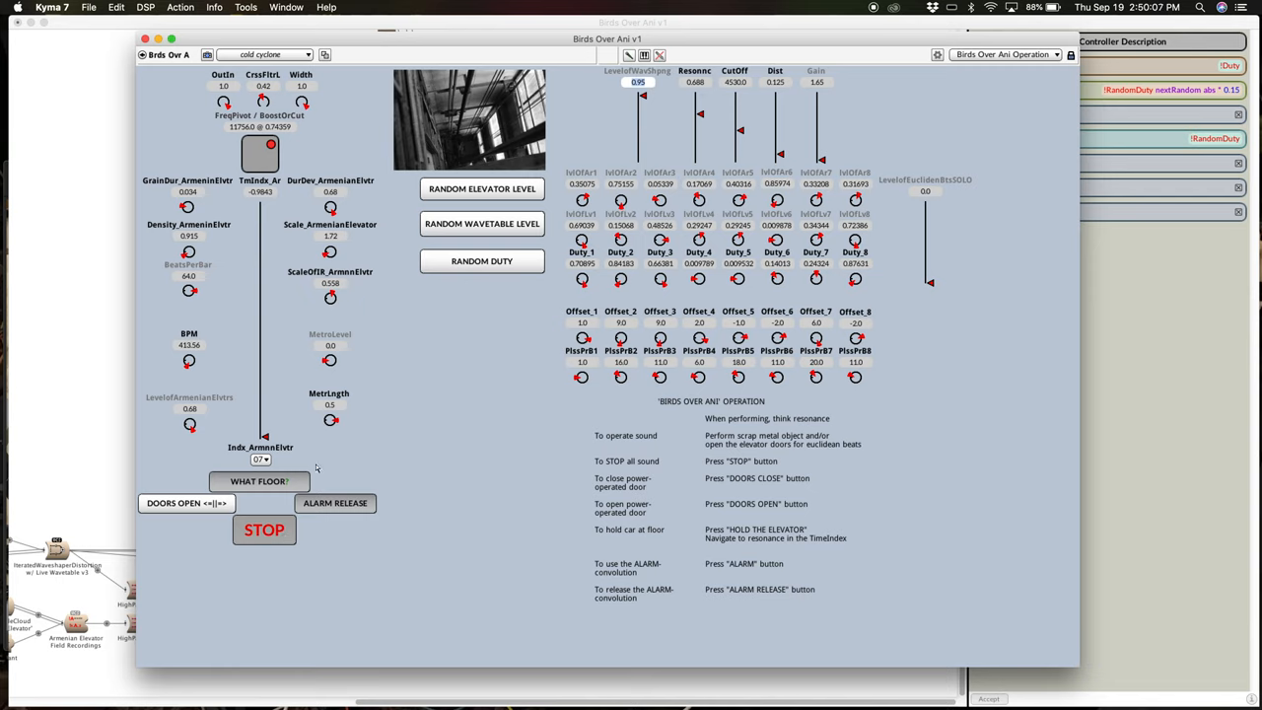